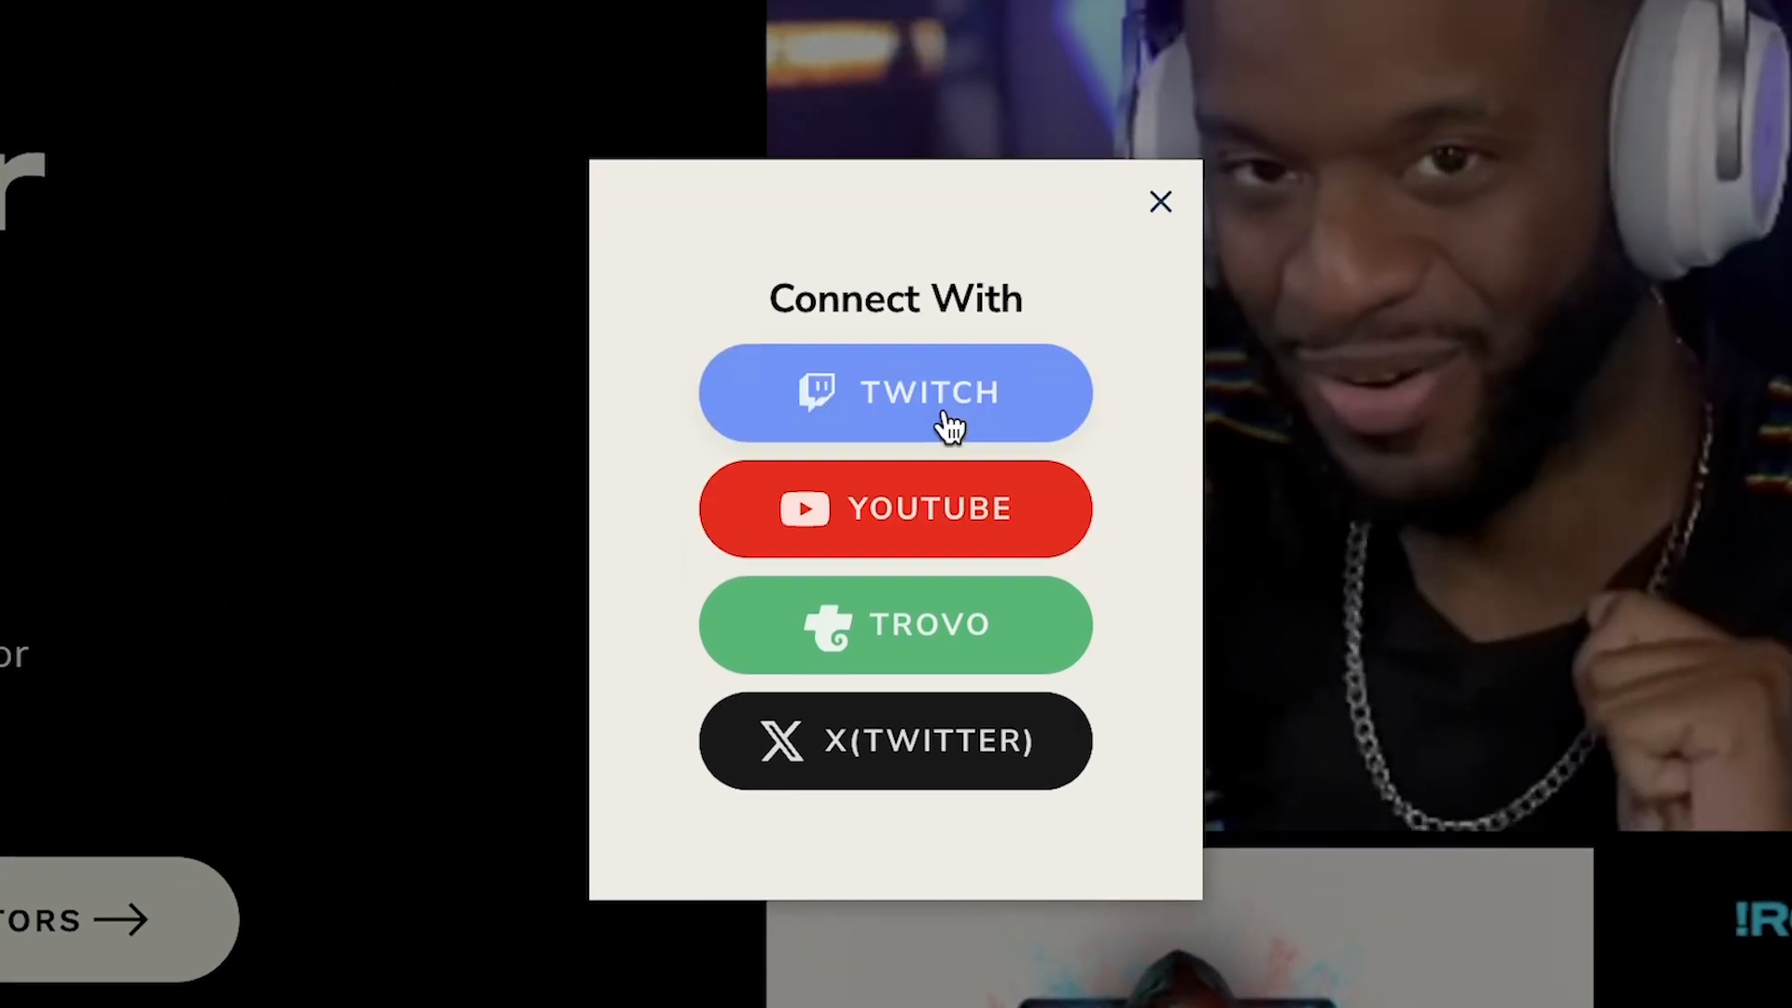
# Step: Sign into StreamElements with the Twitch account, landing on the dashboard
pyautogui.click(1159, 201)
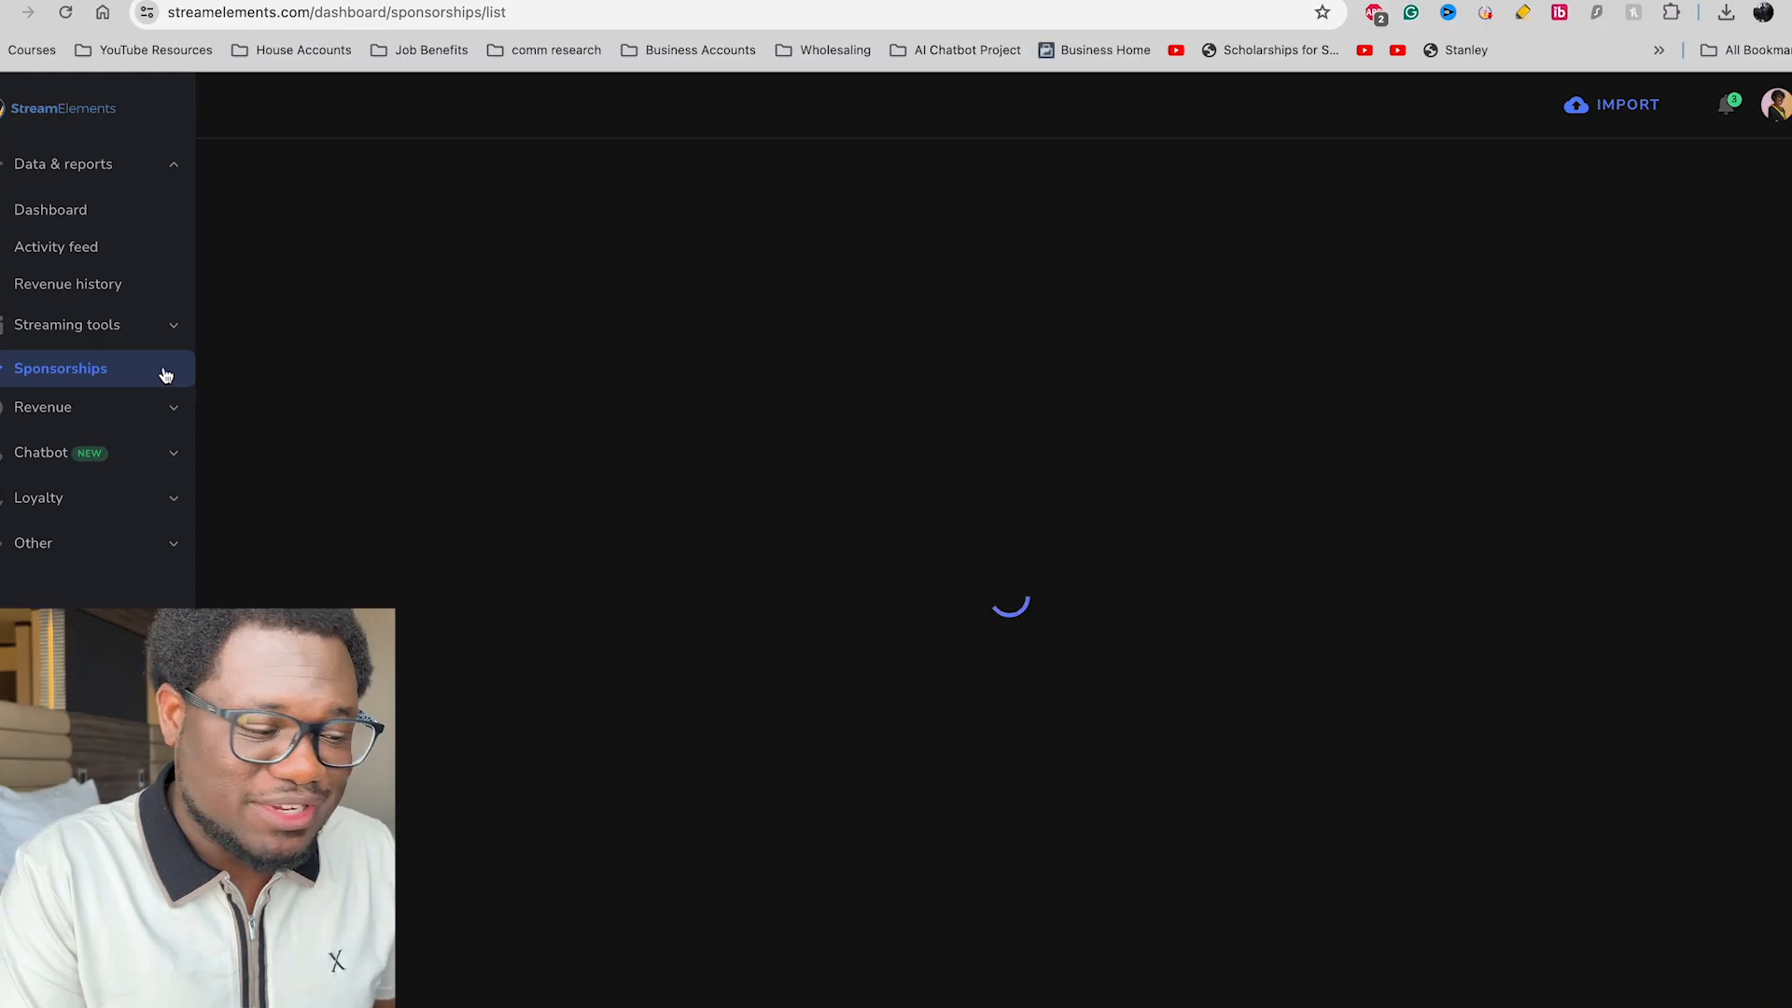
# Step: Go to My Overlays under Streaming tools in the sidebar
pyautogui.click(60, 368)
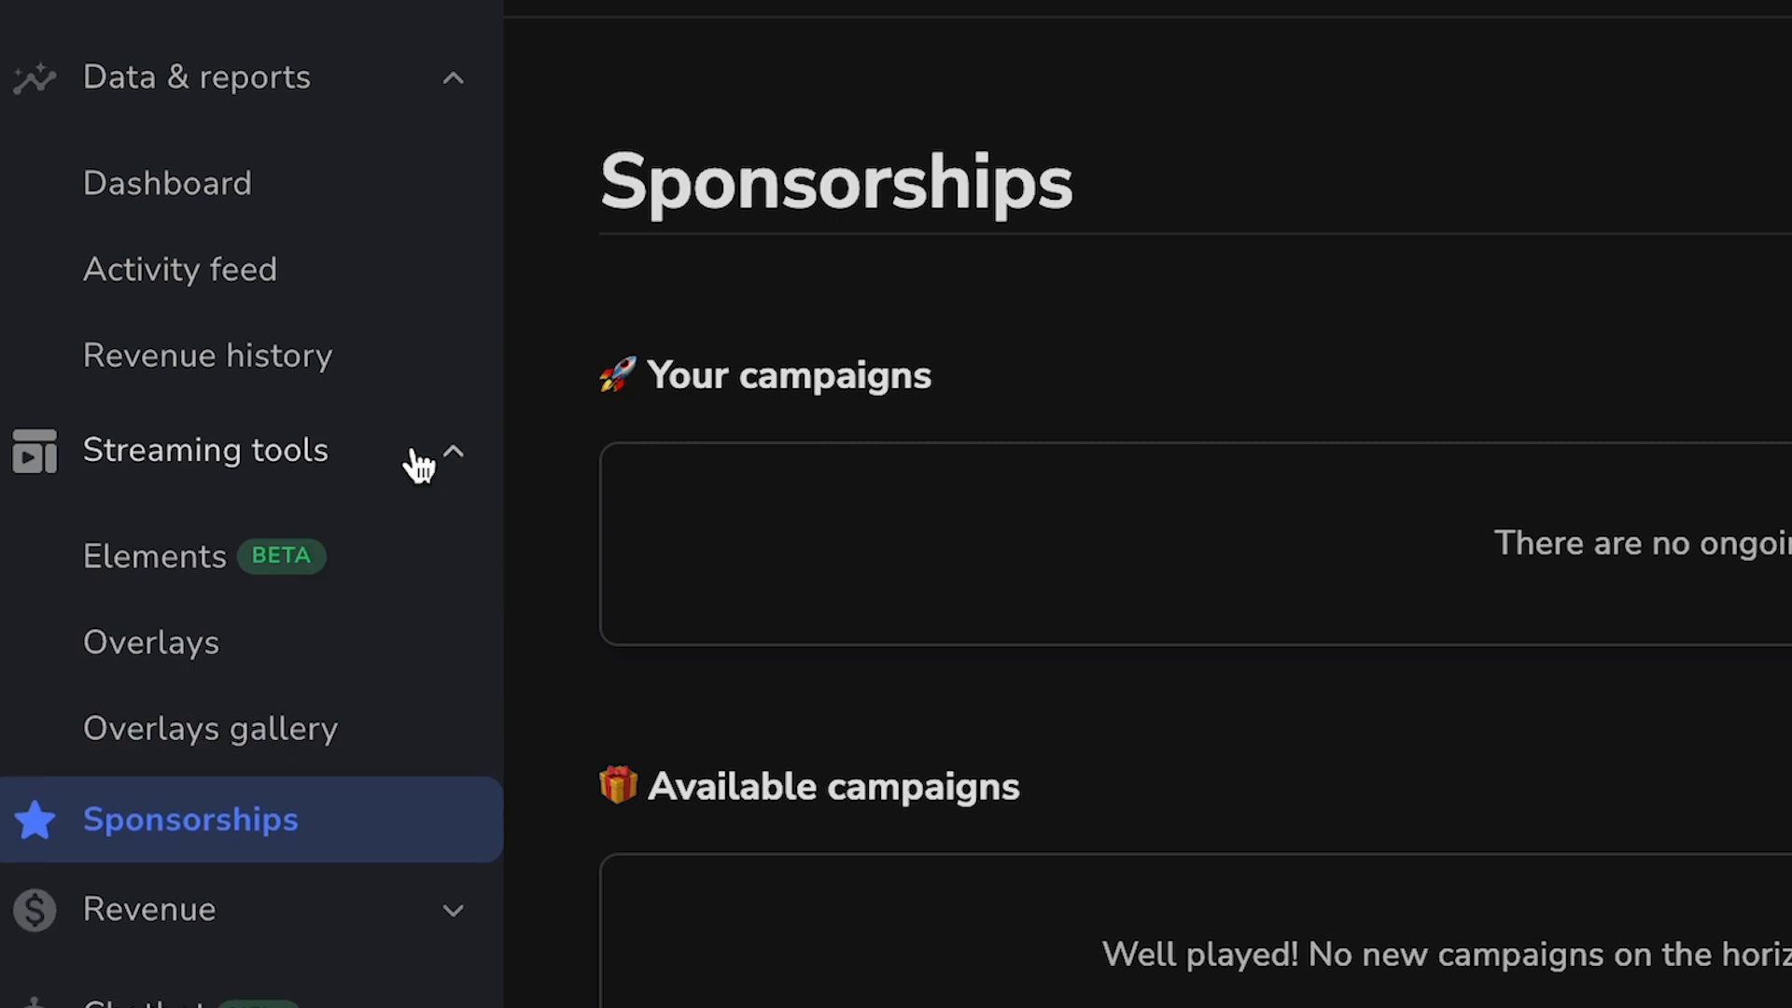
pyautogui.moveTo(291, 502)
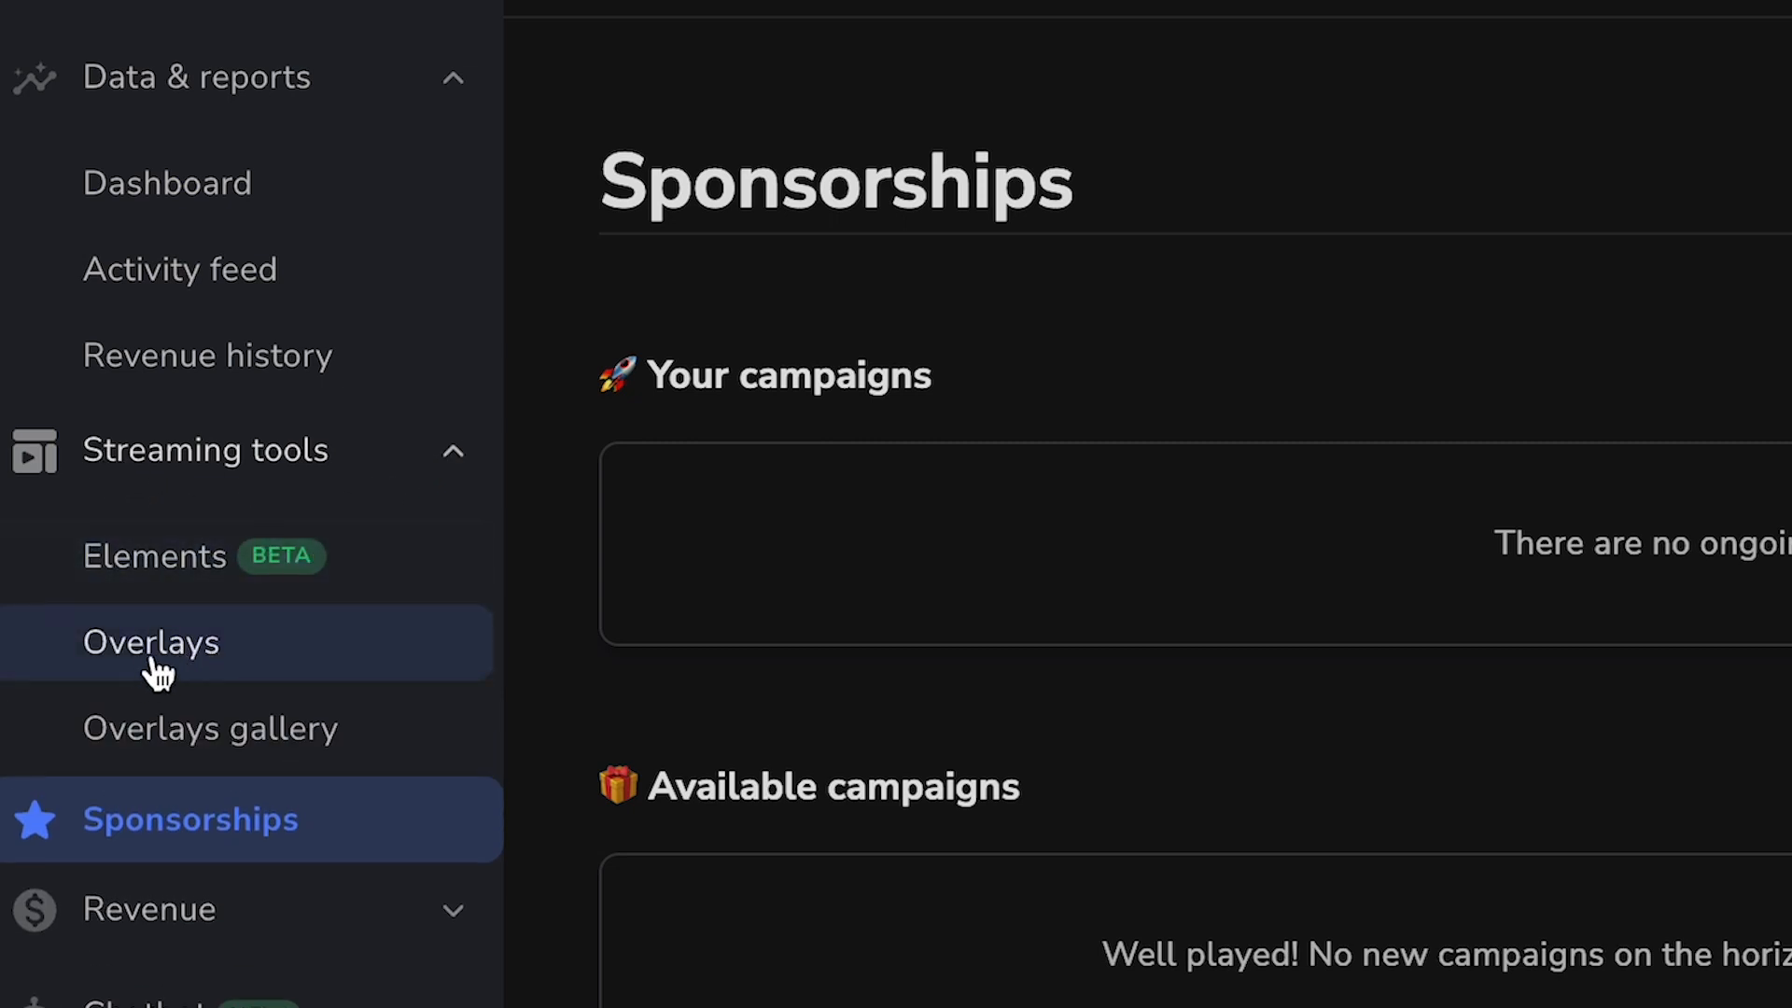
pyautogui.click(149, 640)
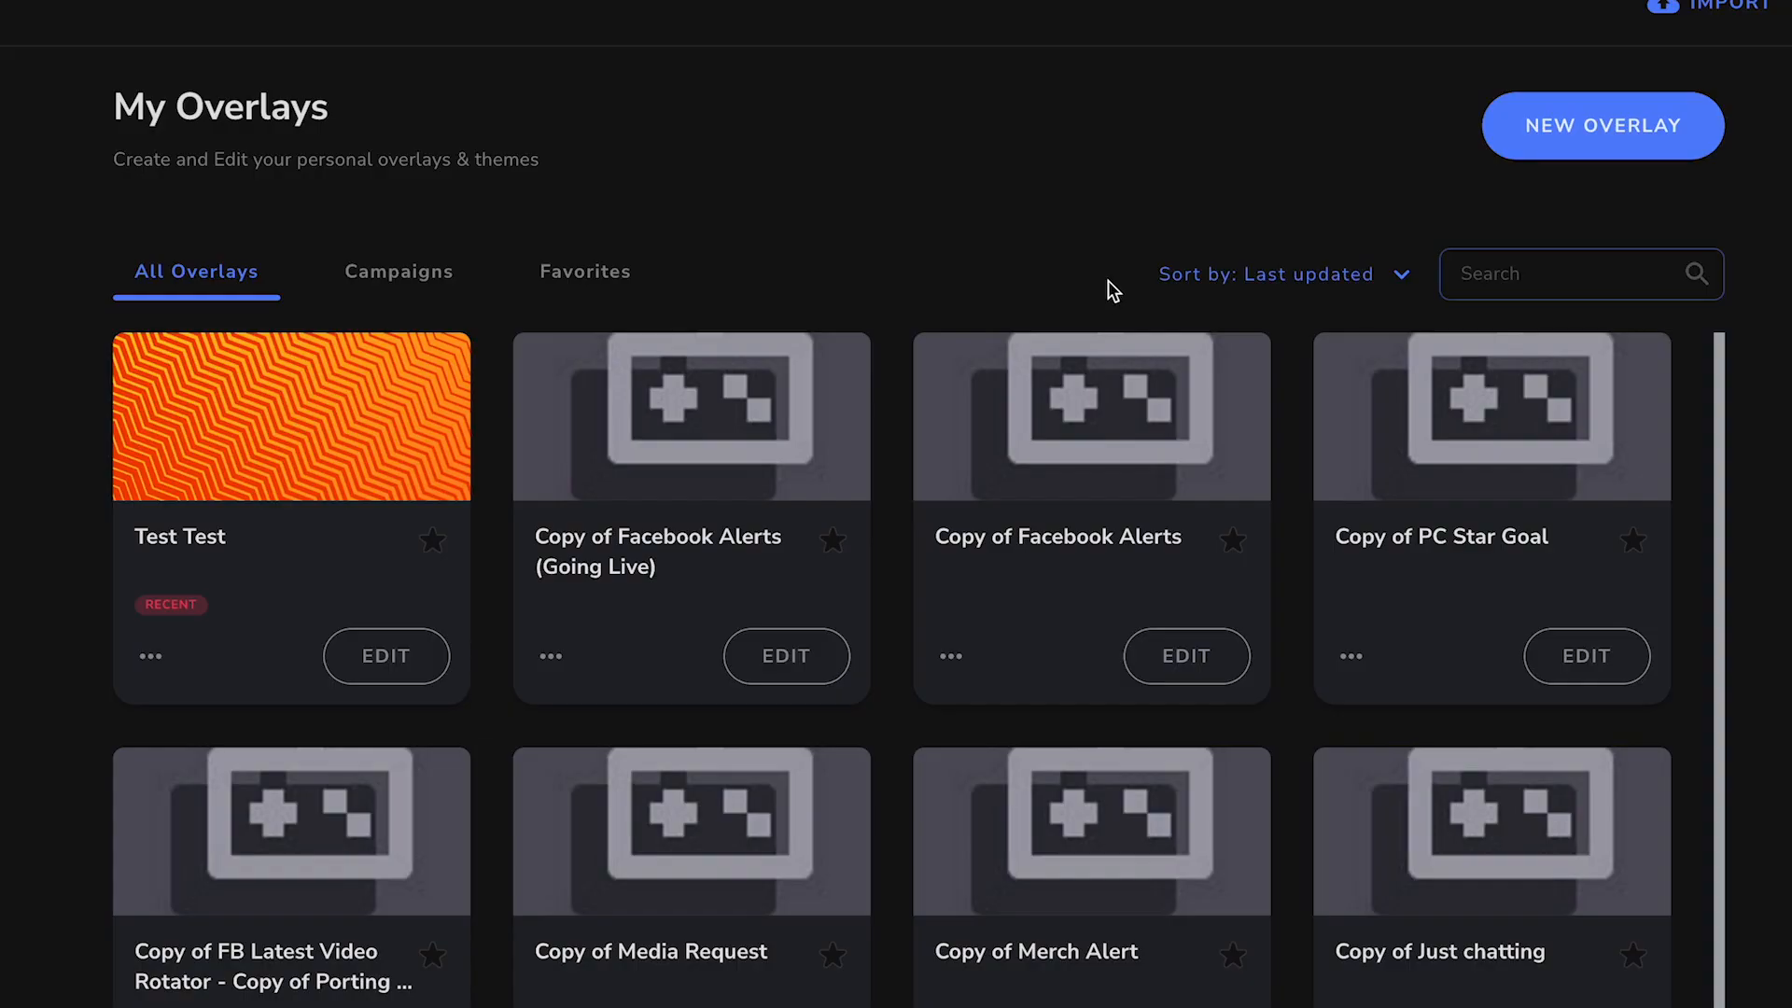
pyautogui.moveTo(1601, 126)
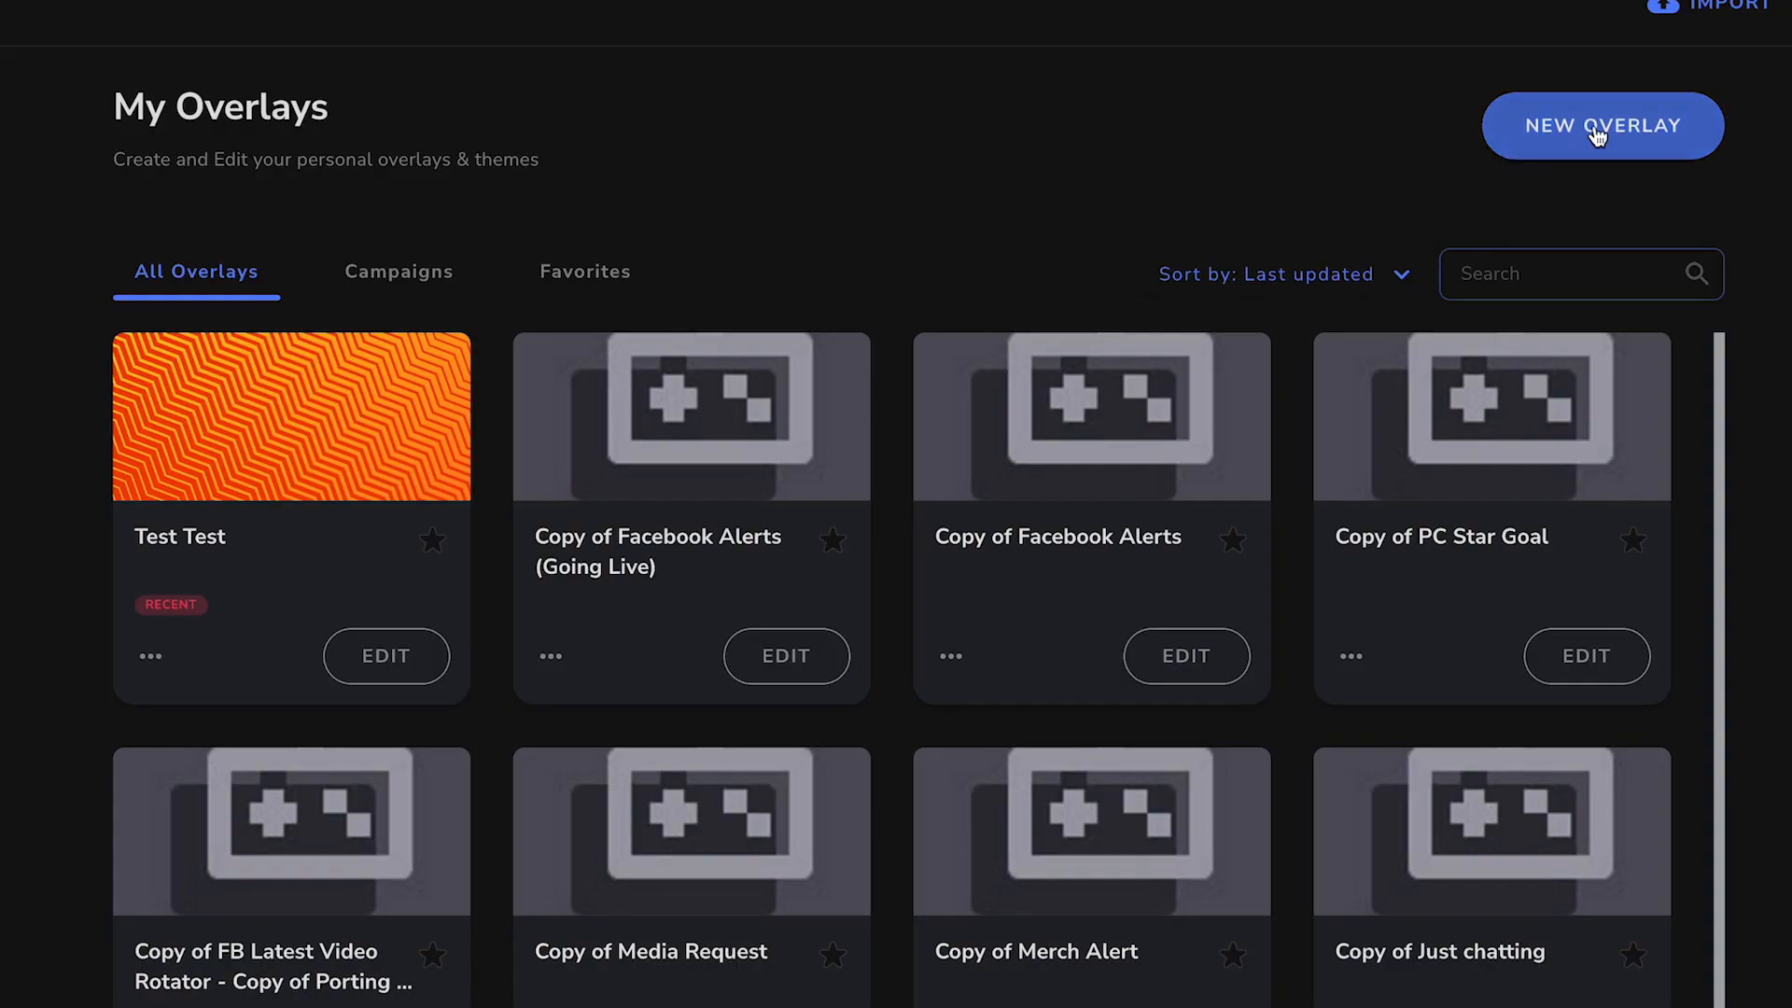
# Step: Create a new overlay at 1080p resolution and enter its editor
pyautogui.click(1602, 125)
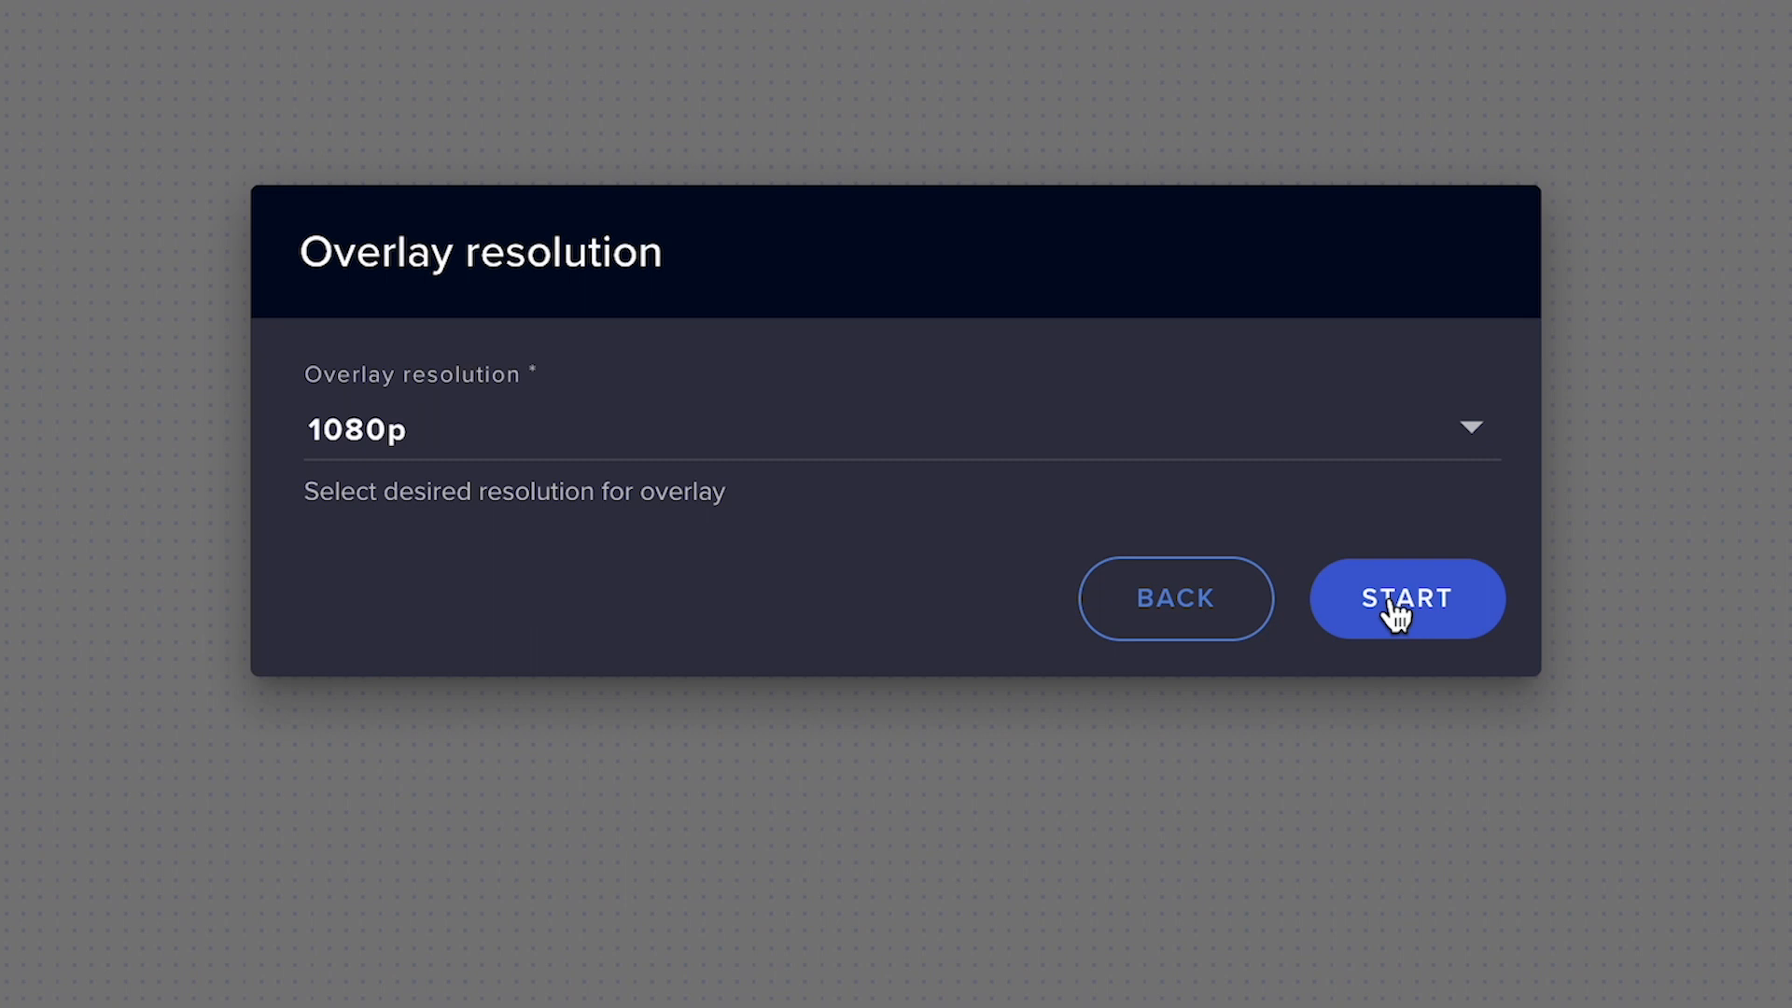
pyautogui.click(1408, 598)
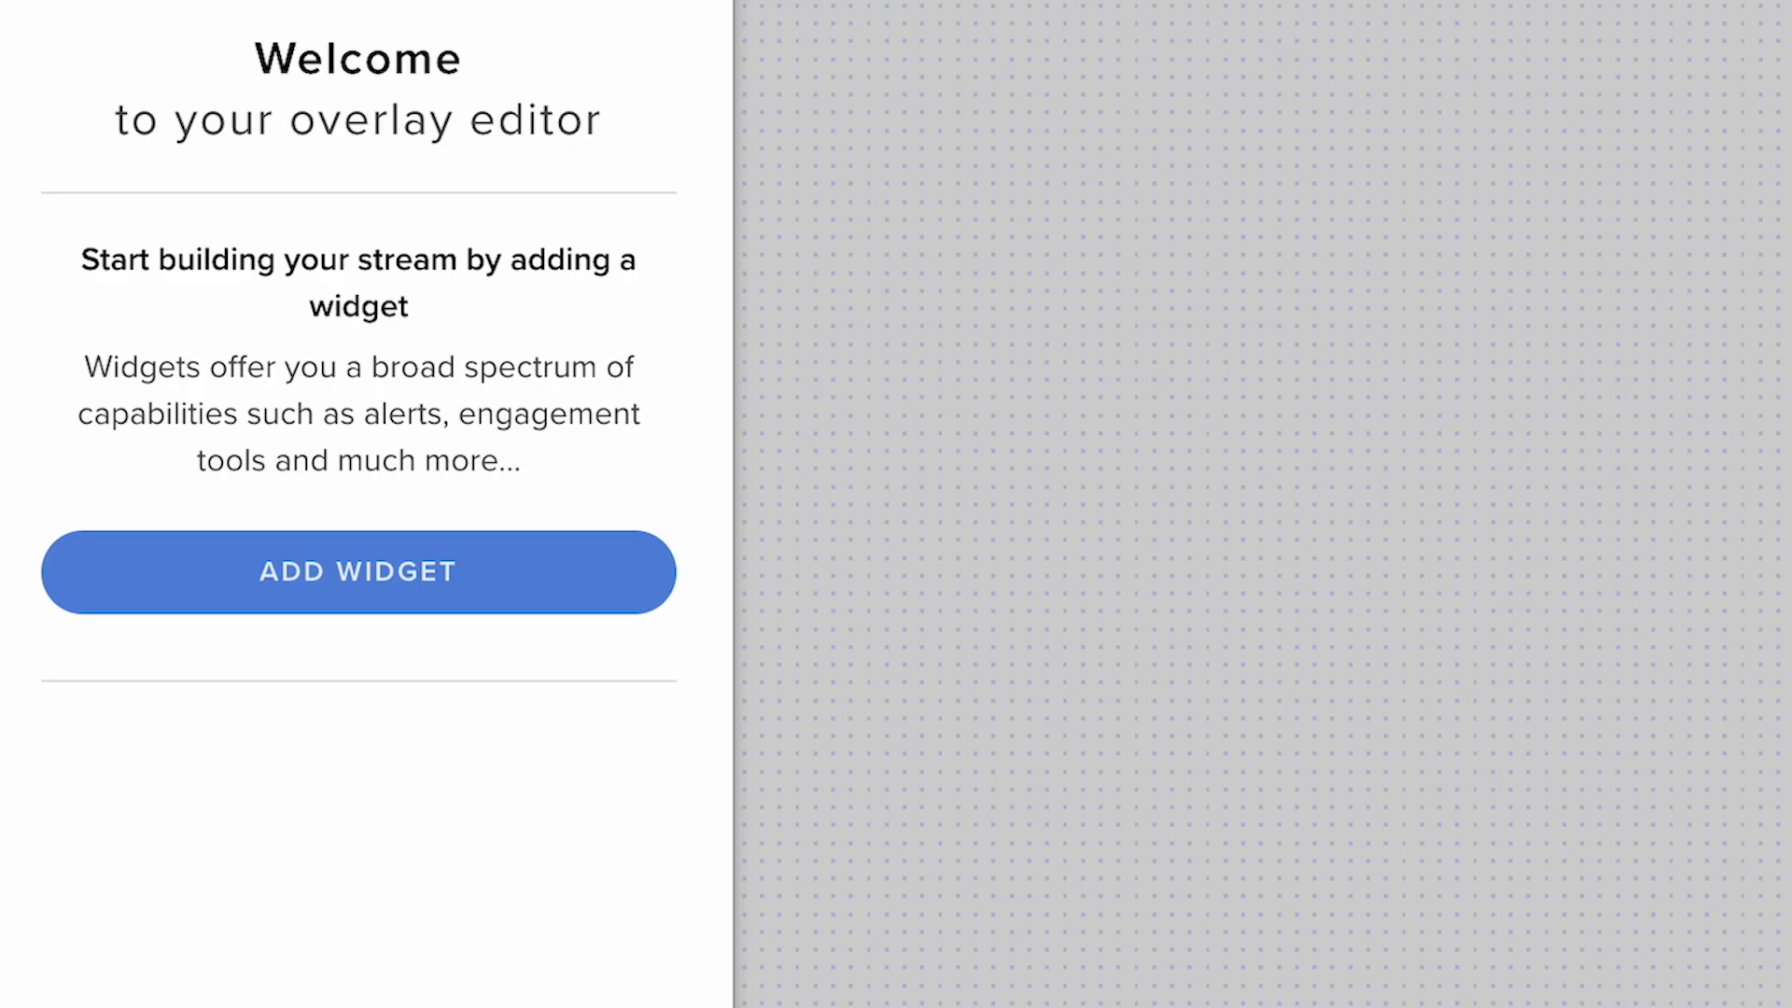
# Step: Add an AlertBox widget from the Alerts category to the overlay canvas
pyautogui.click(359, 571)
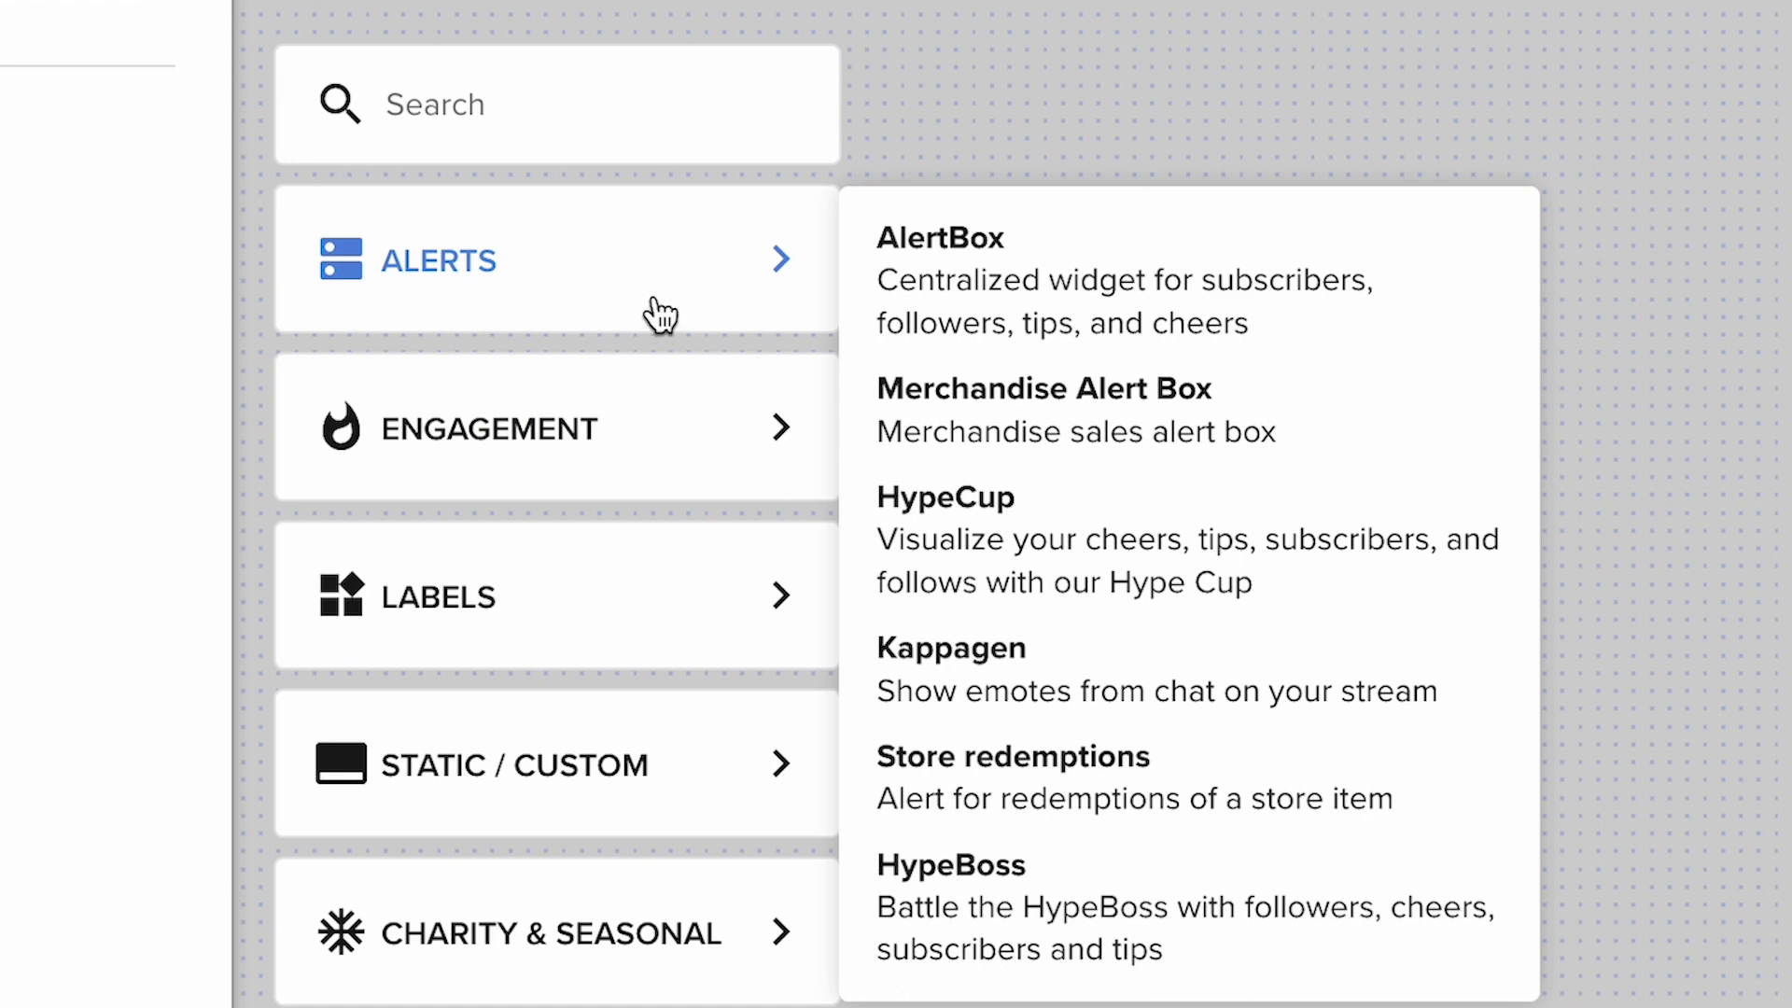
pyautogui.moveTo(891, 304)
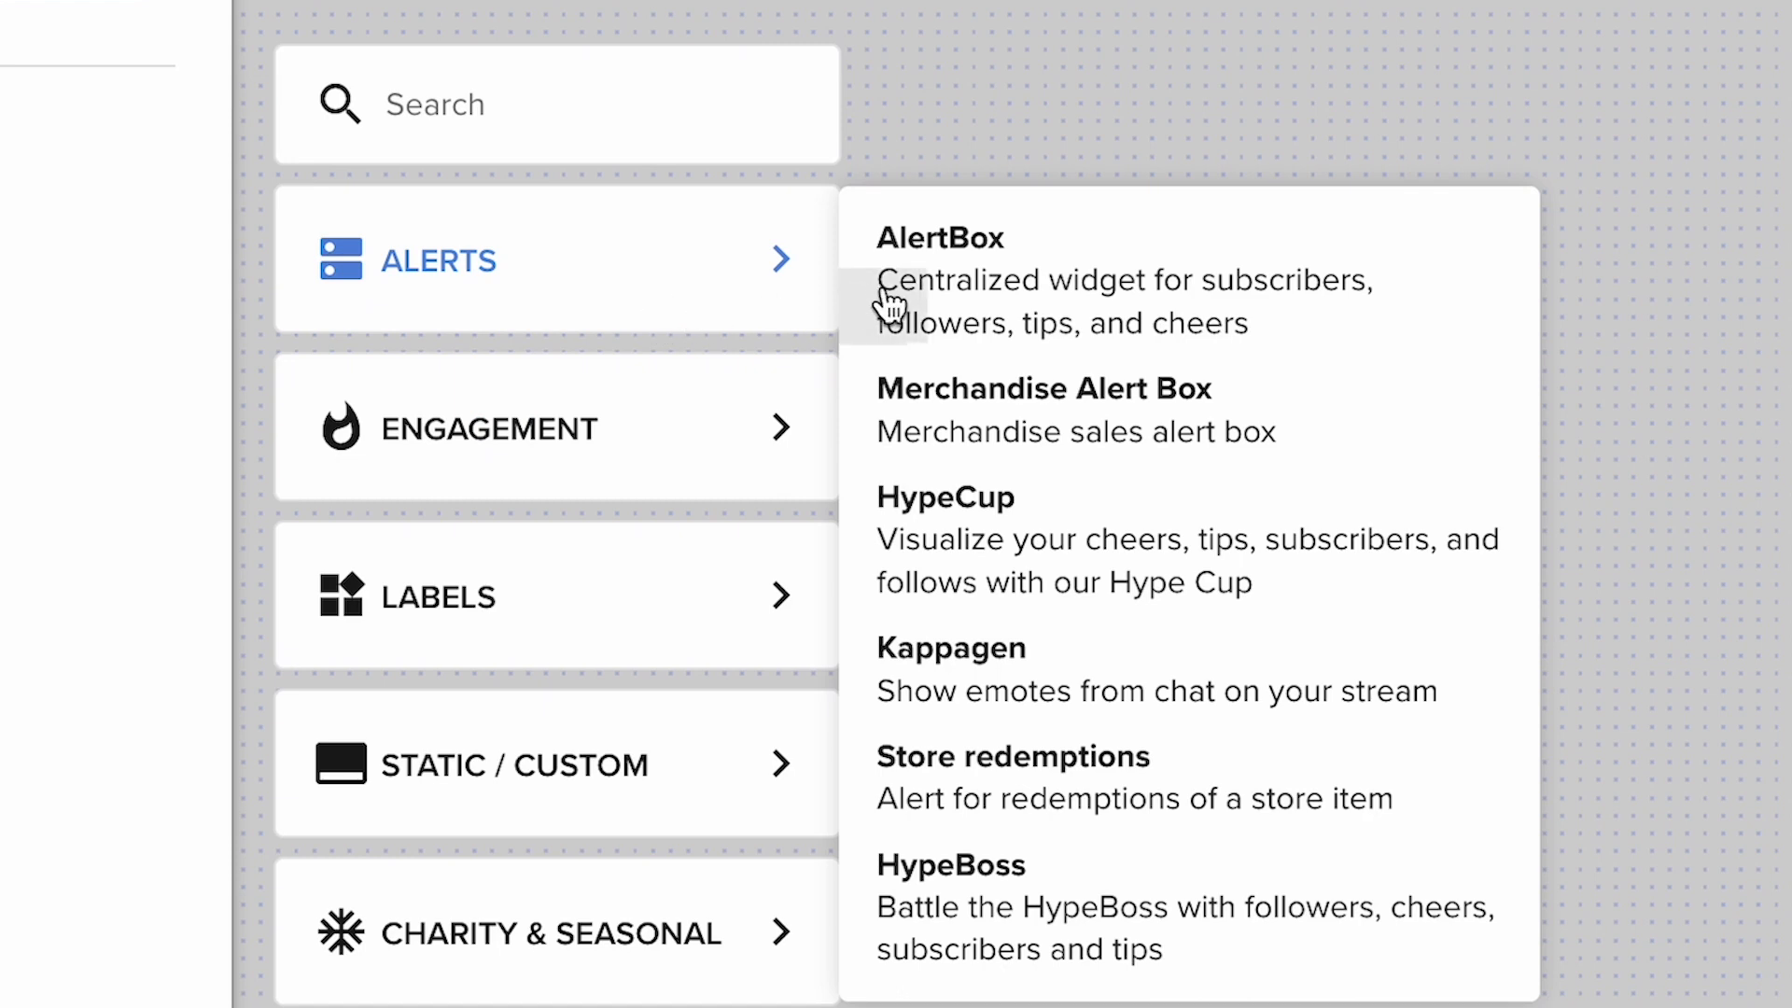
pyautogui.moveTo(1062, 306)
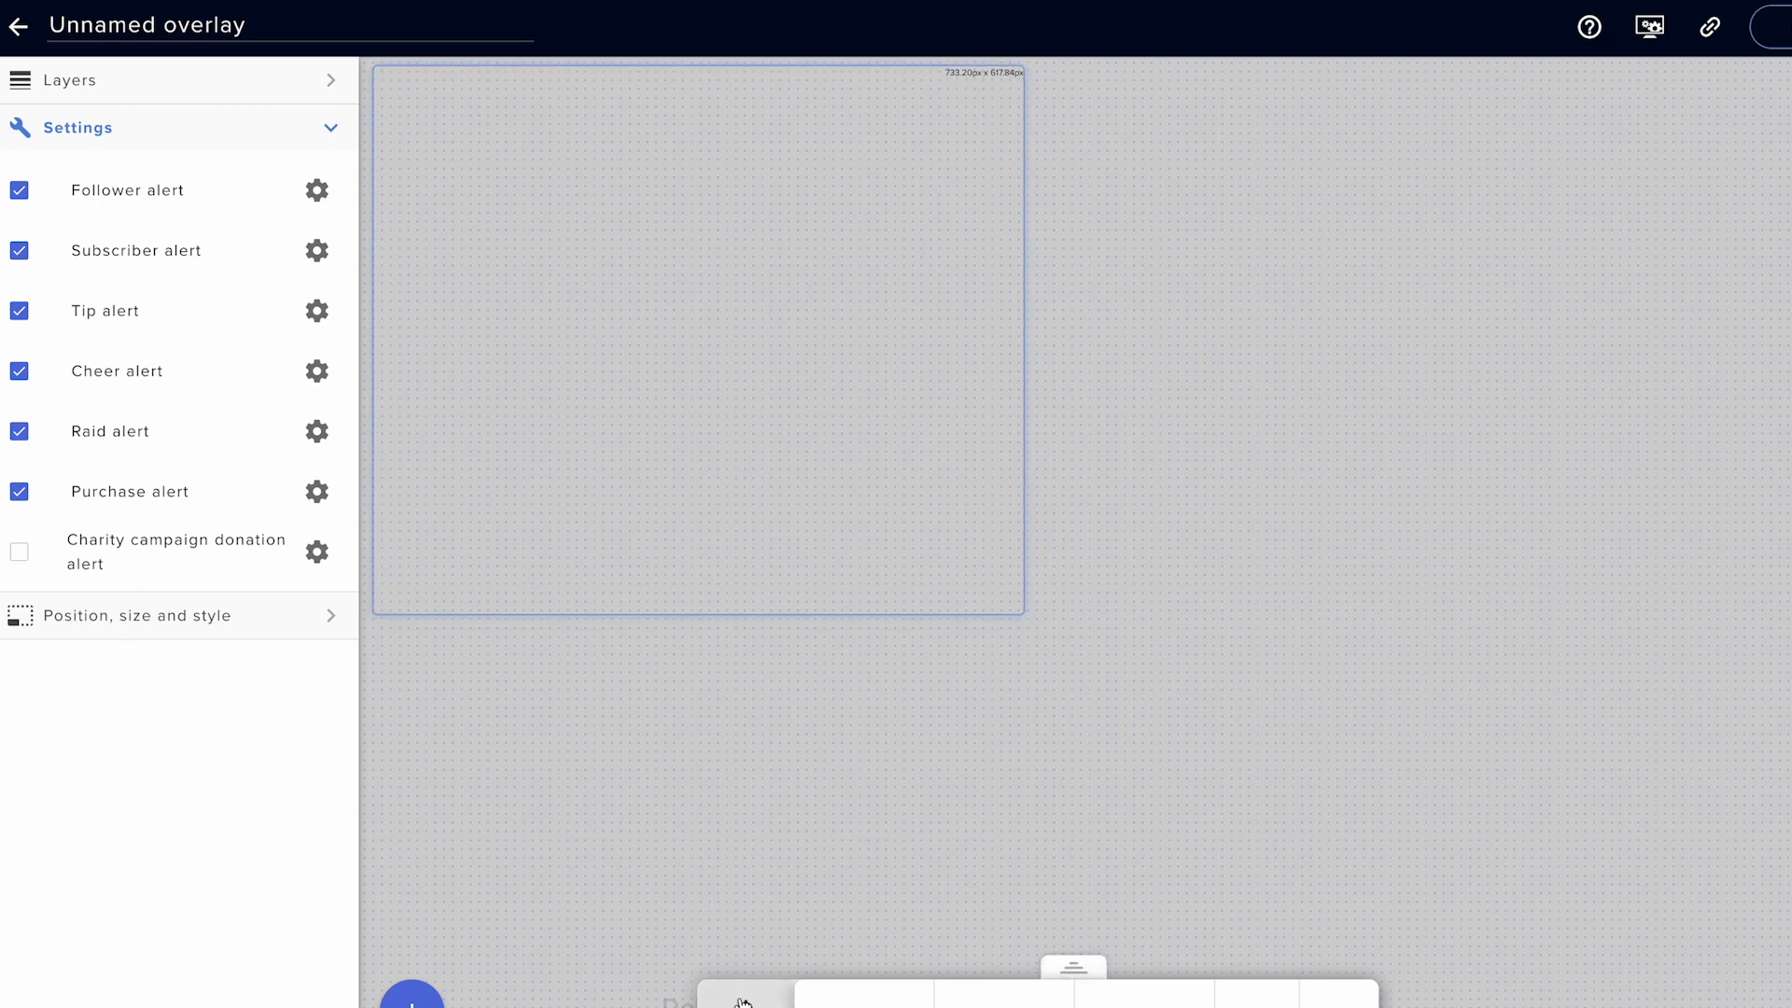
pyautogui.click(743, 995)
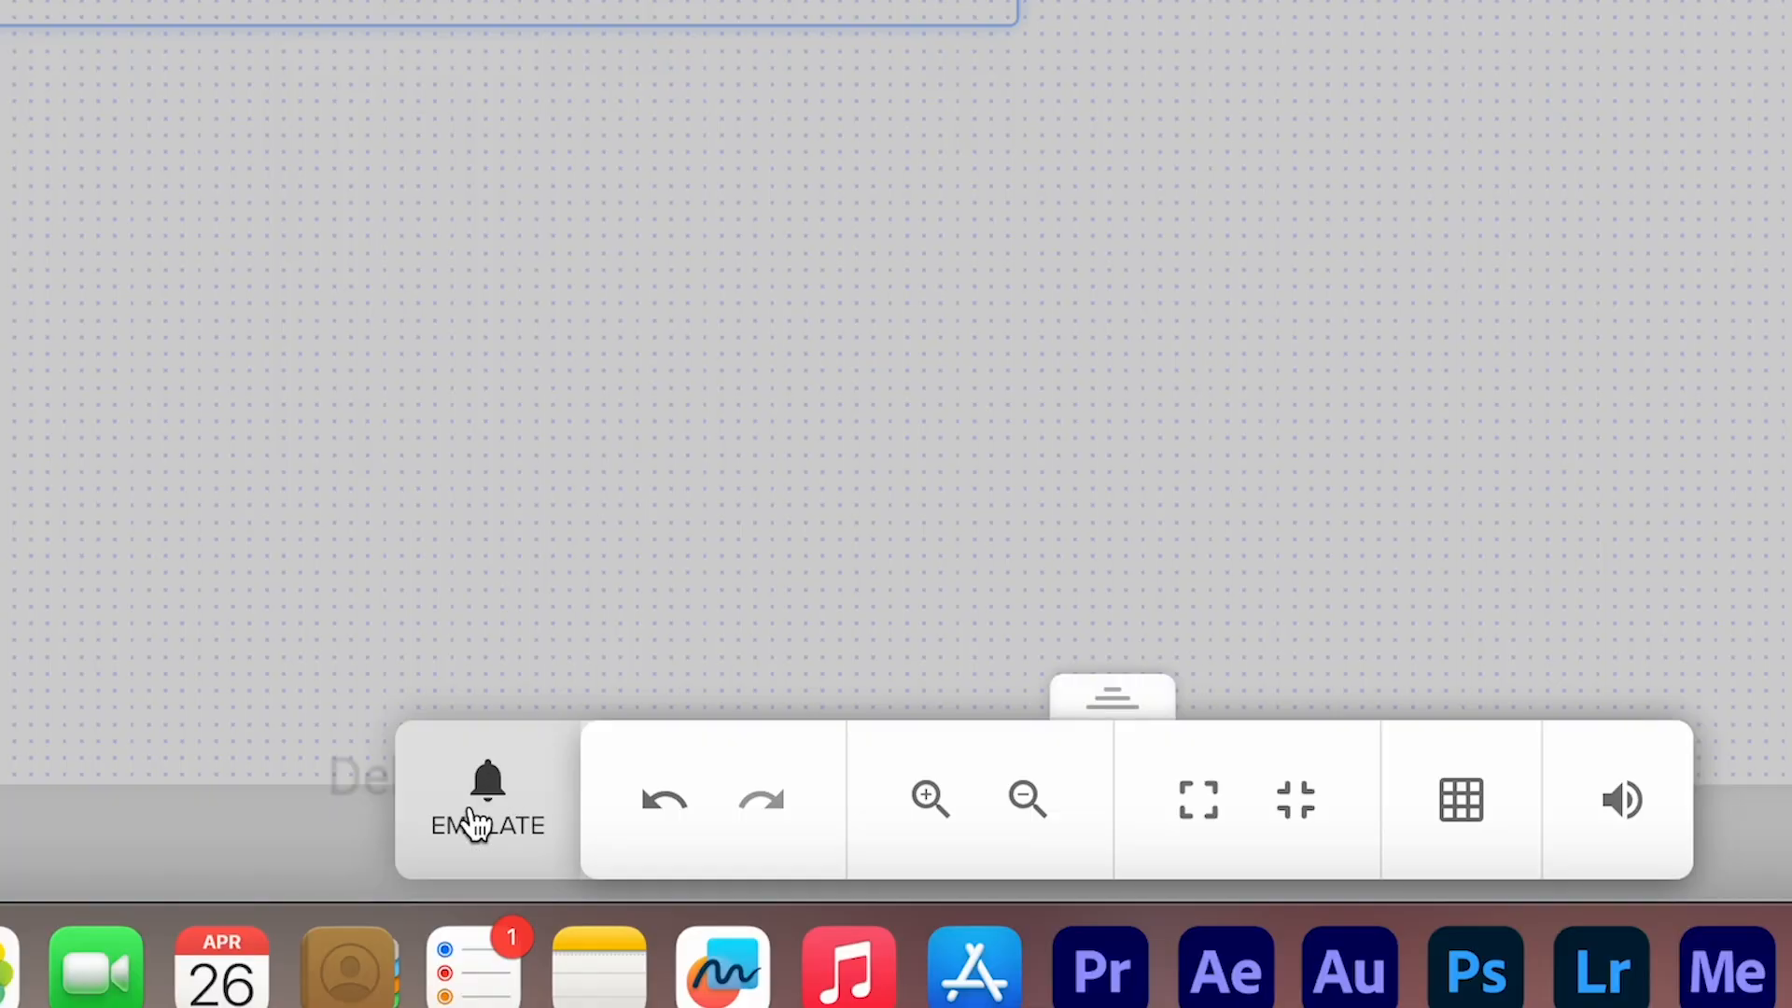
pyautogui.click(487, 797)
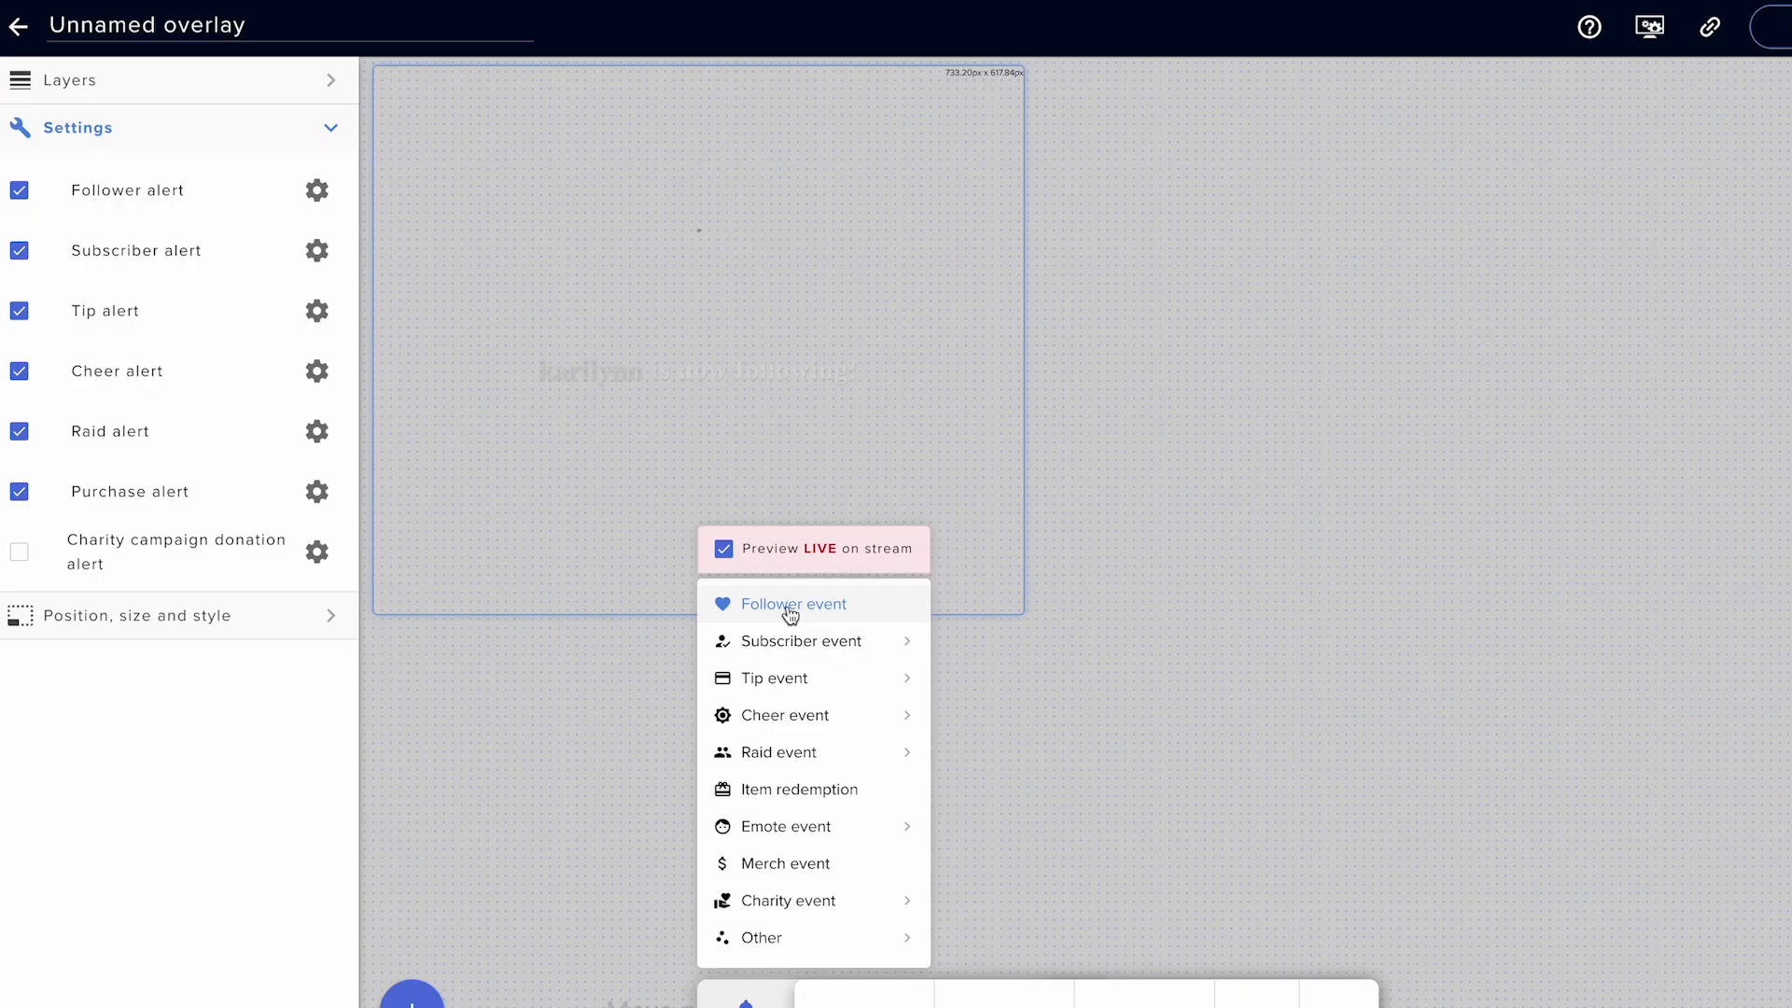
pyautogui.click(796, 602)
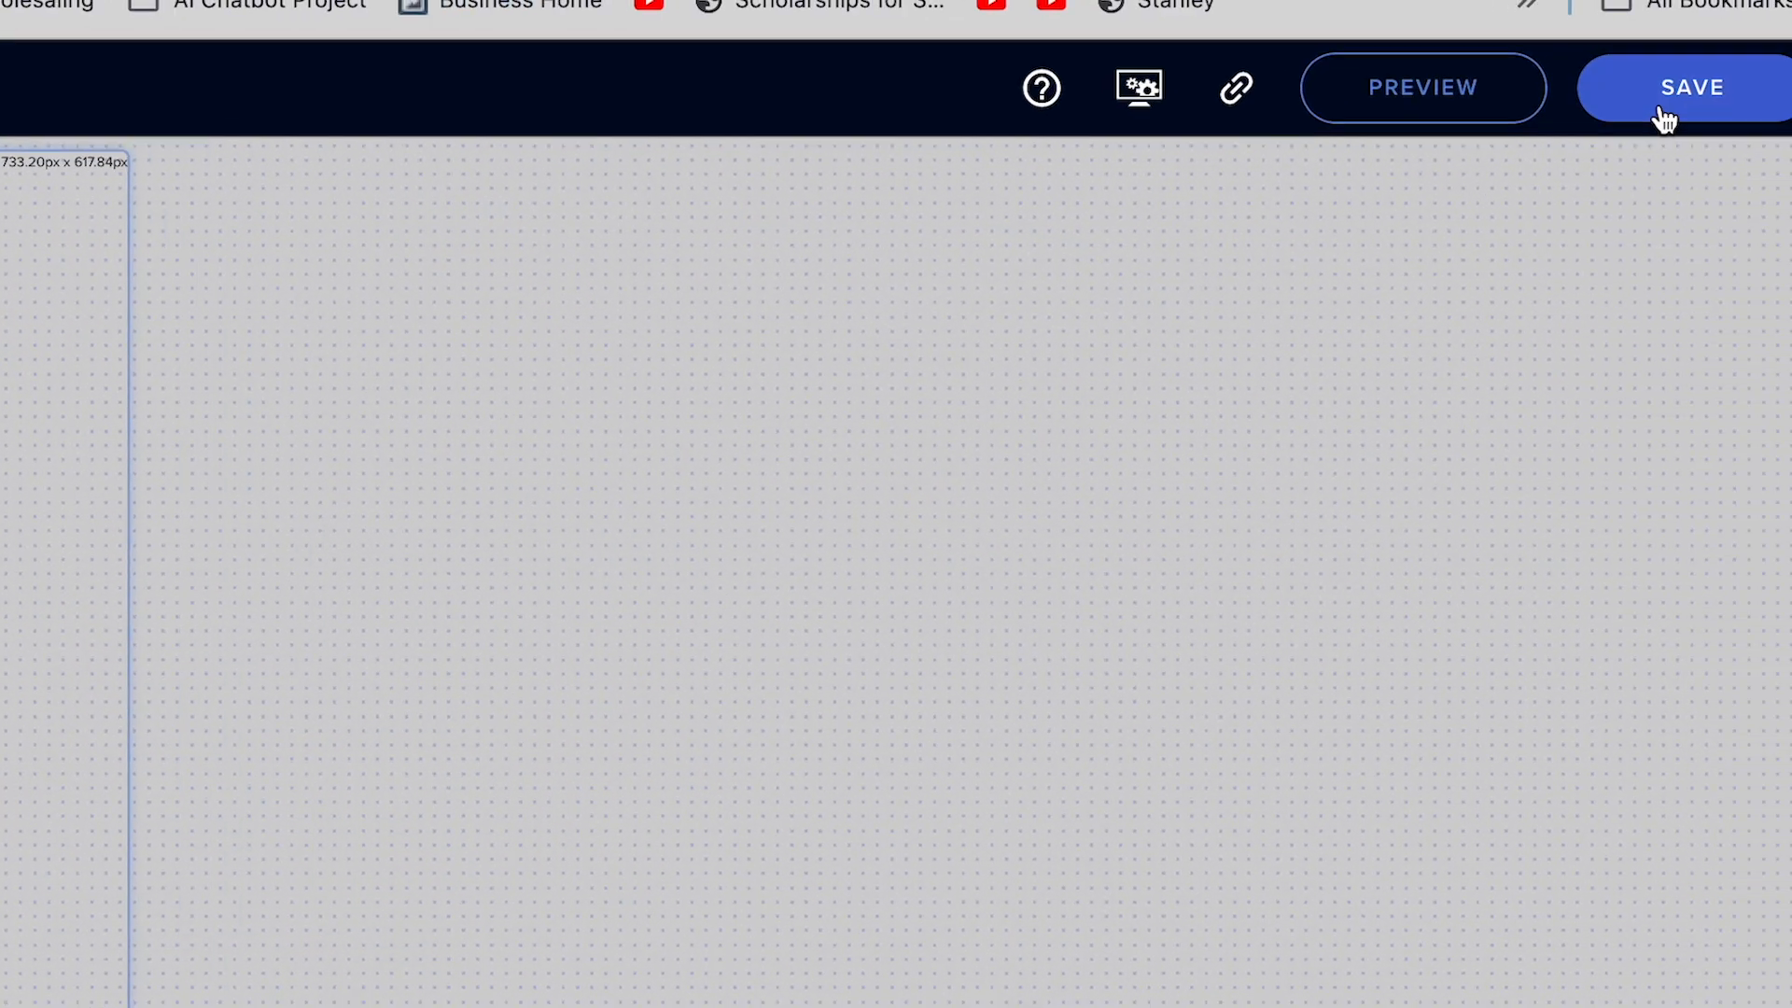
# Step: Save the new overlay and start entering its name
pyautogui.click(1691, 87)
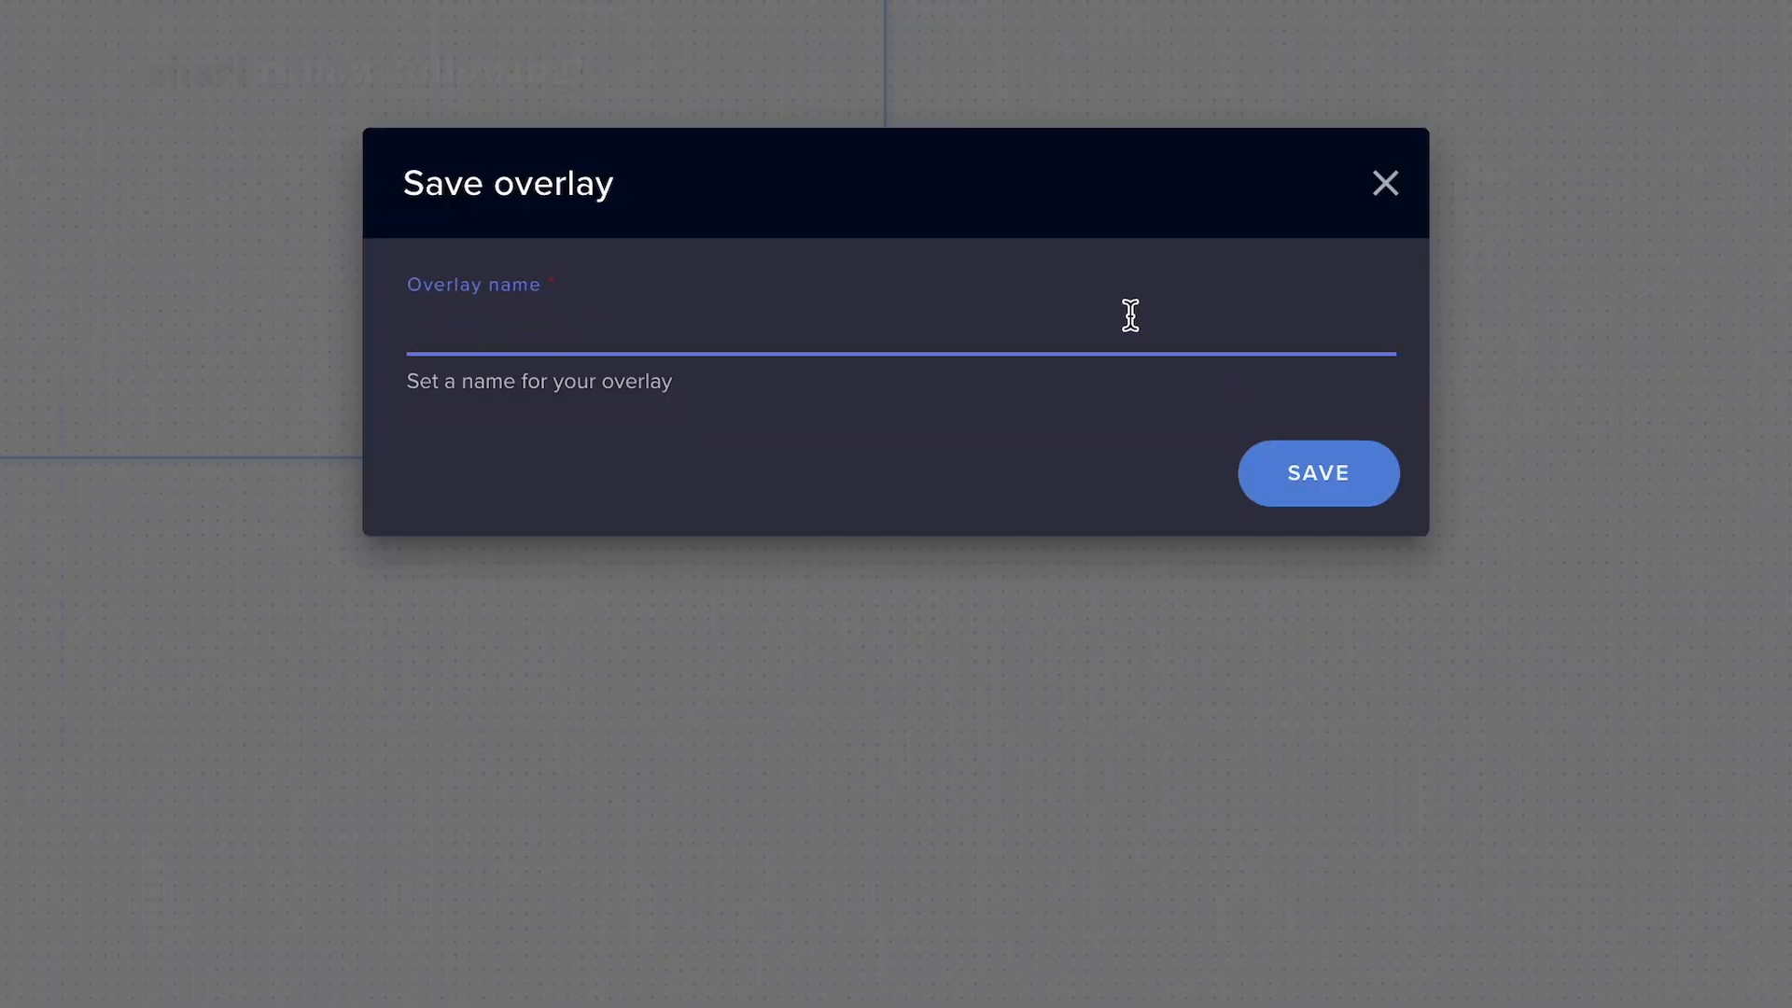
pyautogui.click(1383, 183)
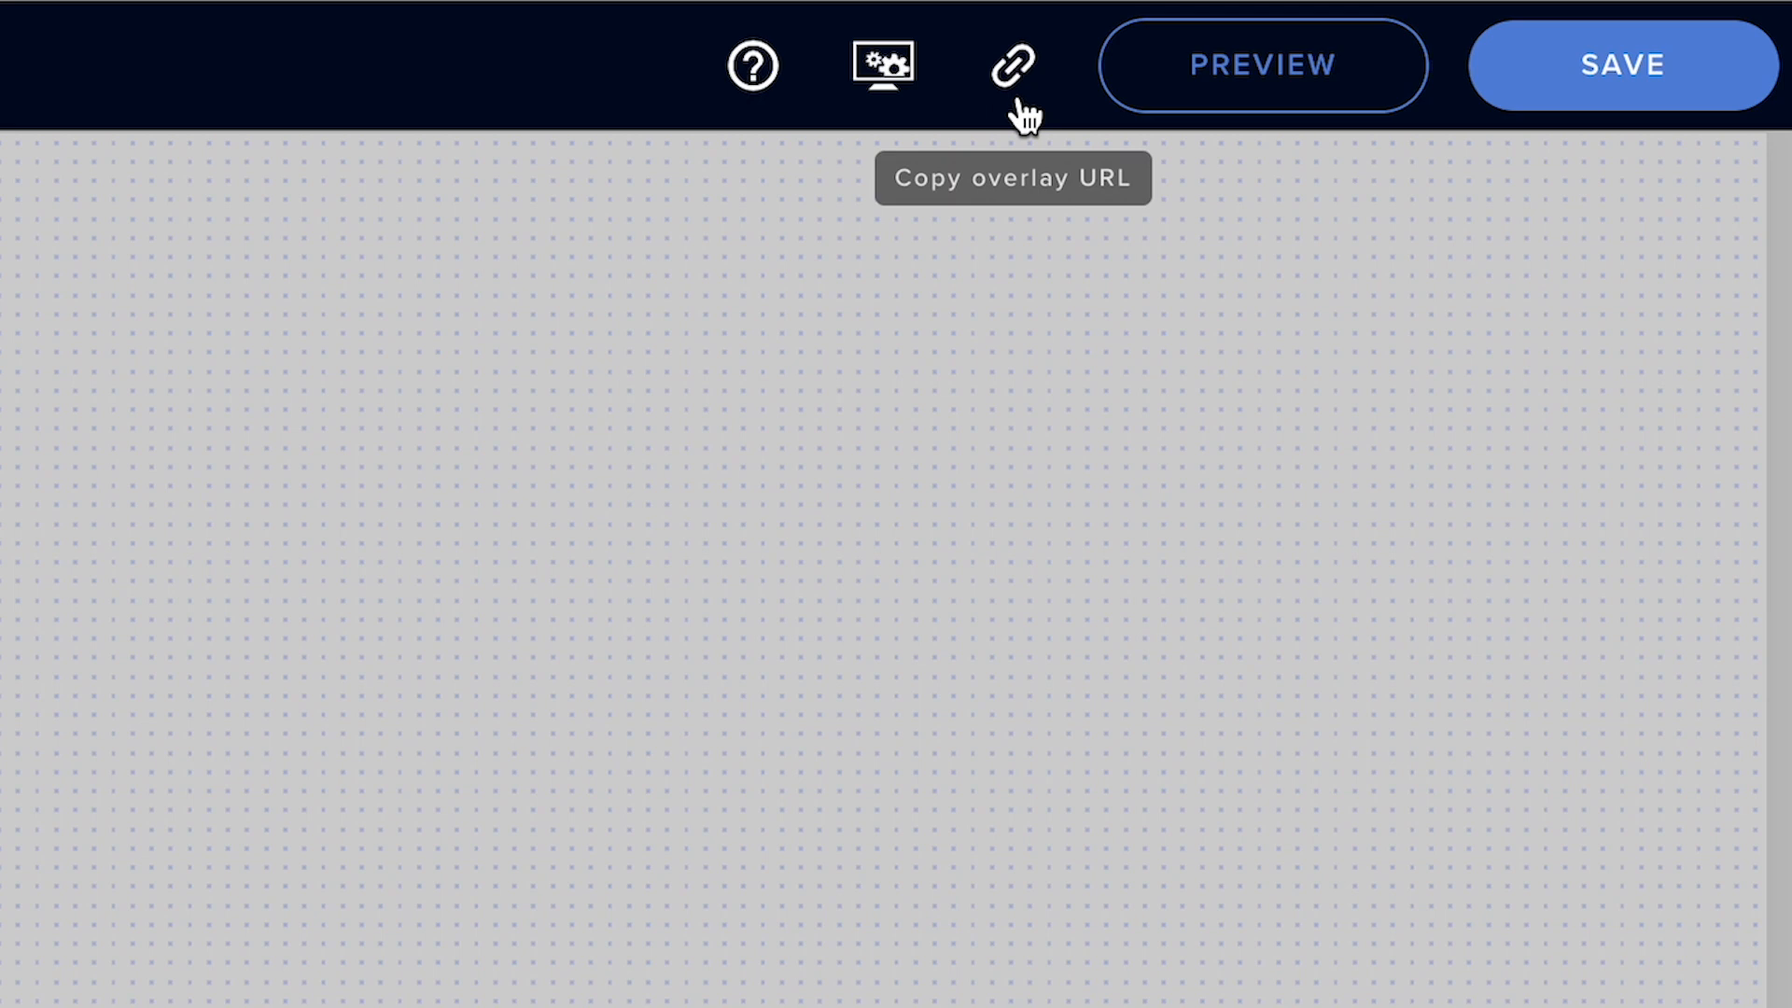
pyautogui.moveTo(942, 108)
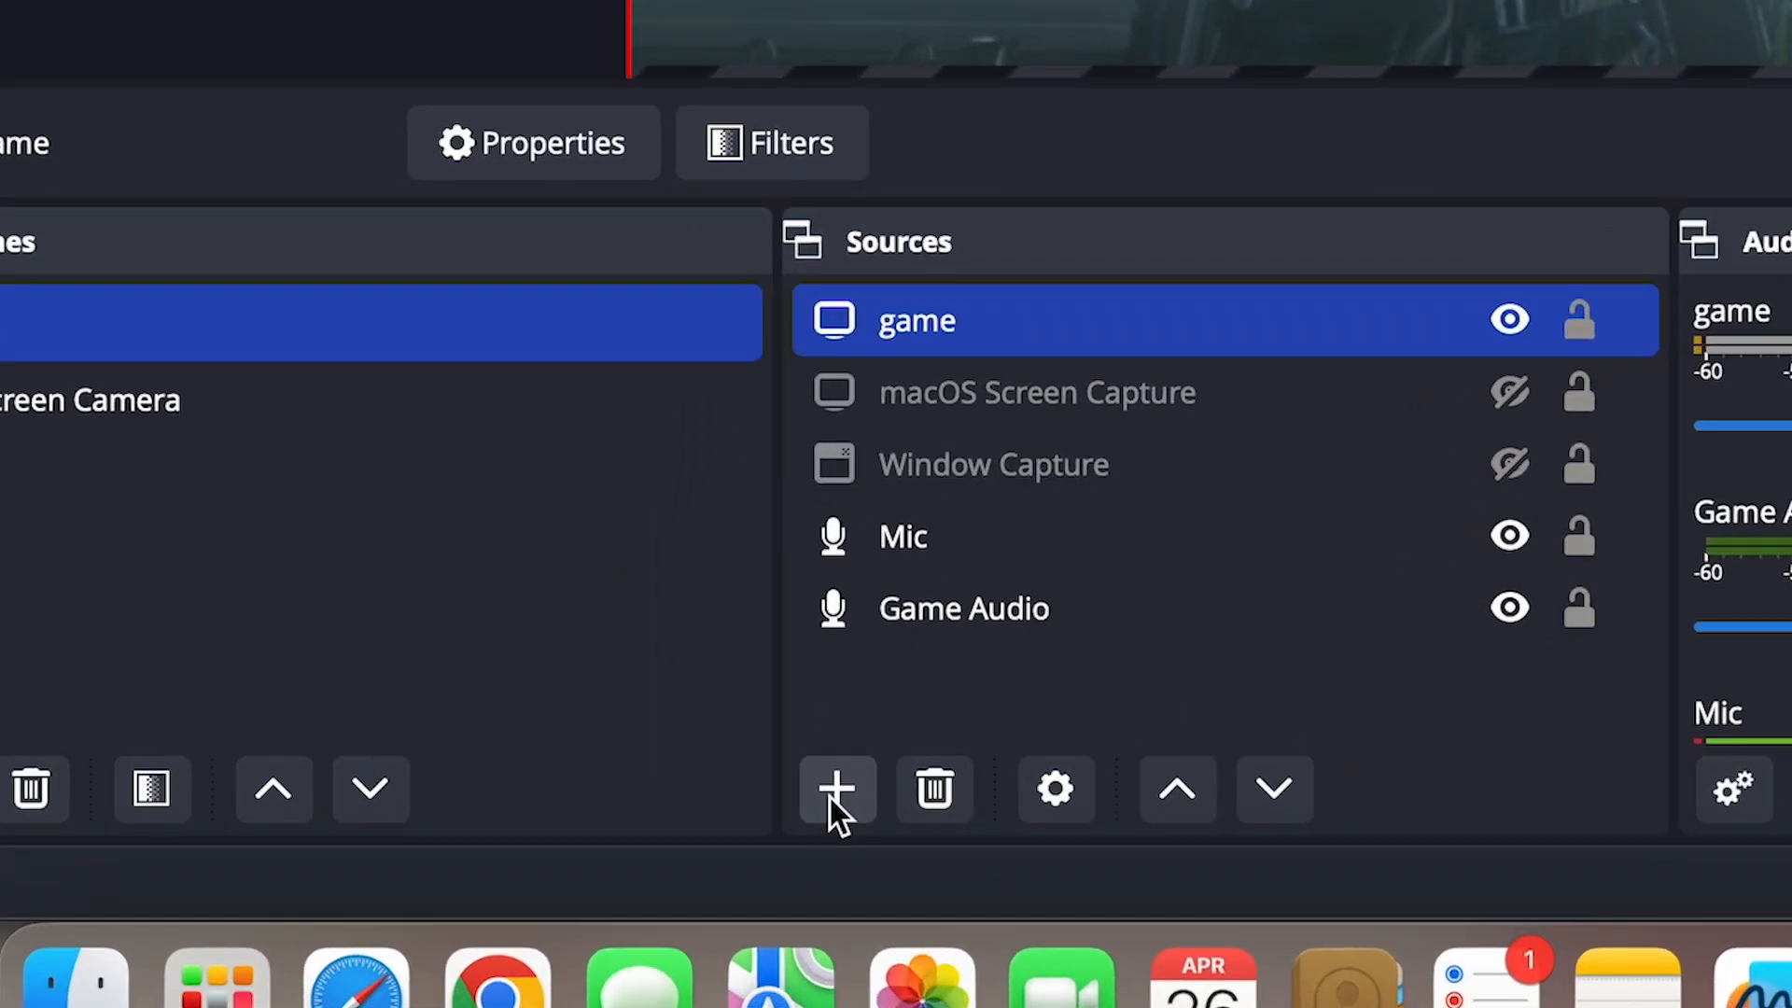
# Step: Add a Browser source named Twitch Alerts in OBS Studio
pyautogui.click(837, 788)
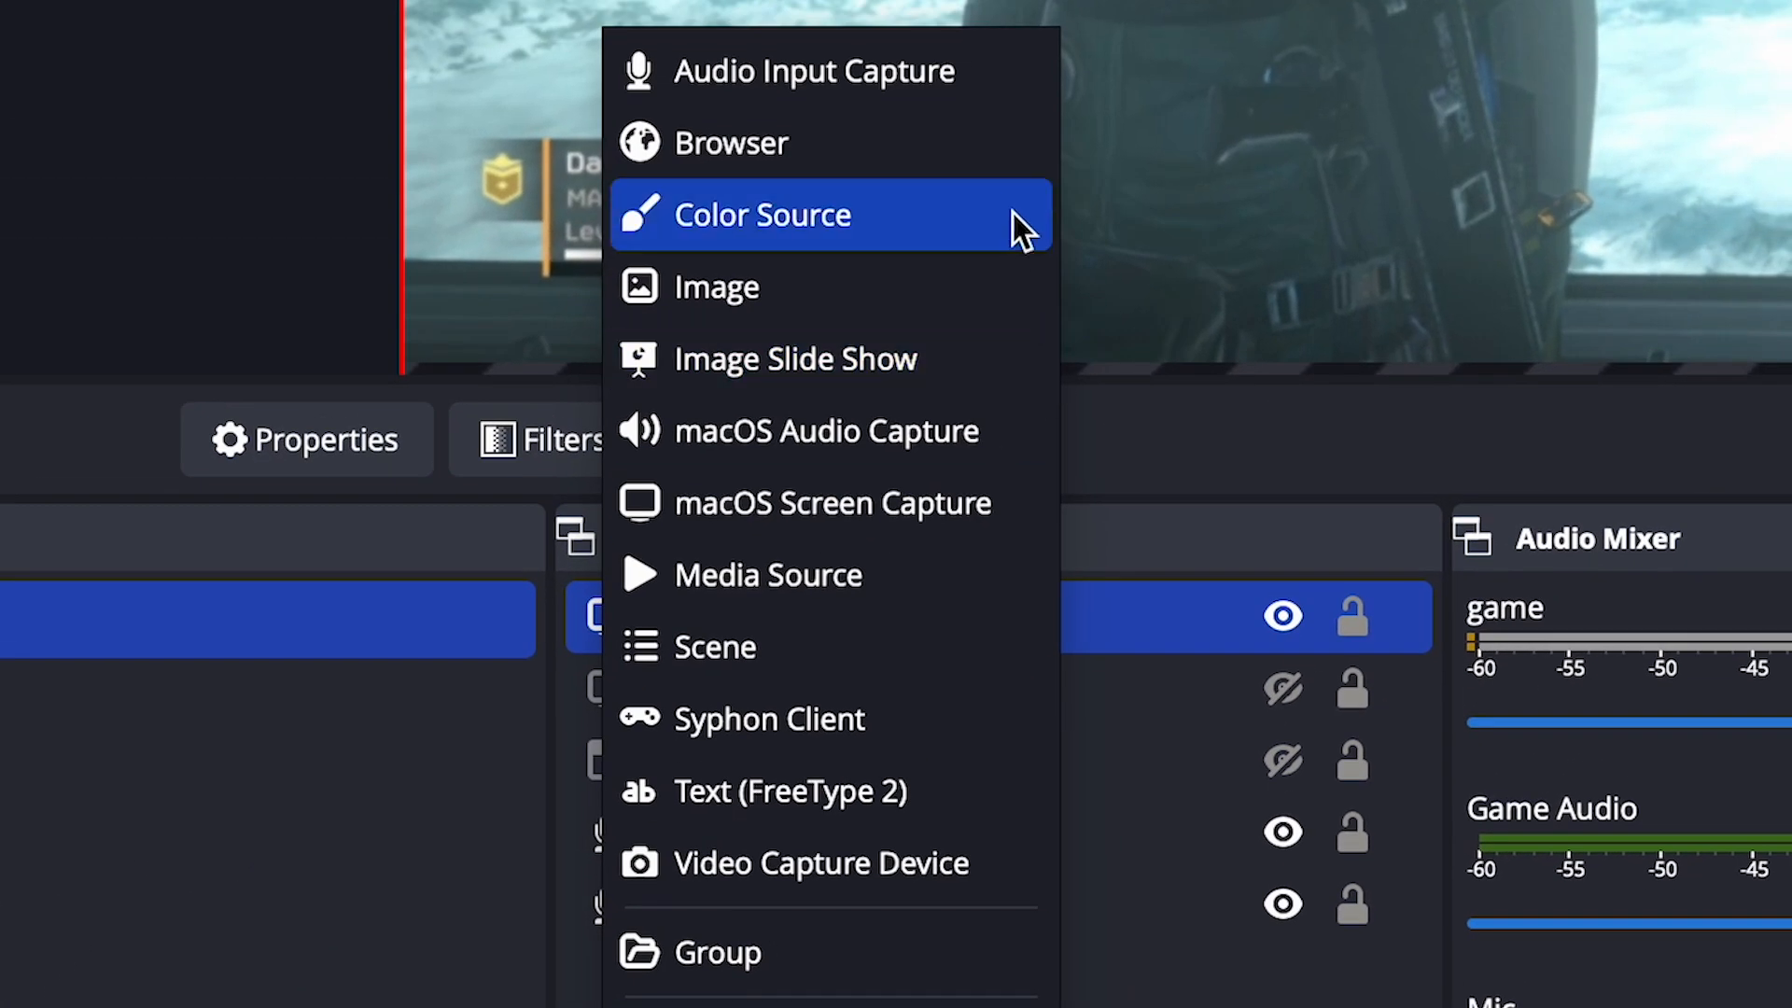
pyautogui.click(732, 142)
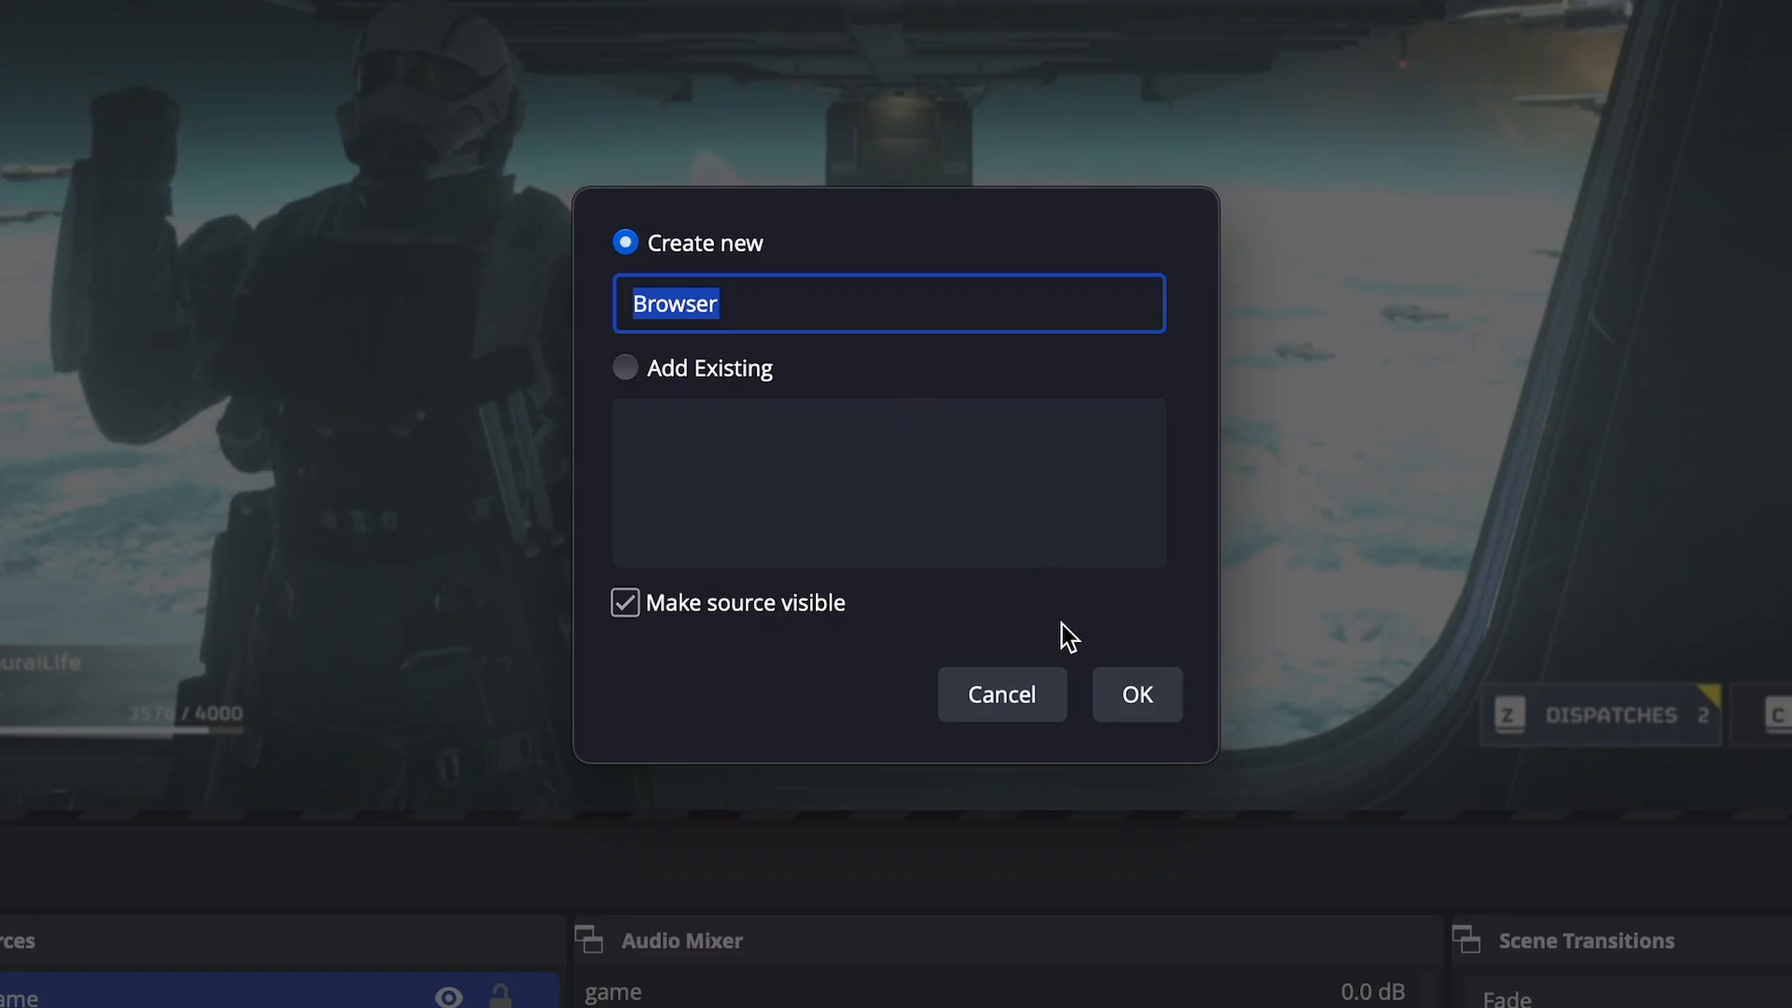
pyautogui.write('Twitch Alerts')
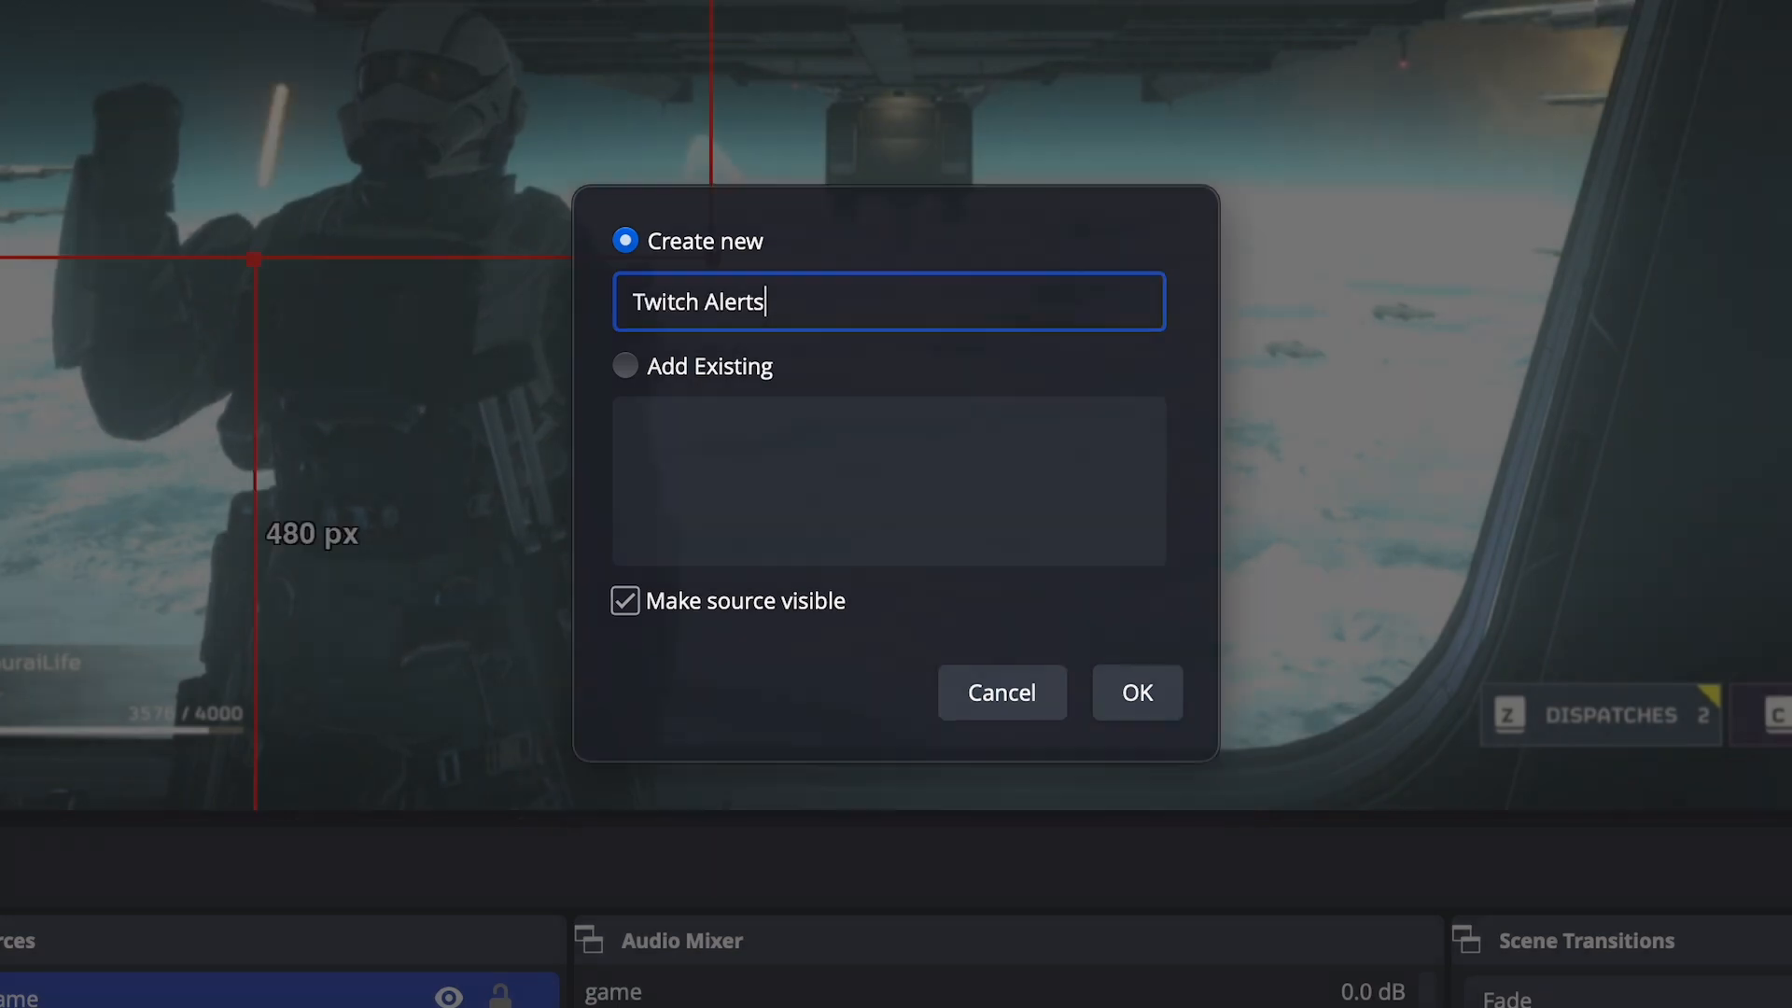
pyautogui.click(1135, 693)
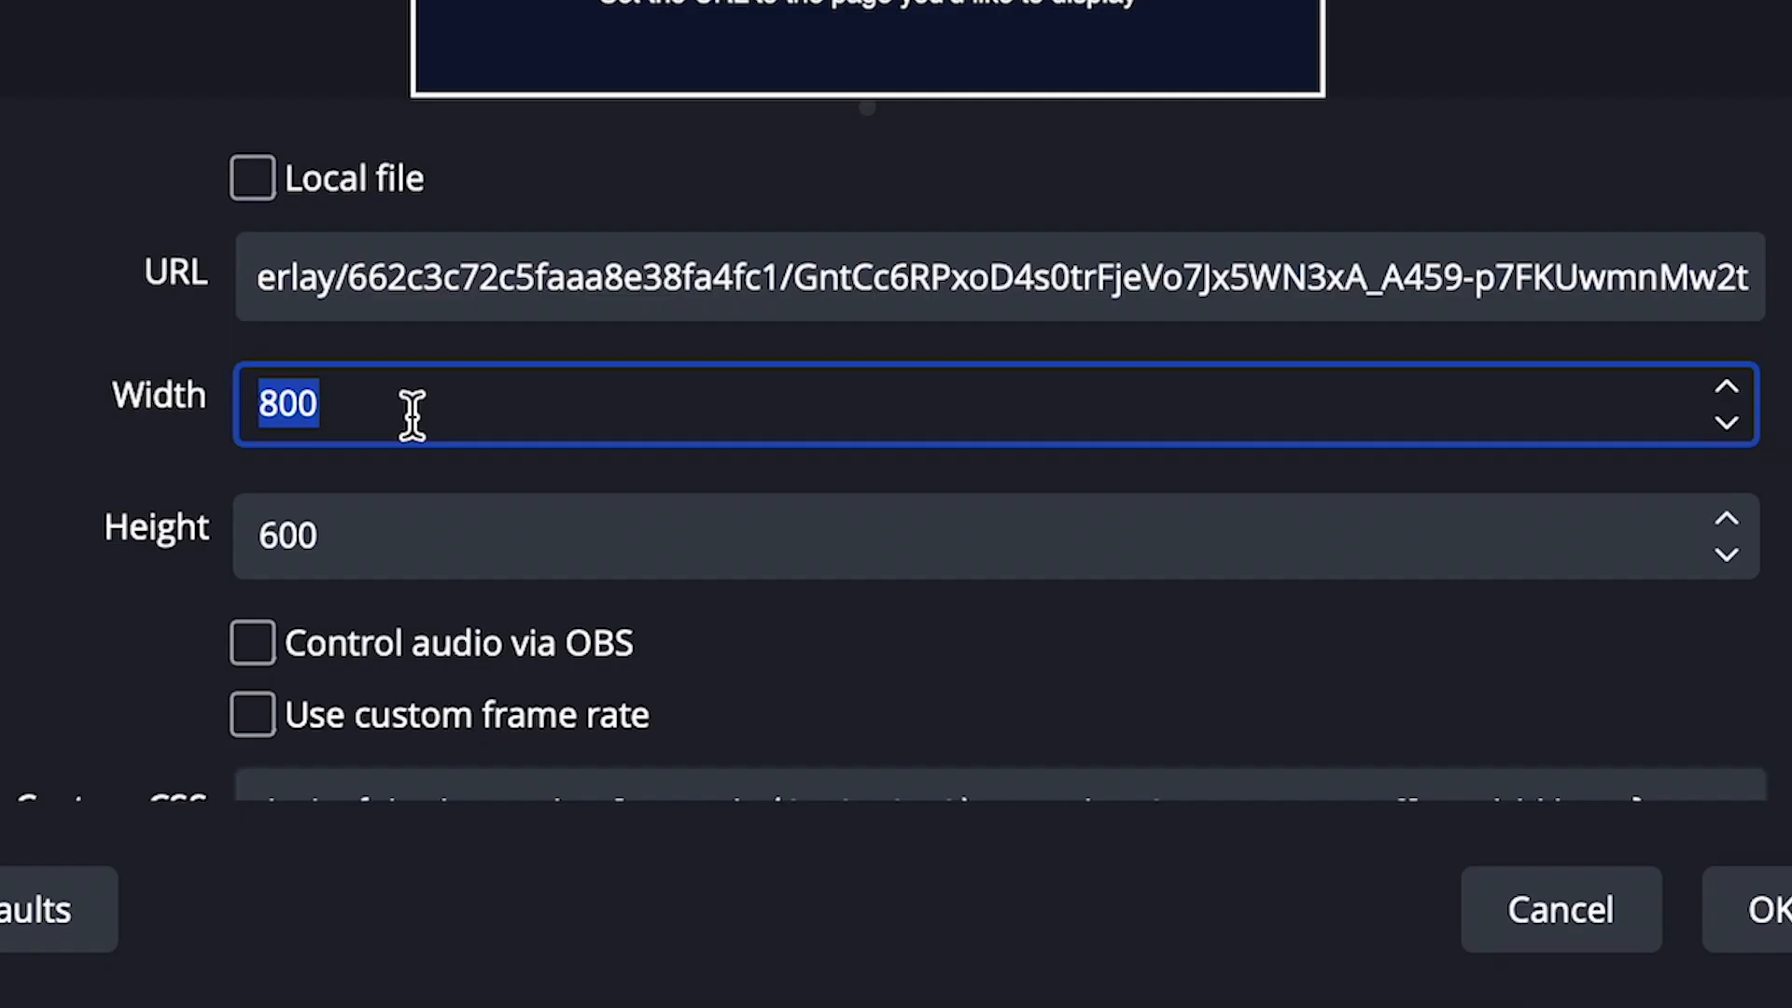
# Step: Size the Twitch Alerts browser source to 1920 by 1080 and apply the settings
pyautogui.write('1920')
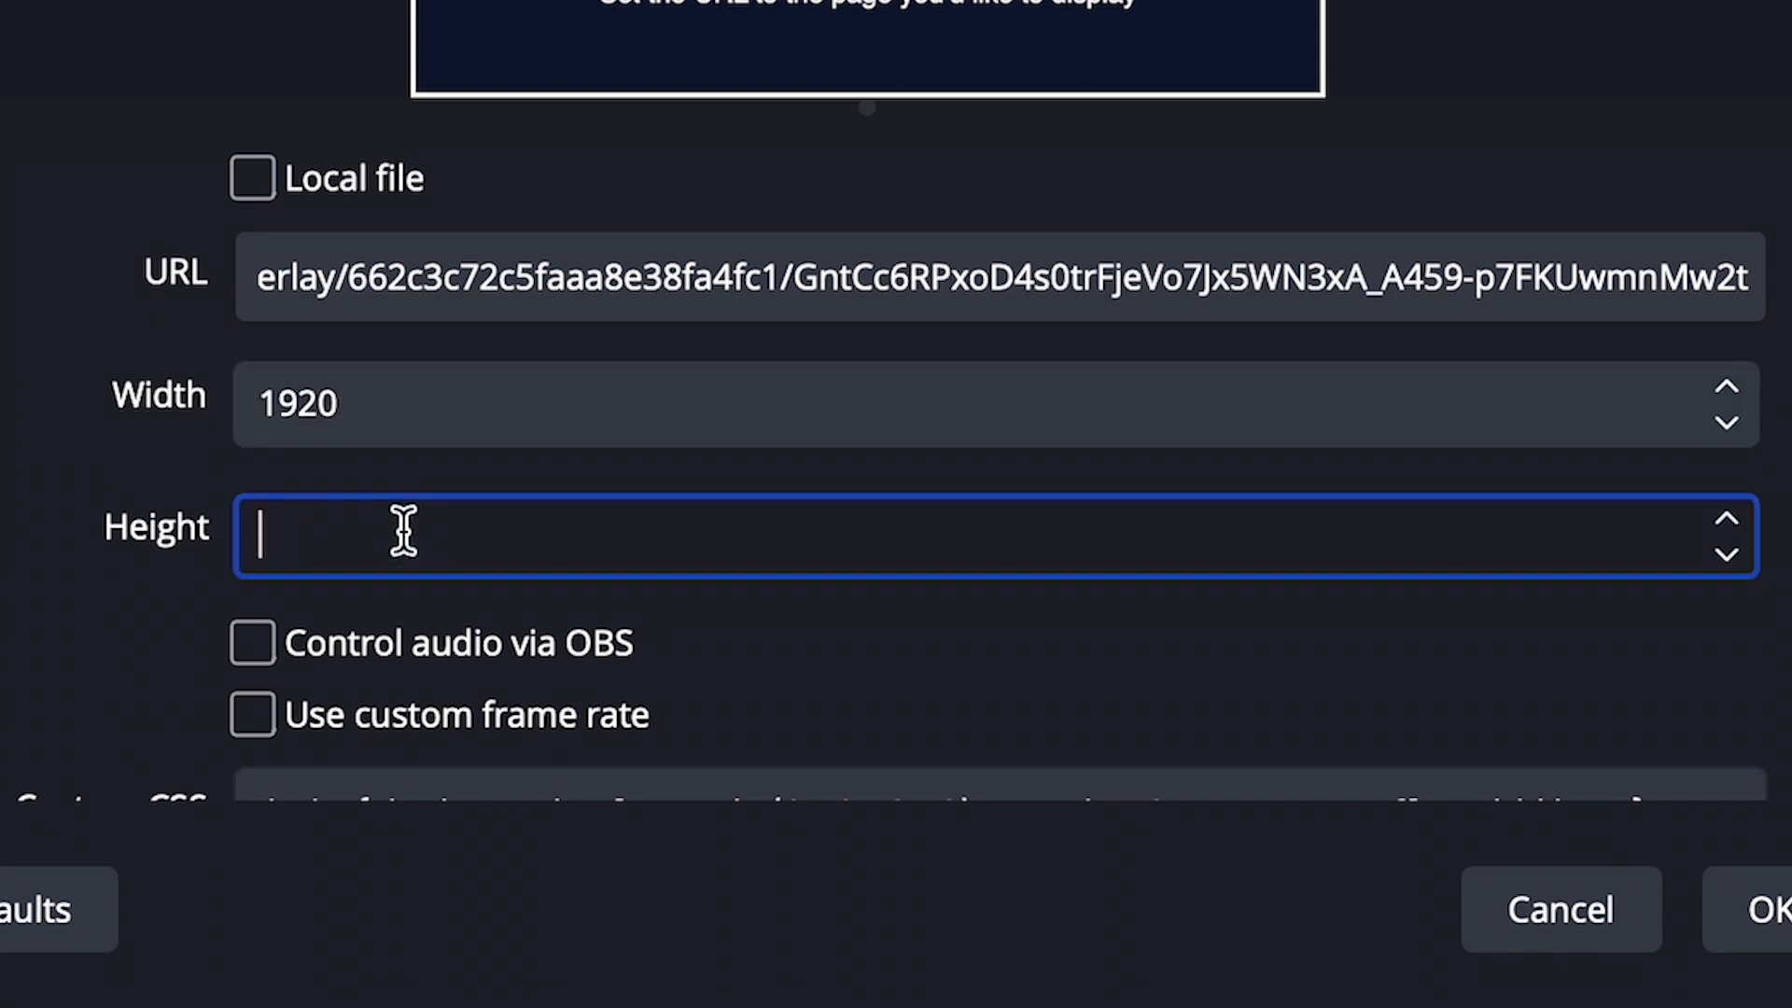
pyautogui.write('1080')
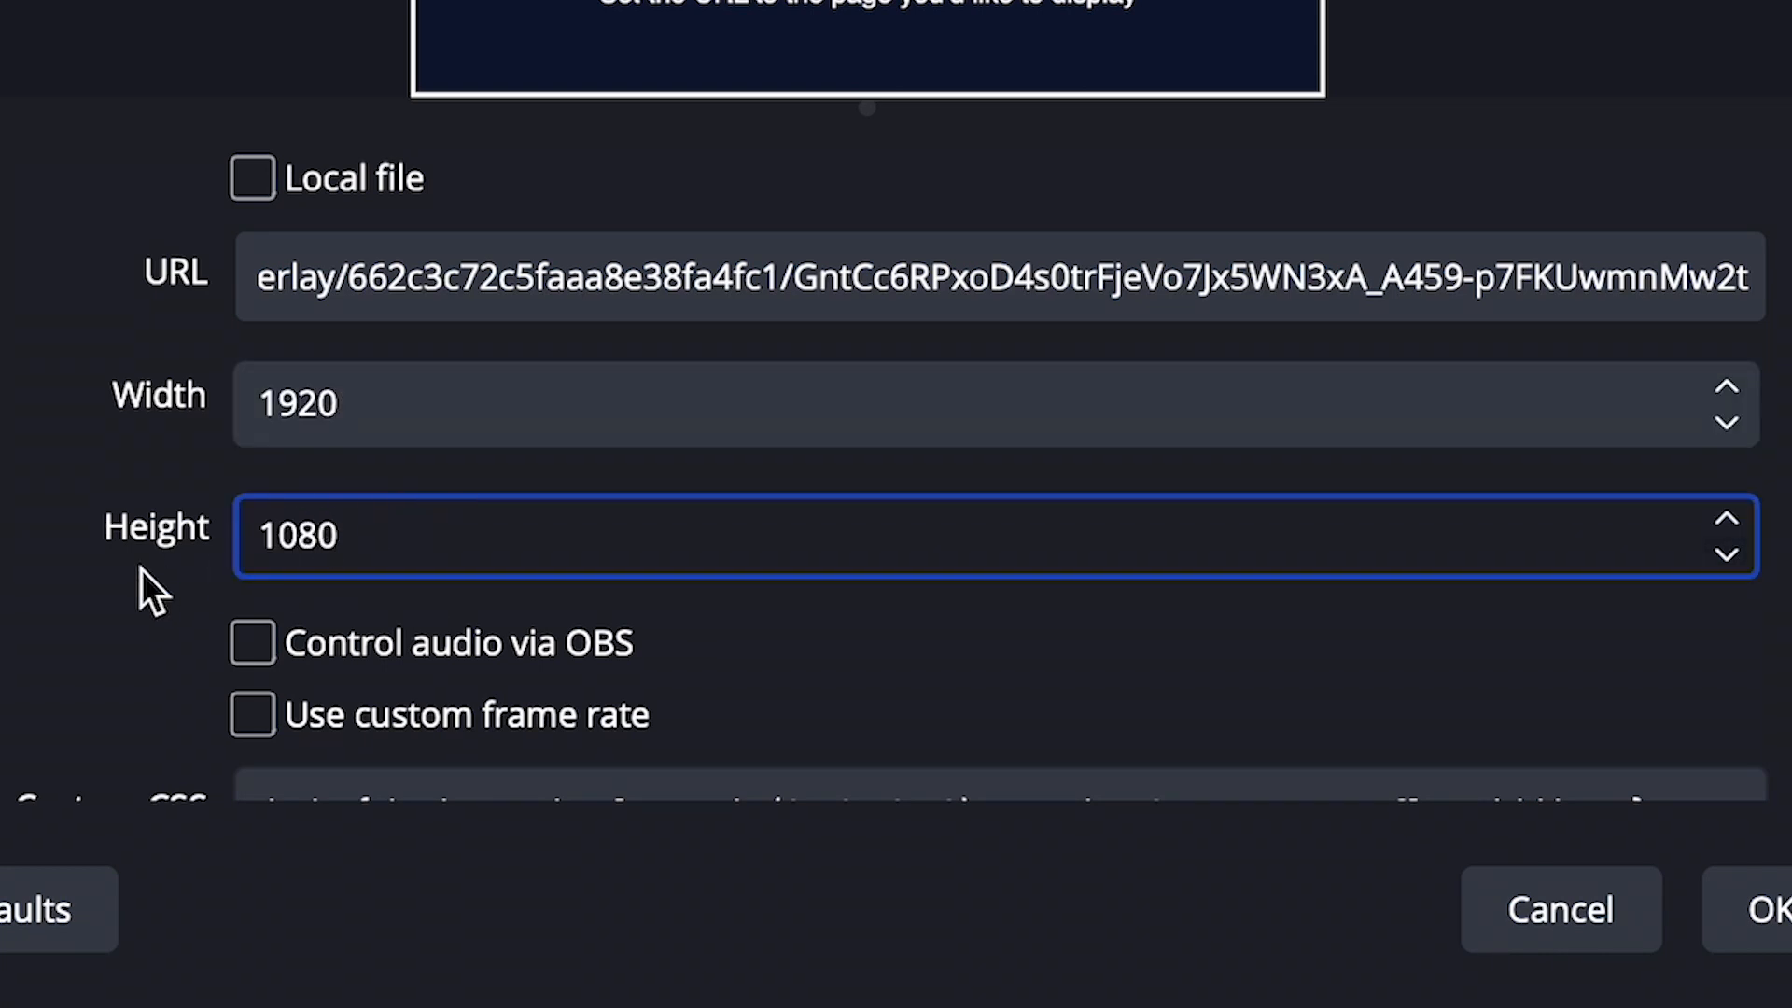
pyautogui.scroll(-3)
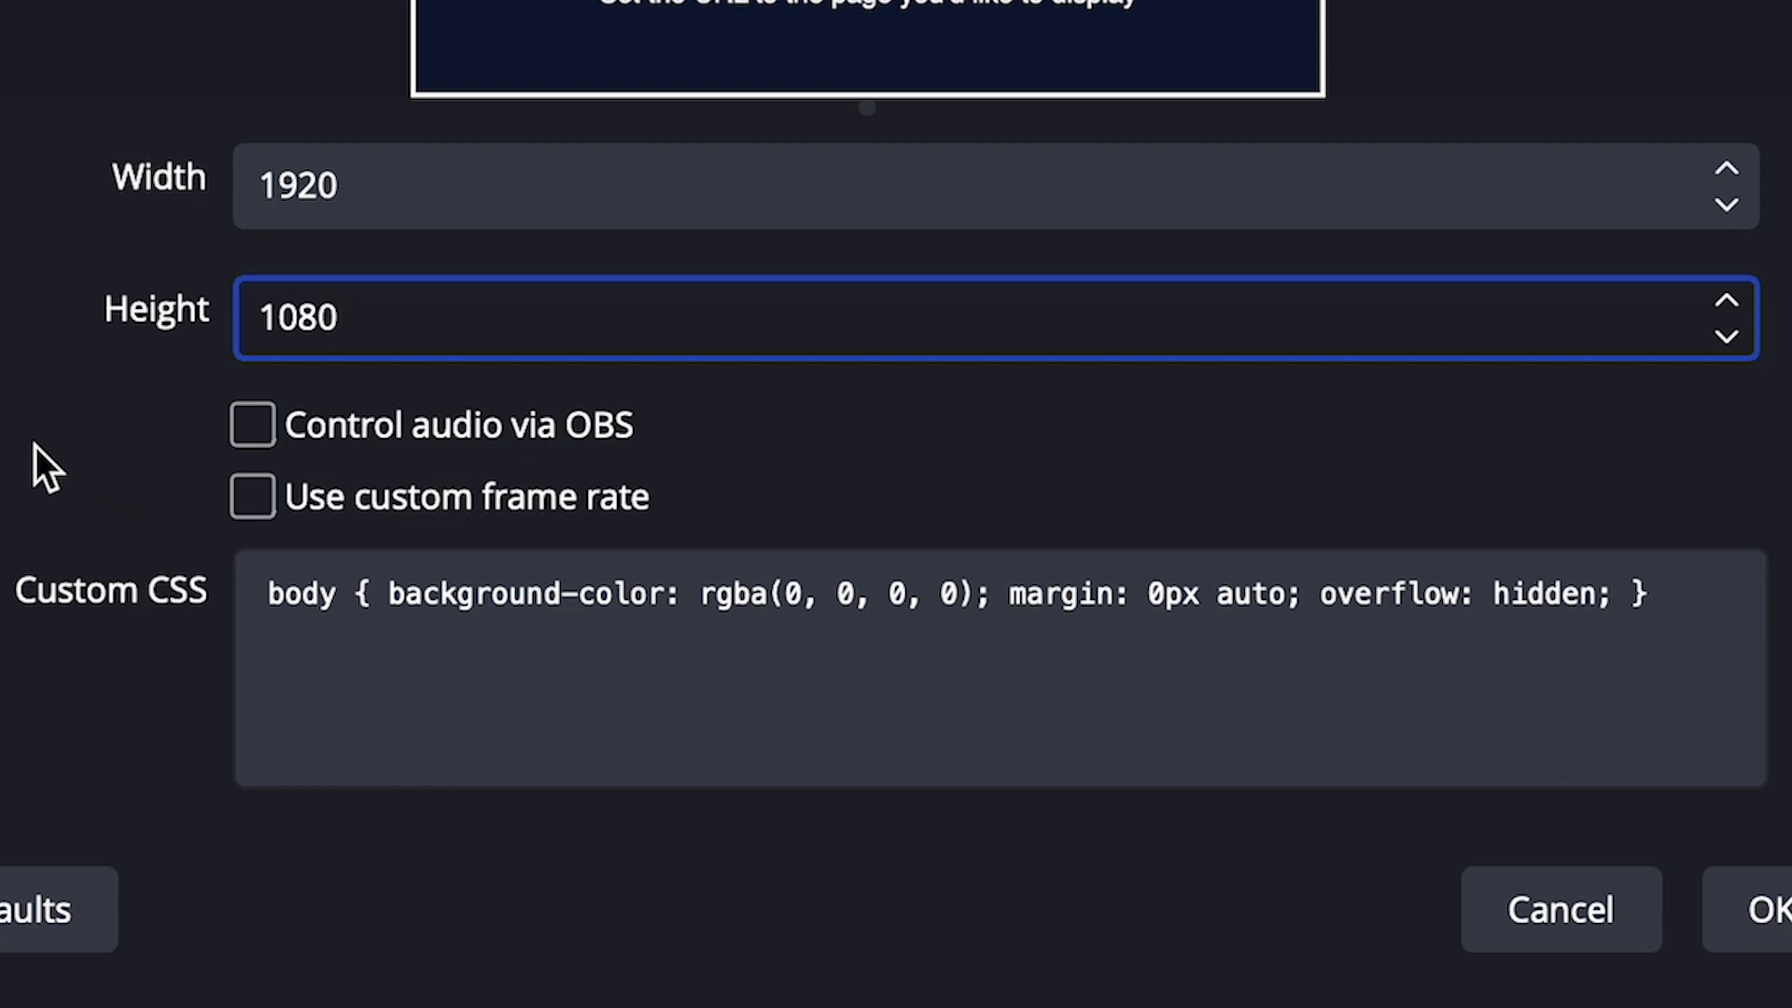
pyautogui.click(250, 424)
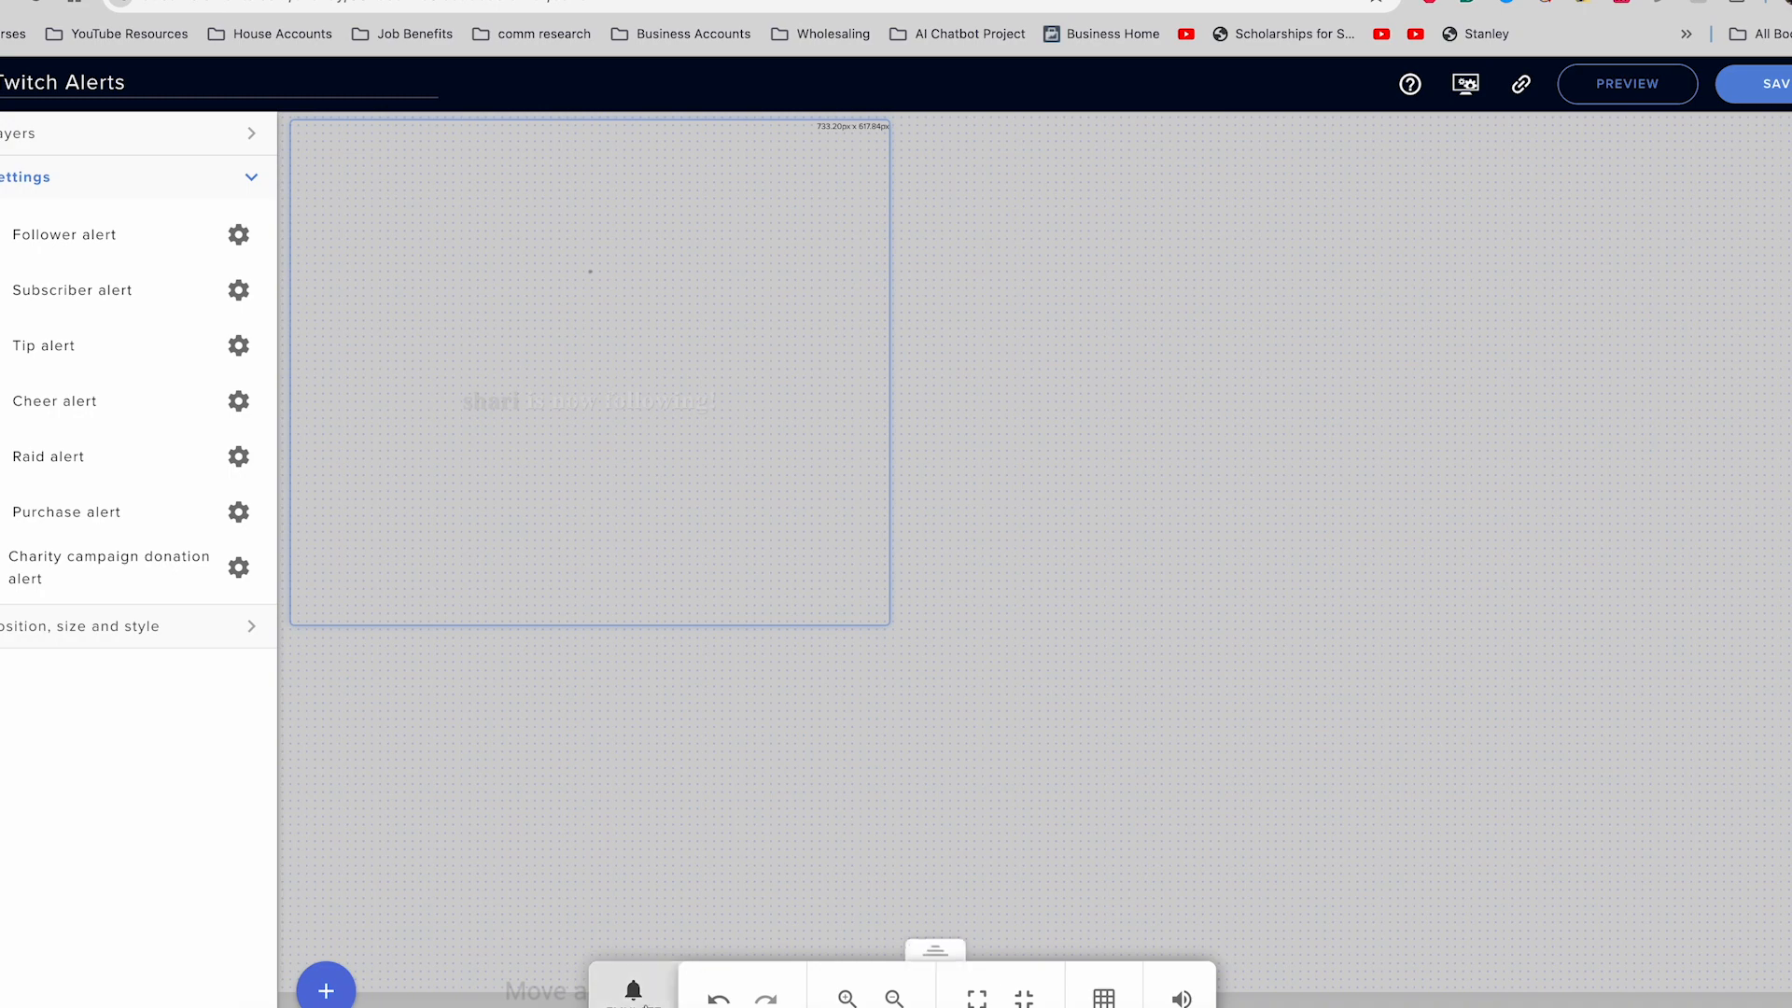
pyautogui.click(633, 990)
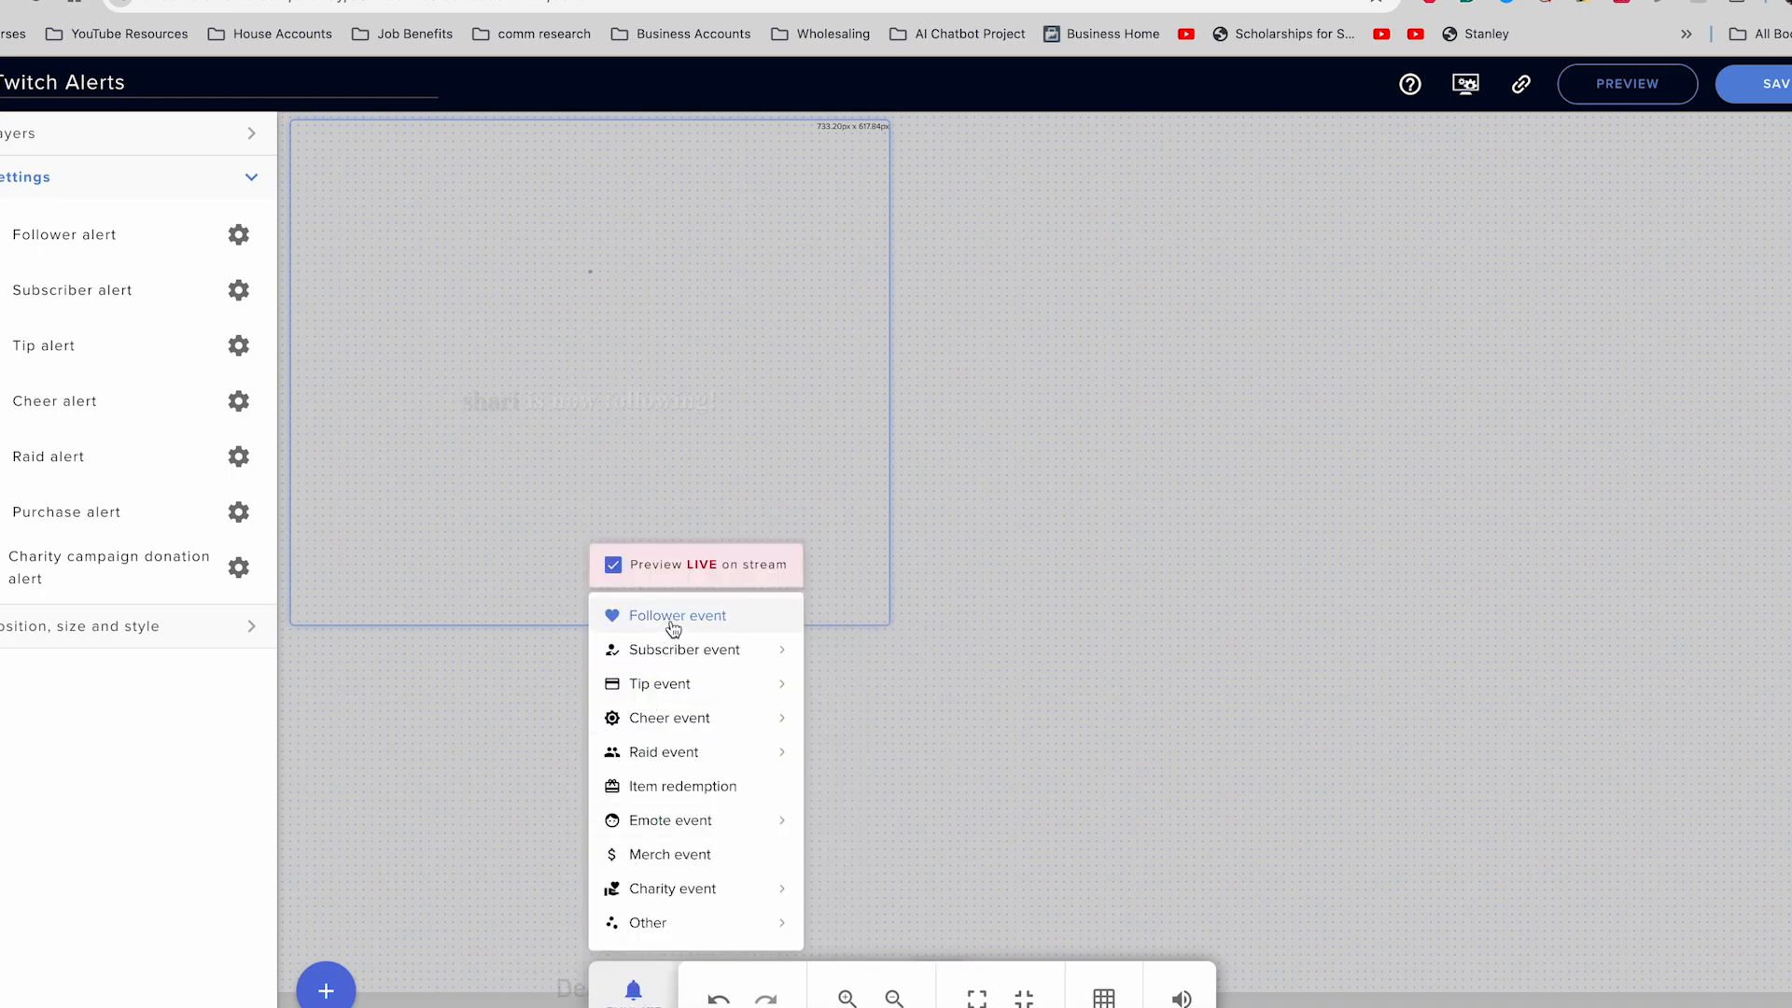
pyautogui.click(675, 614)
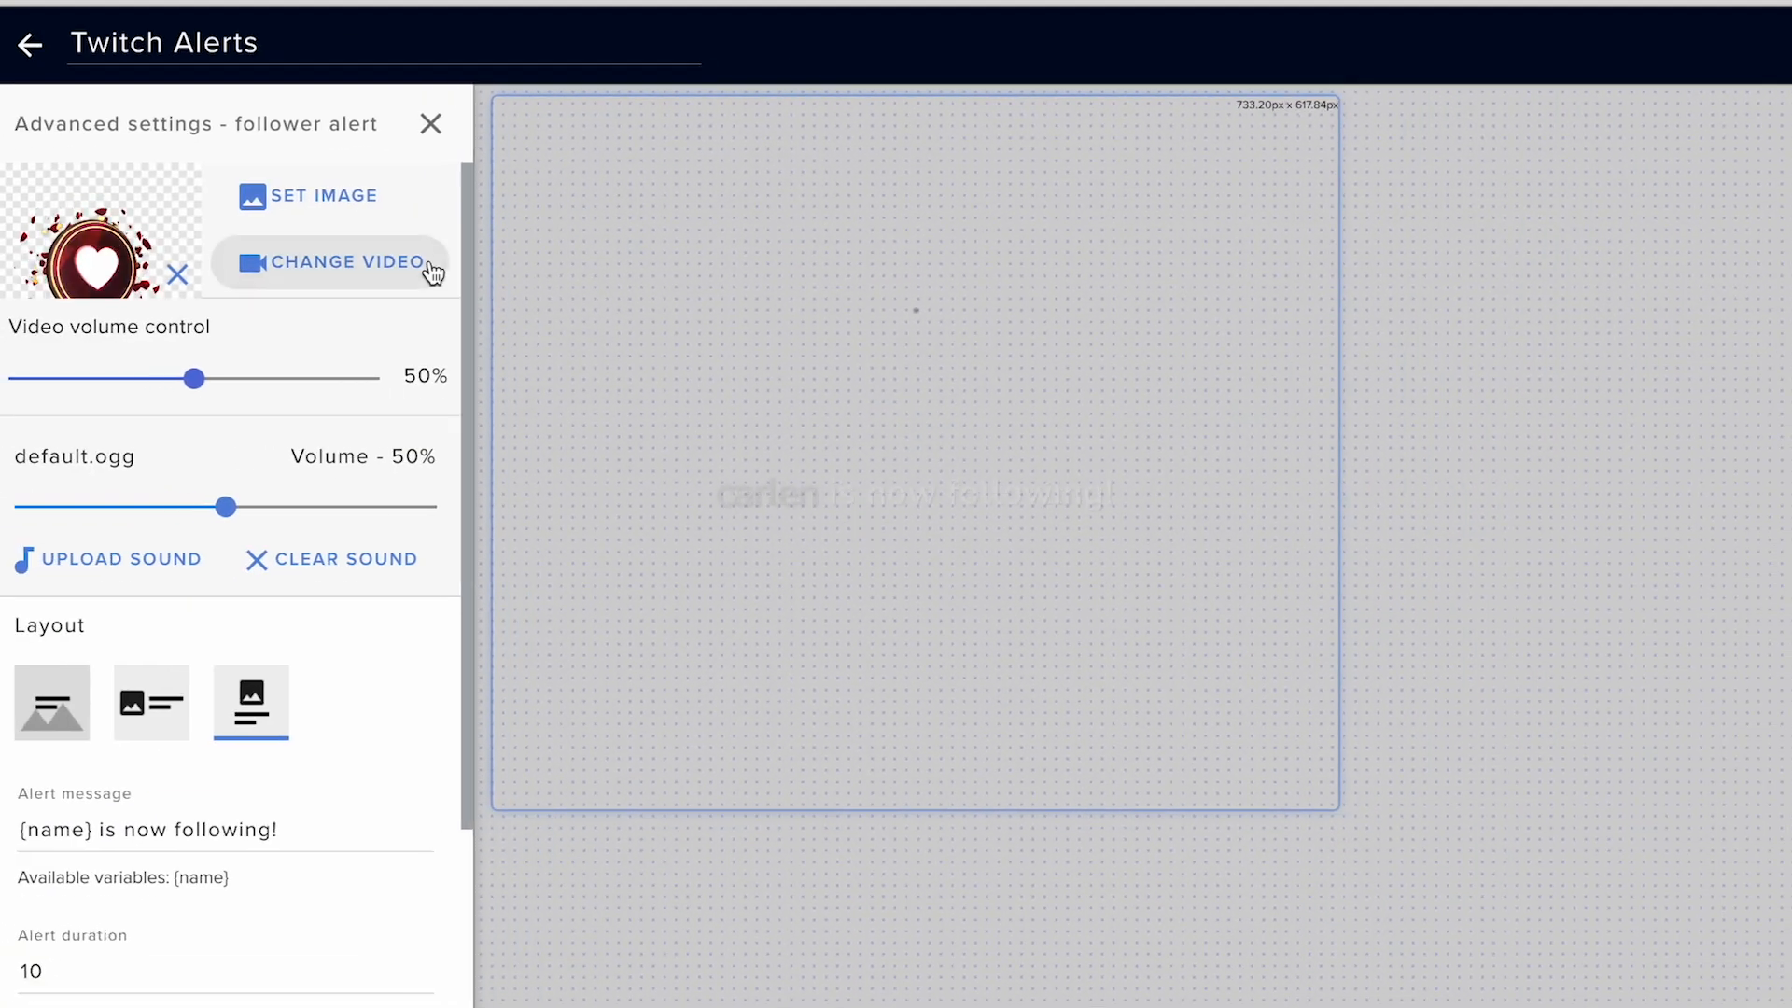
pyautogui.moveTo(349, 687)
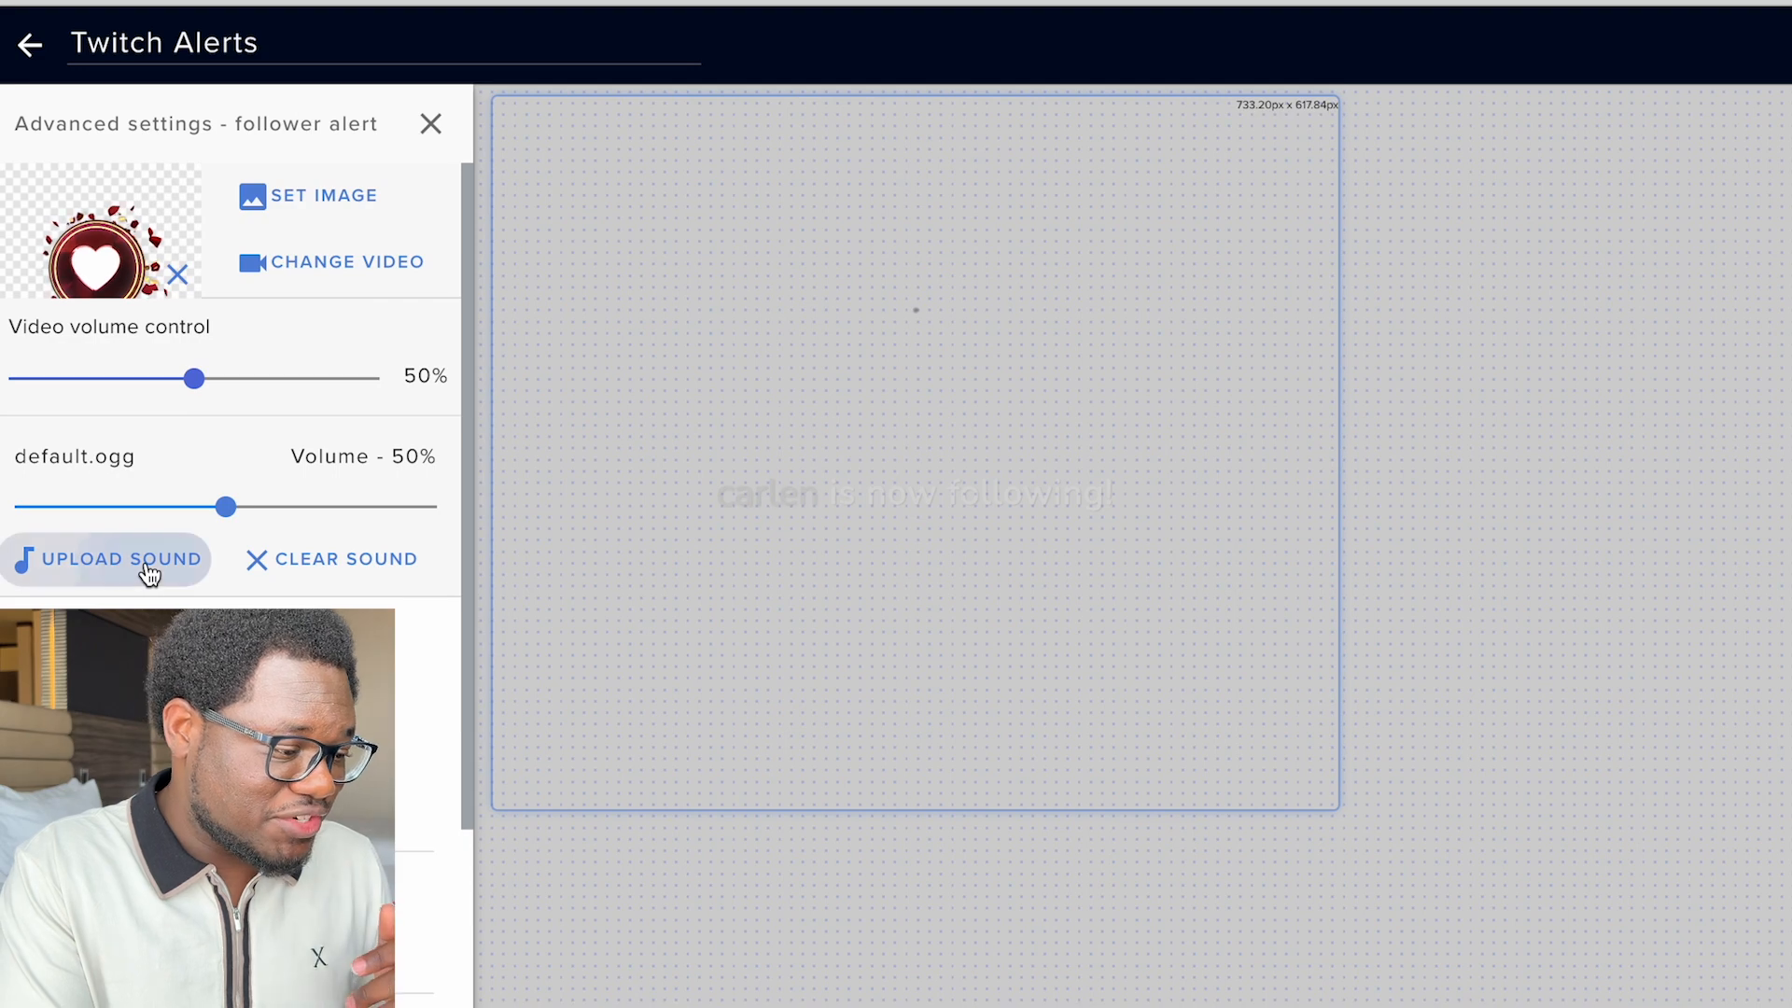
# Step: Start replacing the follower alert's default.ogg sound with an uploaded one
pyautogui.click(106, 558)
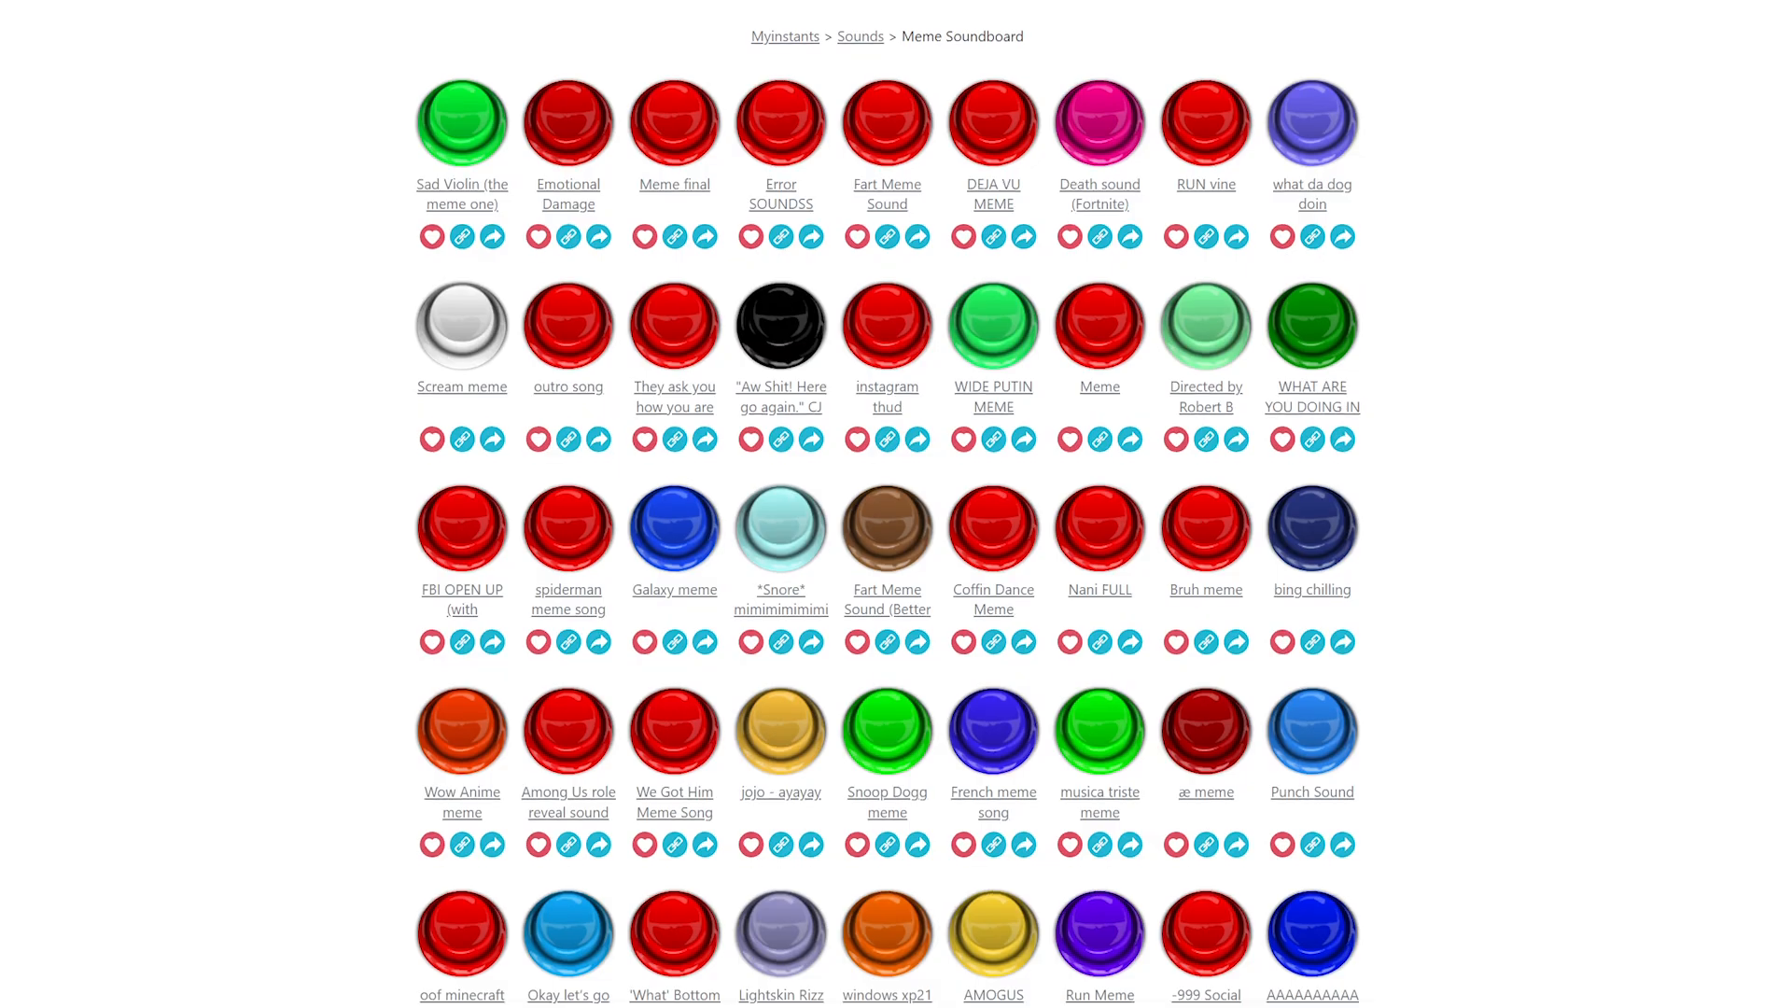
# Step: Scroll through the Myinstants Meme Soundboard sound buttons
pyautogui.scroll(-3)
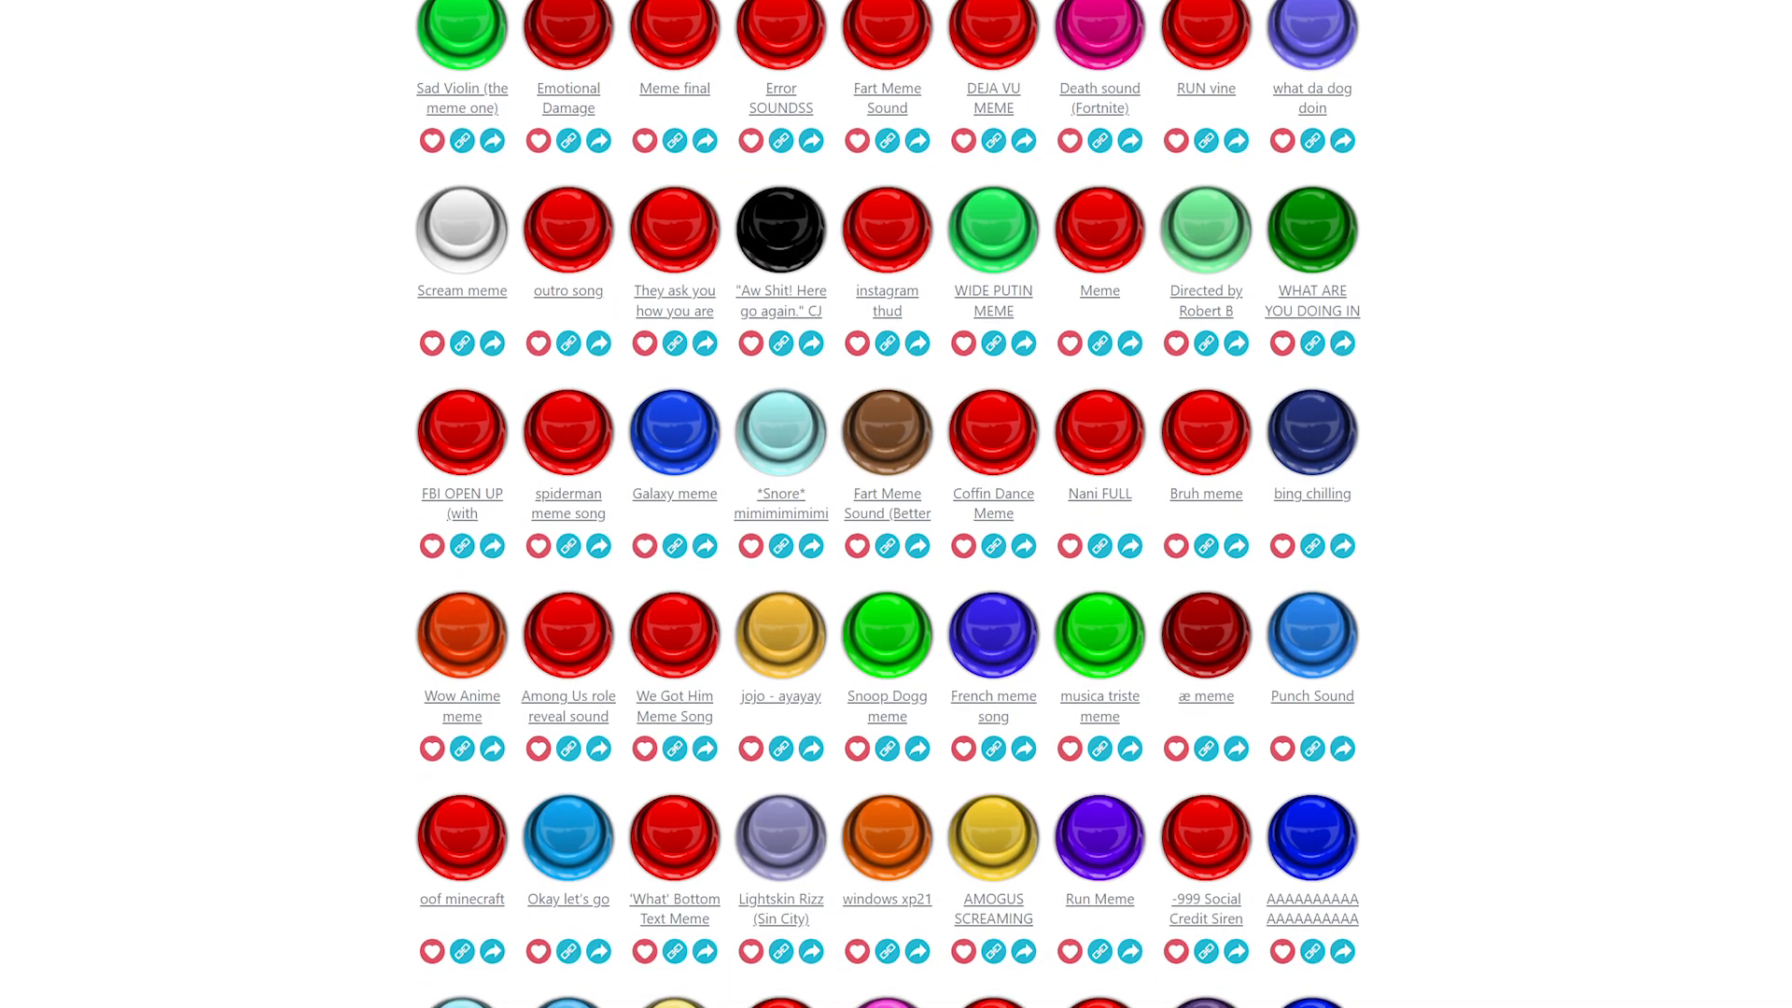
pyautogui.scroll(-3)
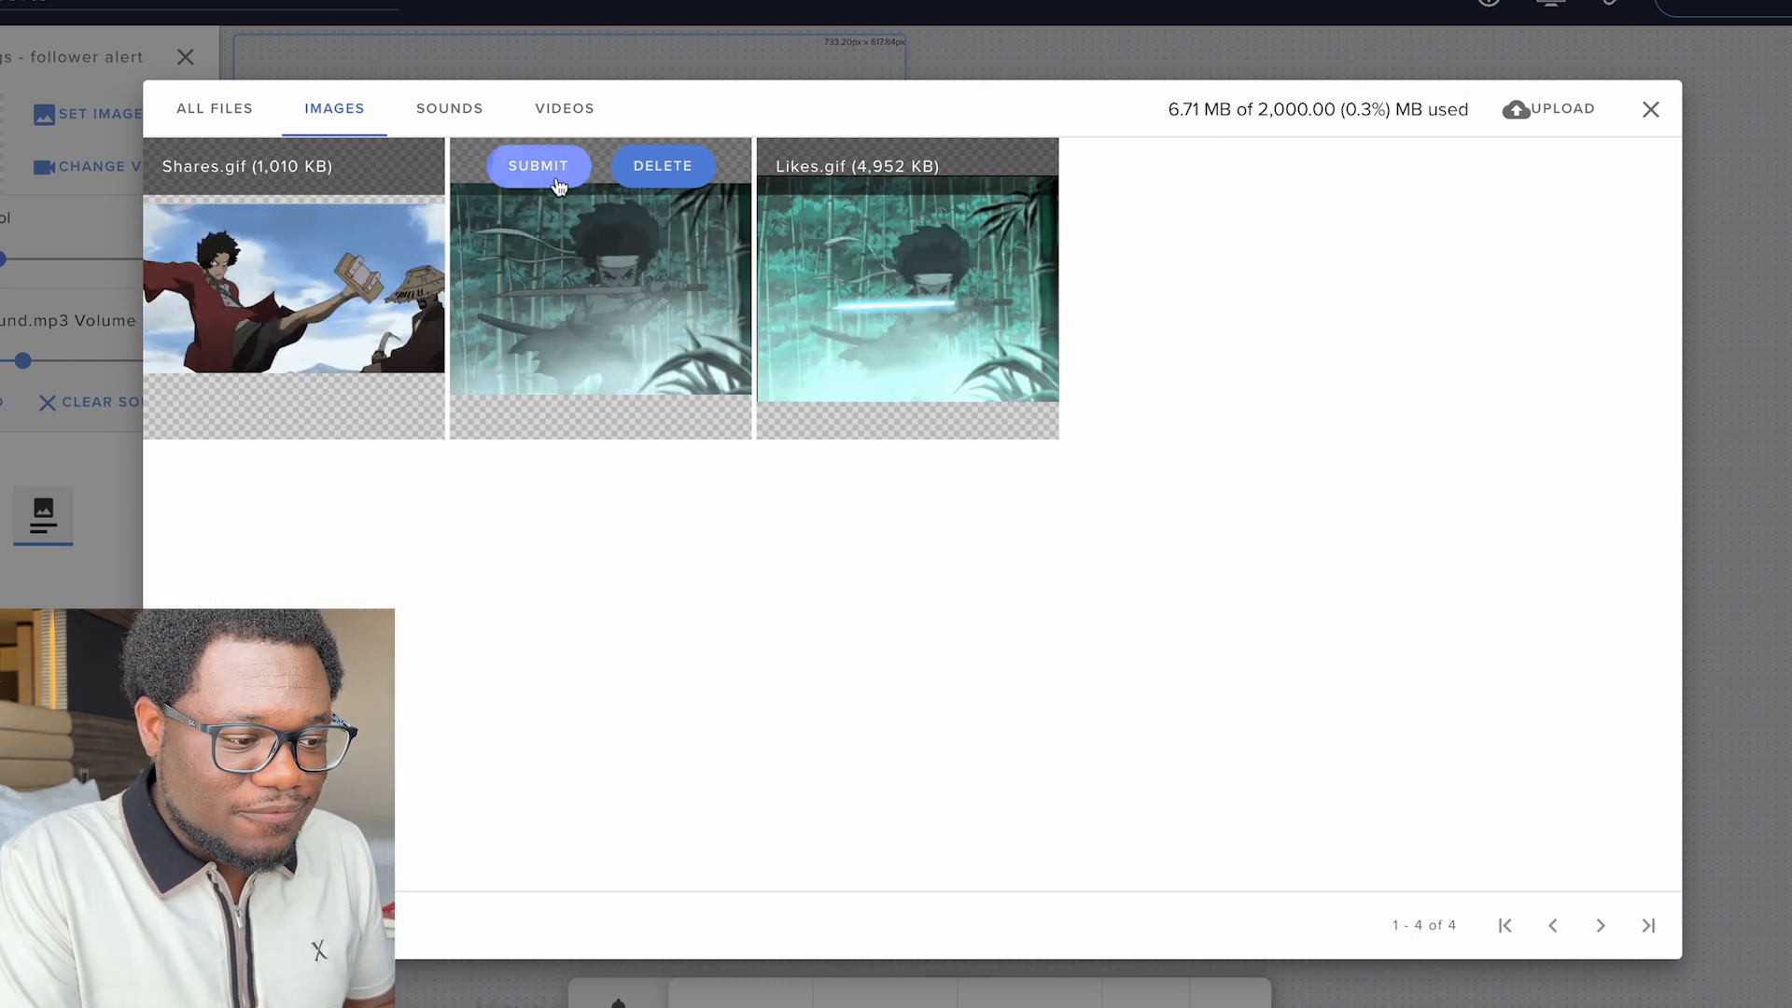
# Step: Set the samurai GIF as the follower alert image and list the test events
pyautogui.click(538, 166)
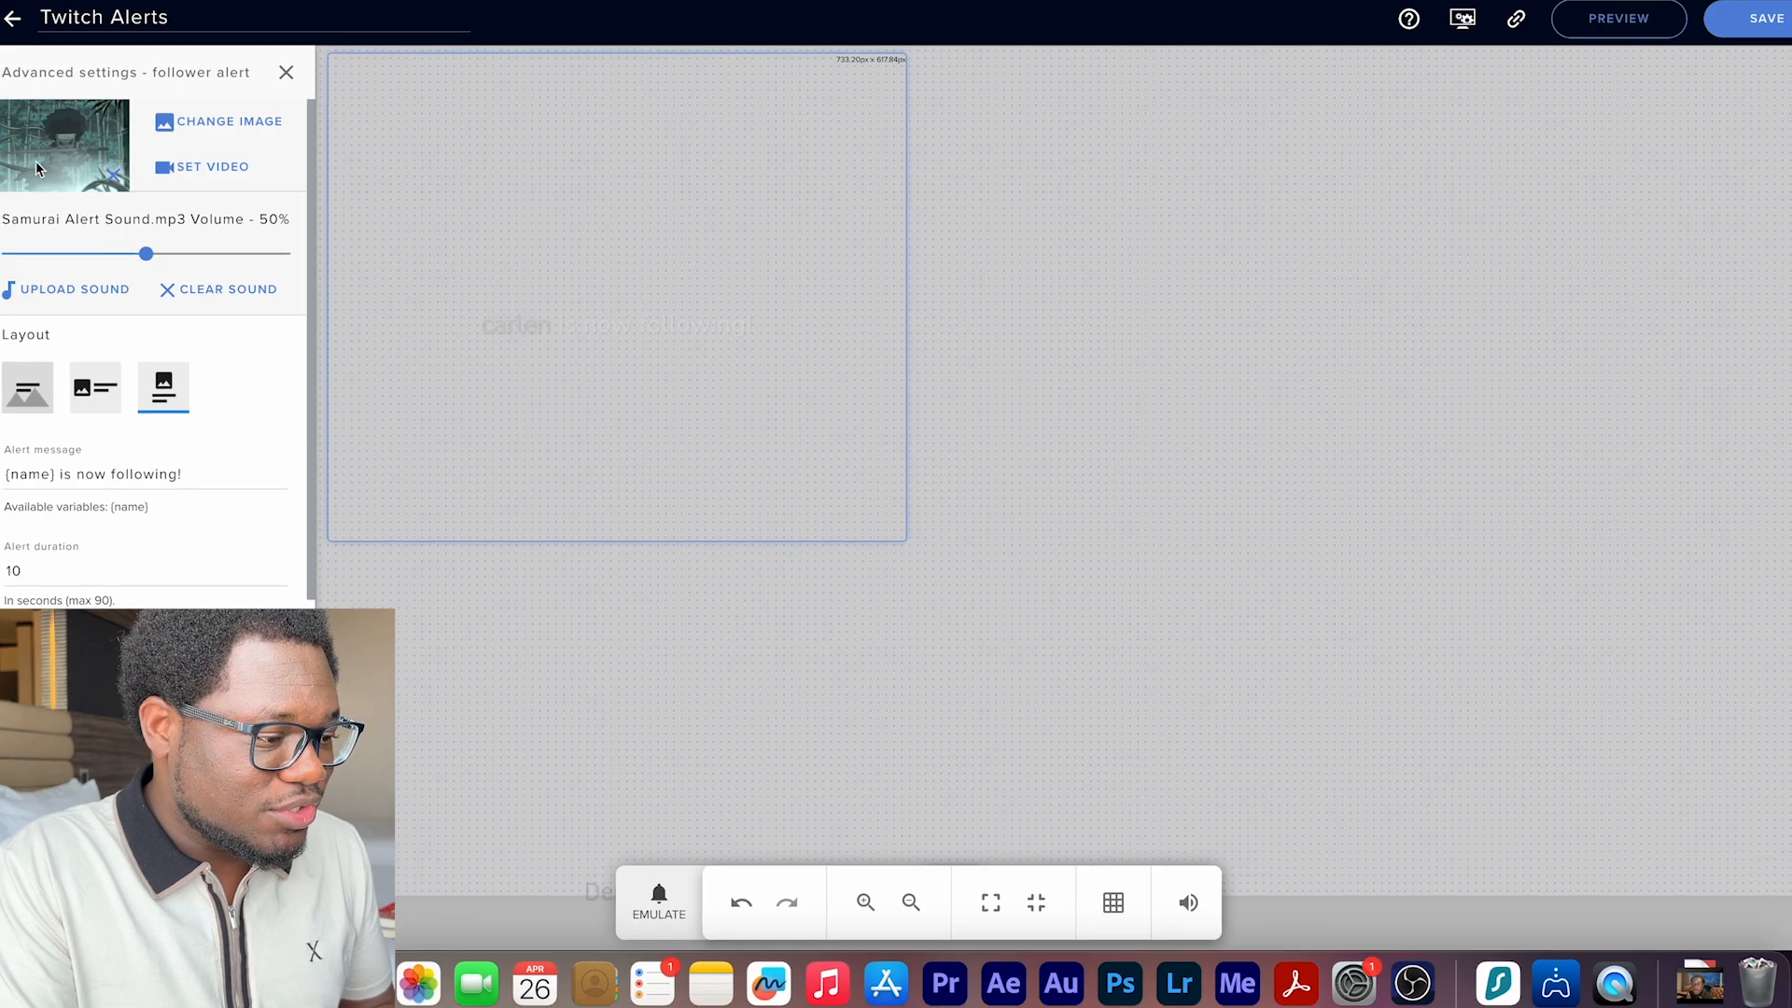
pyautogui.moveTo(142, 265)
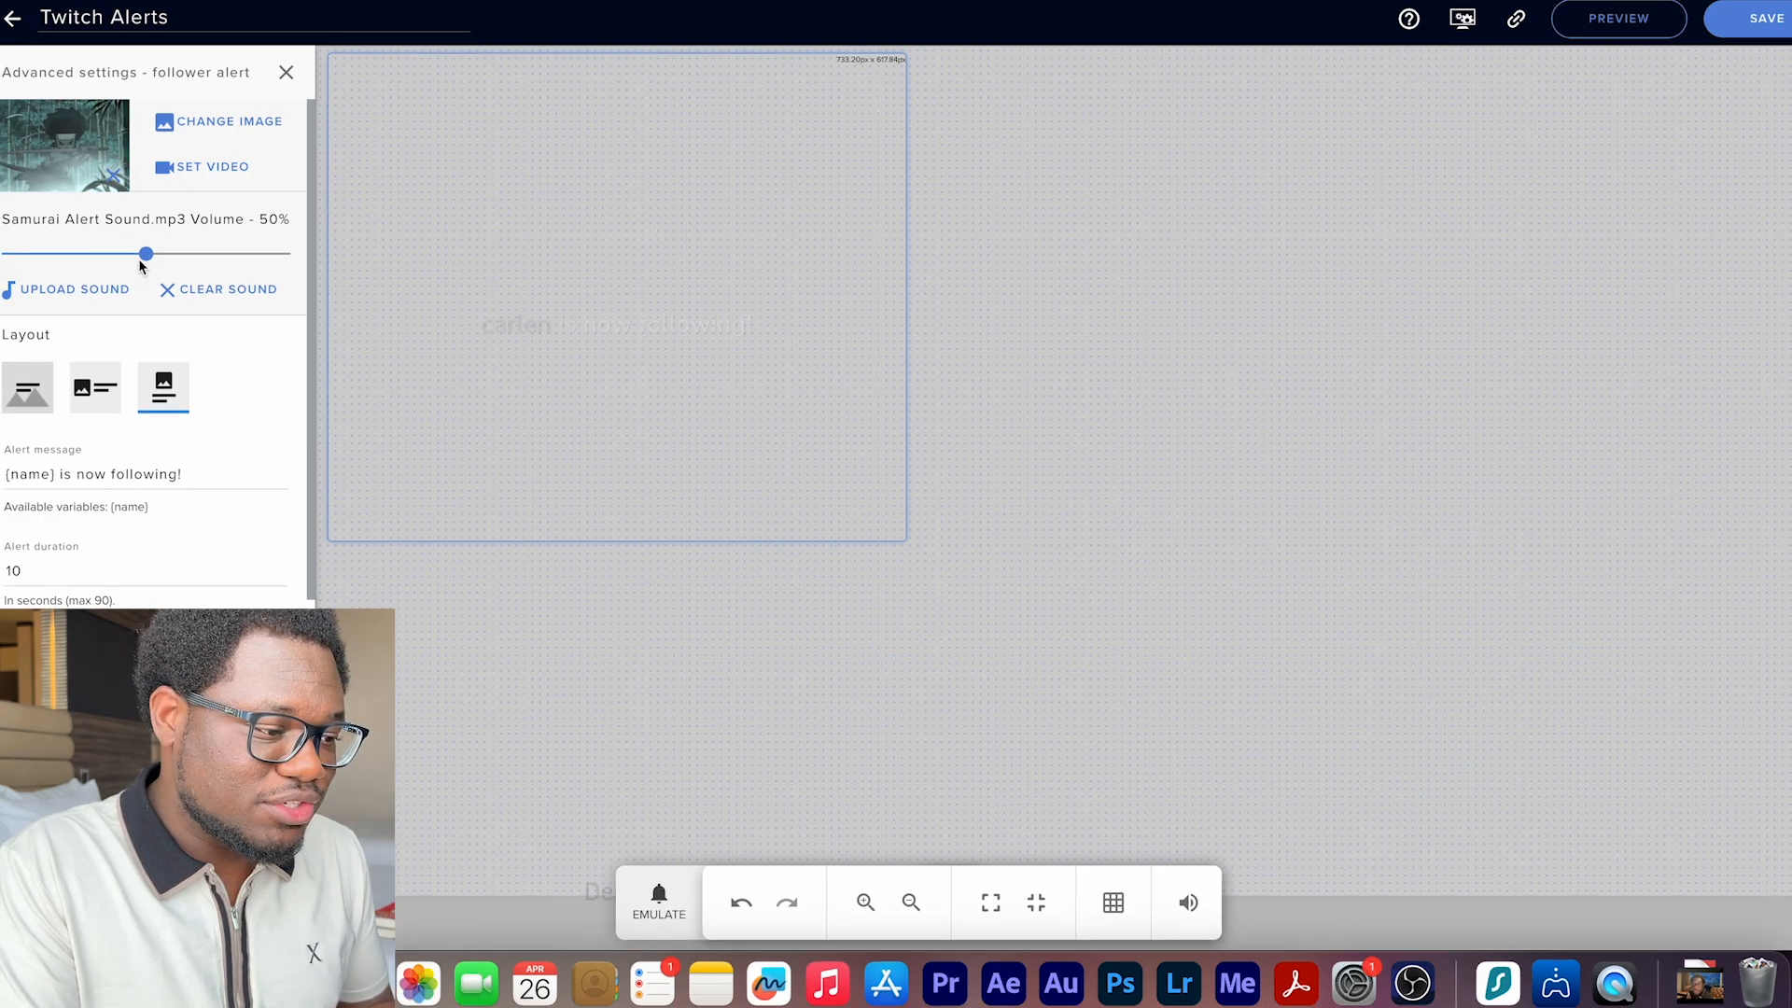
pyautogui.click(657, 902)
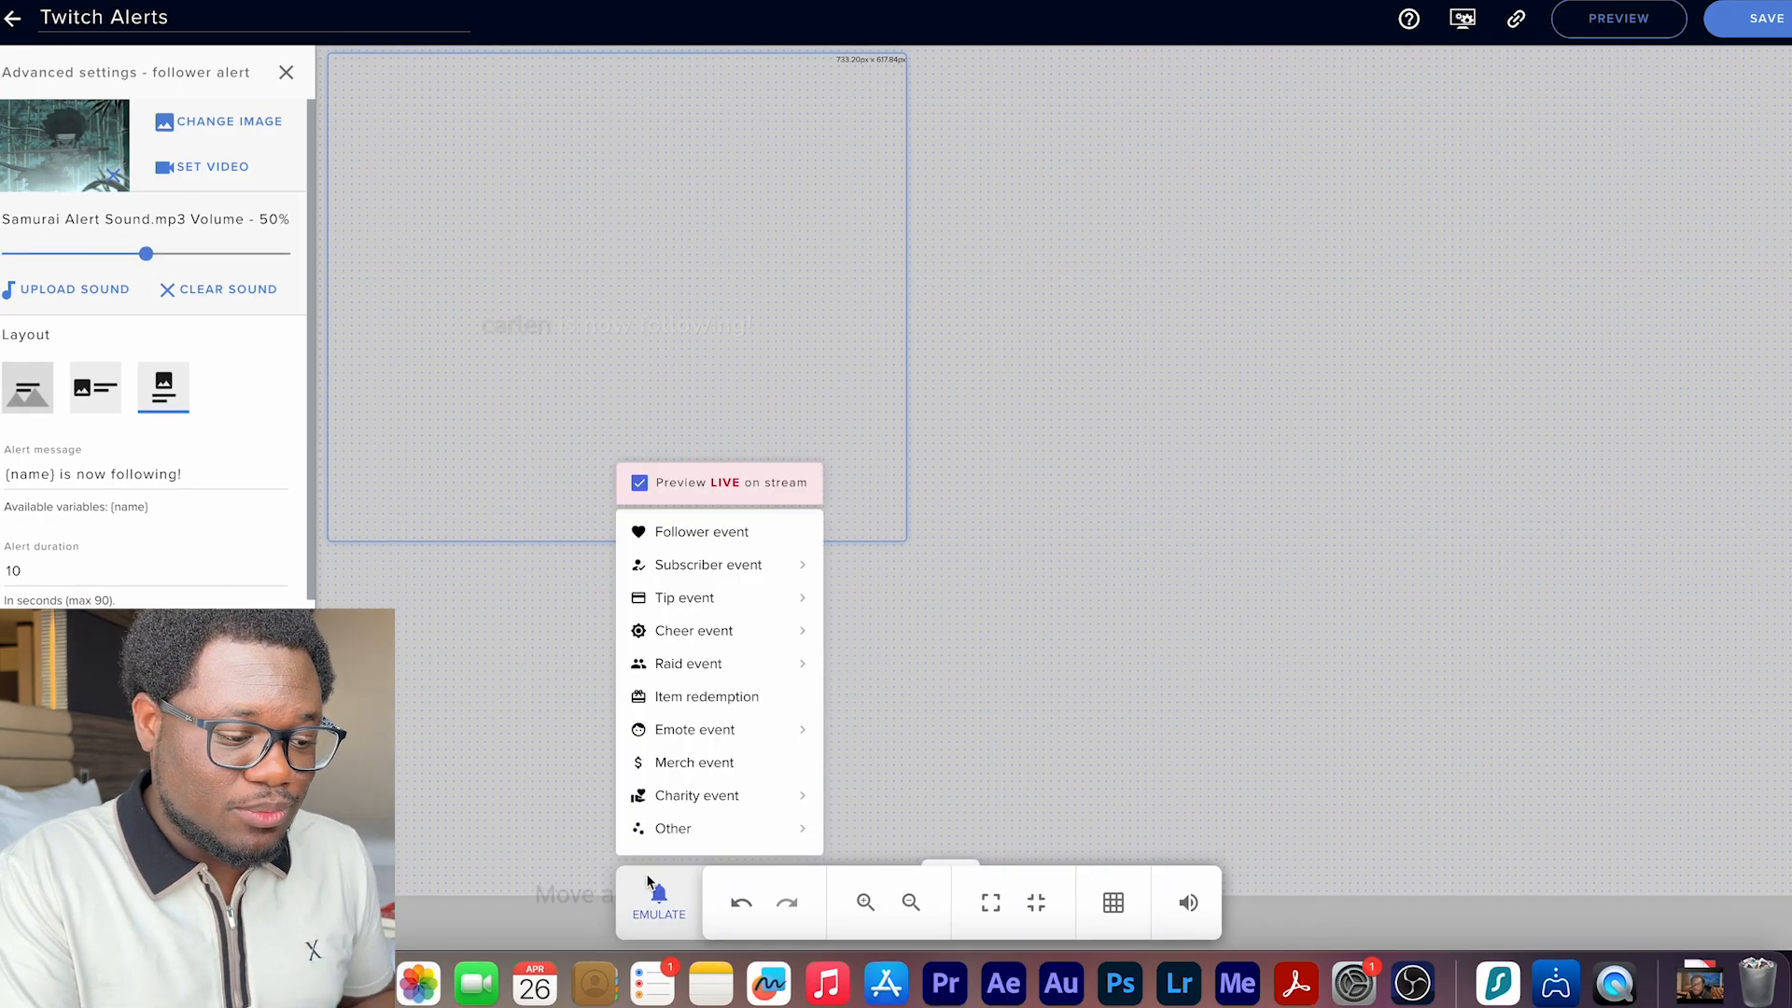
pyautogui.moveTo(715, 532)
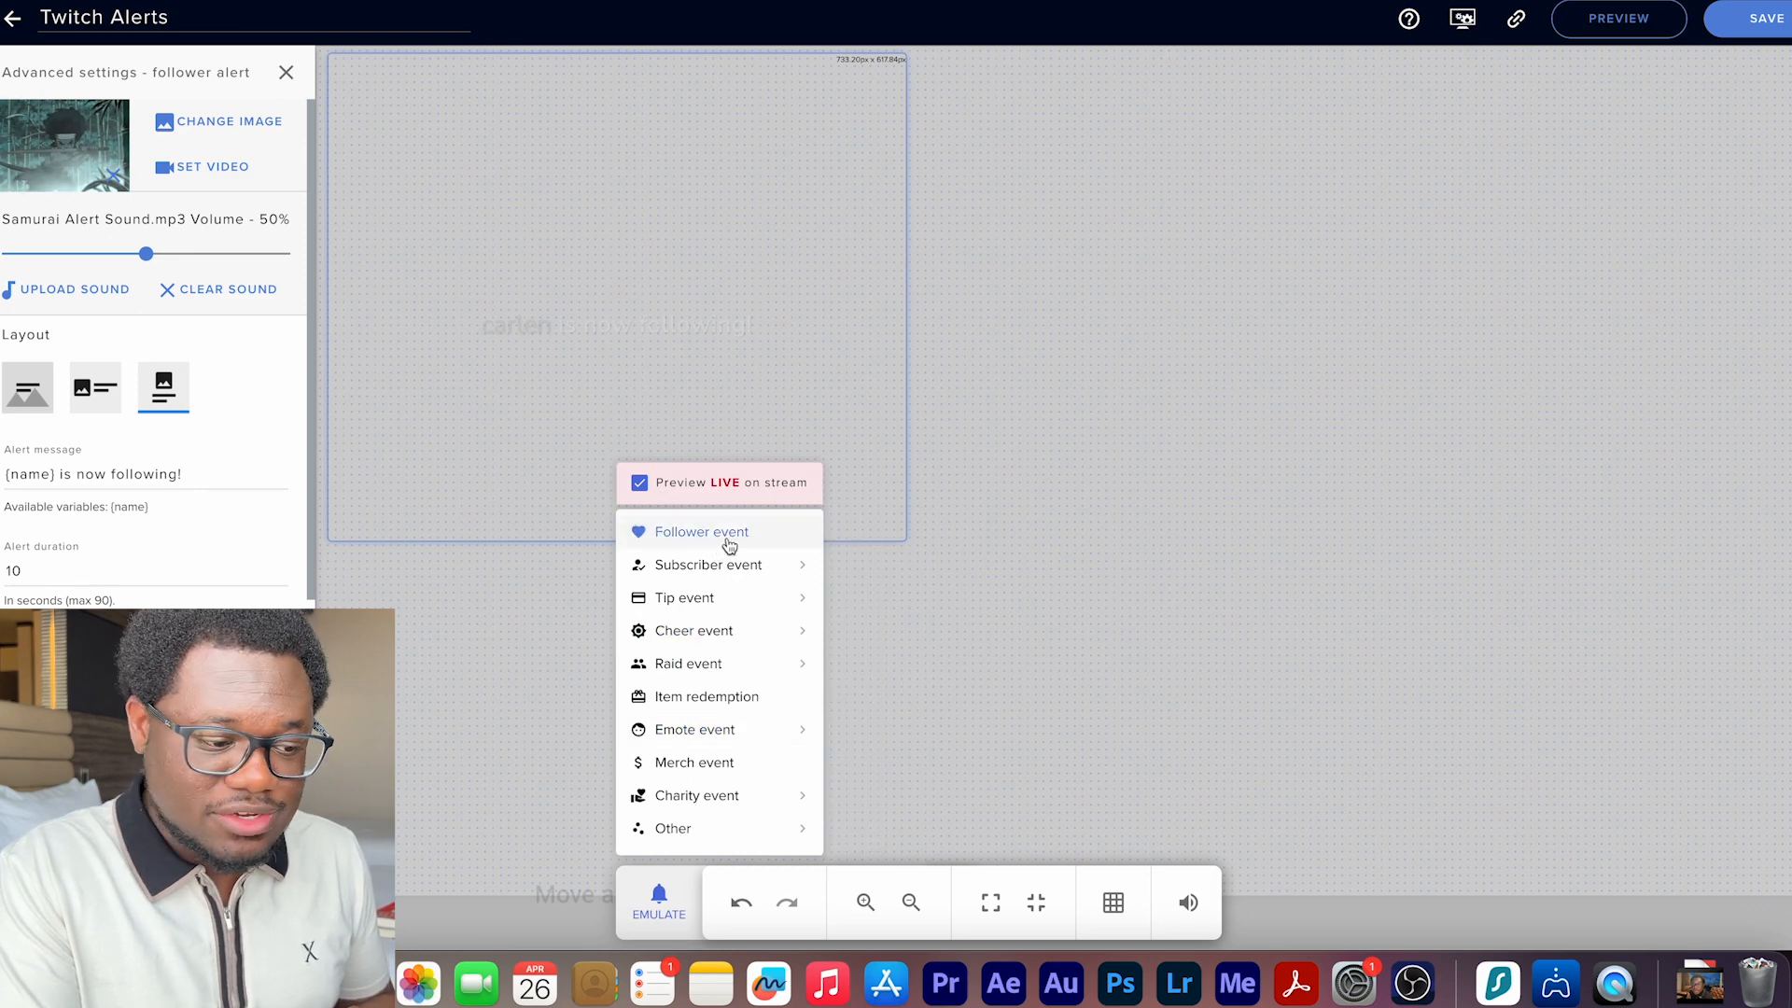
pyautogui.moveTo(709, 564)
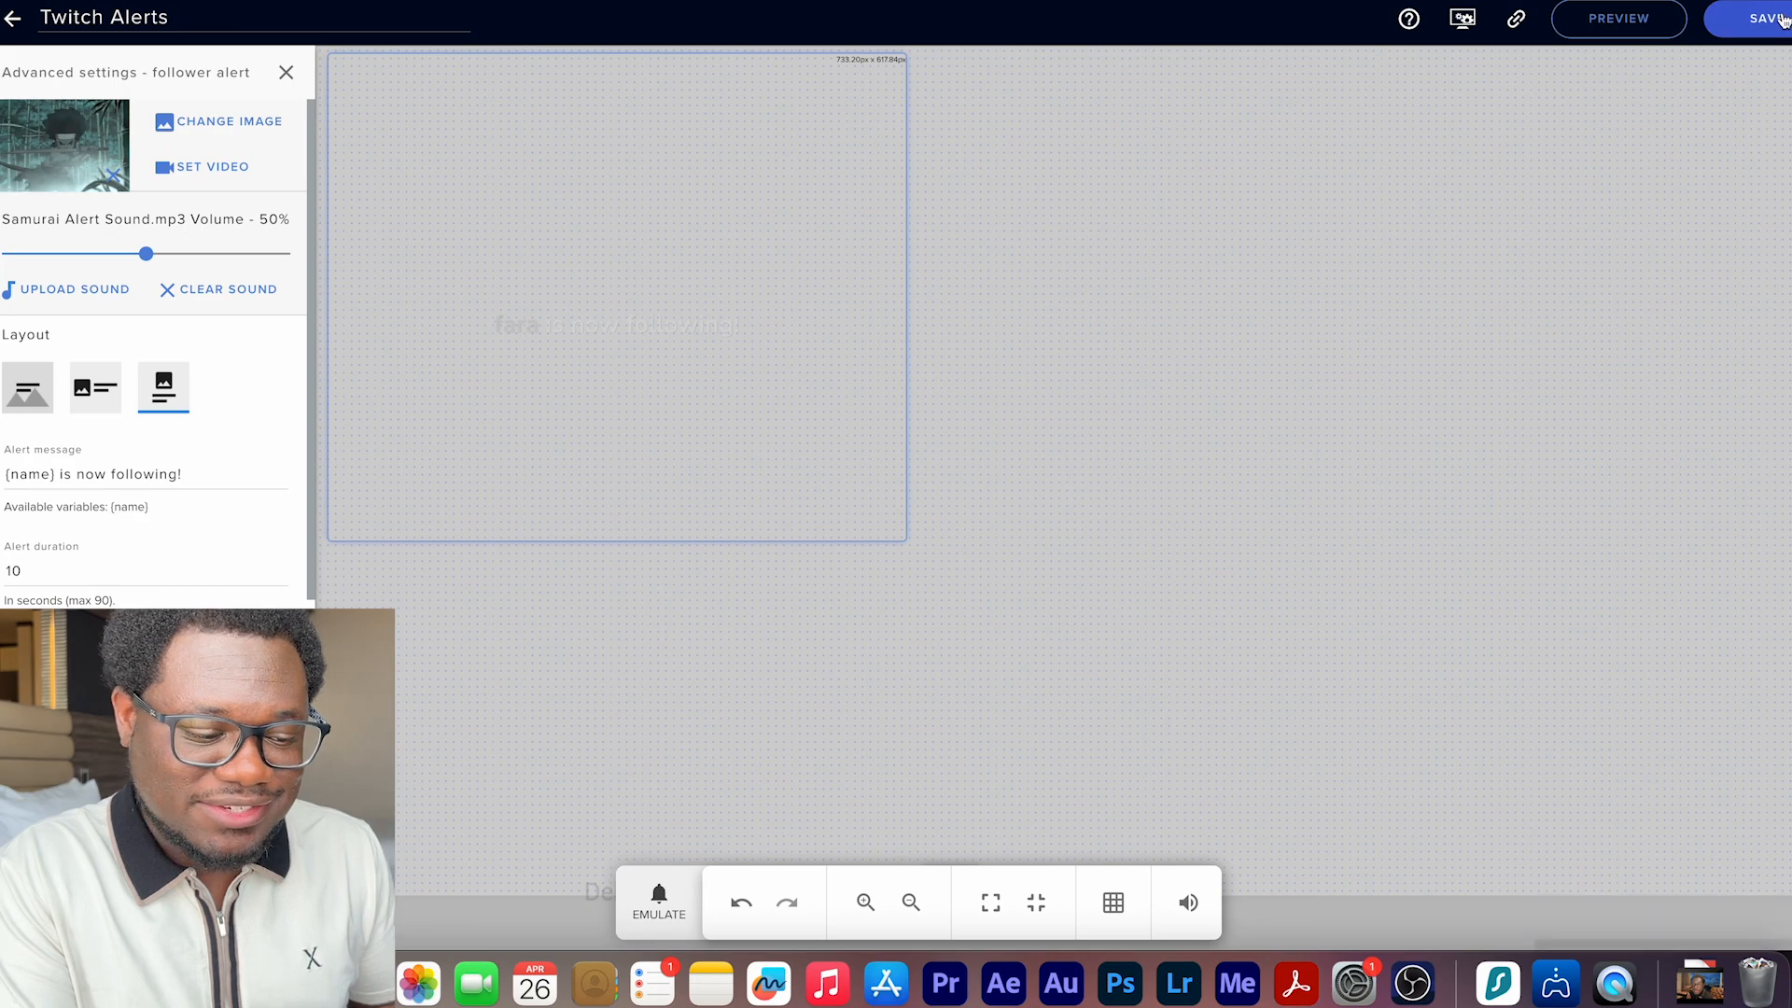
# Step: Save the overlay changes and bring the test events list back up
pyautogui.click(1764, 19)
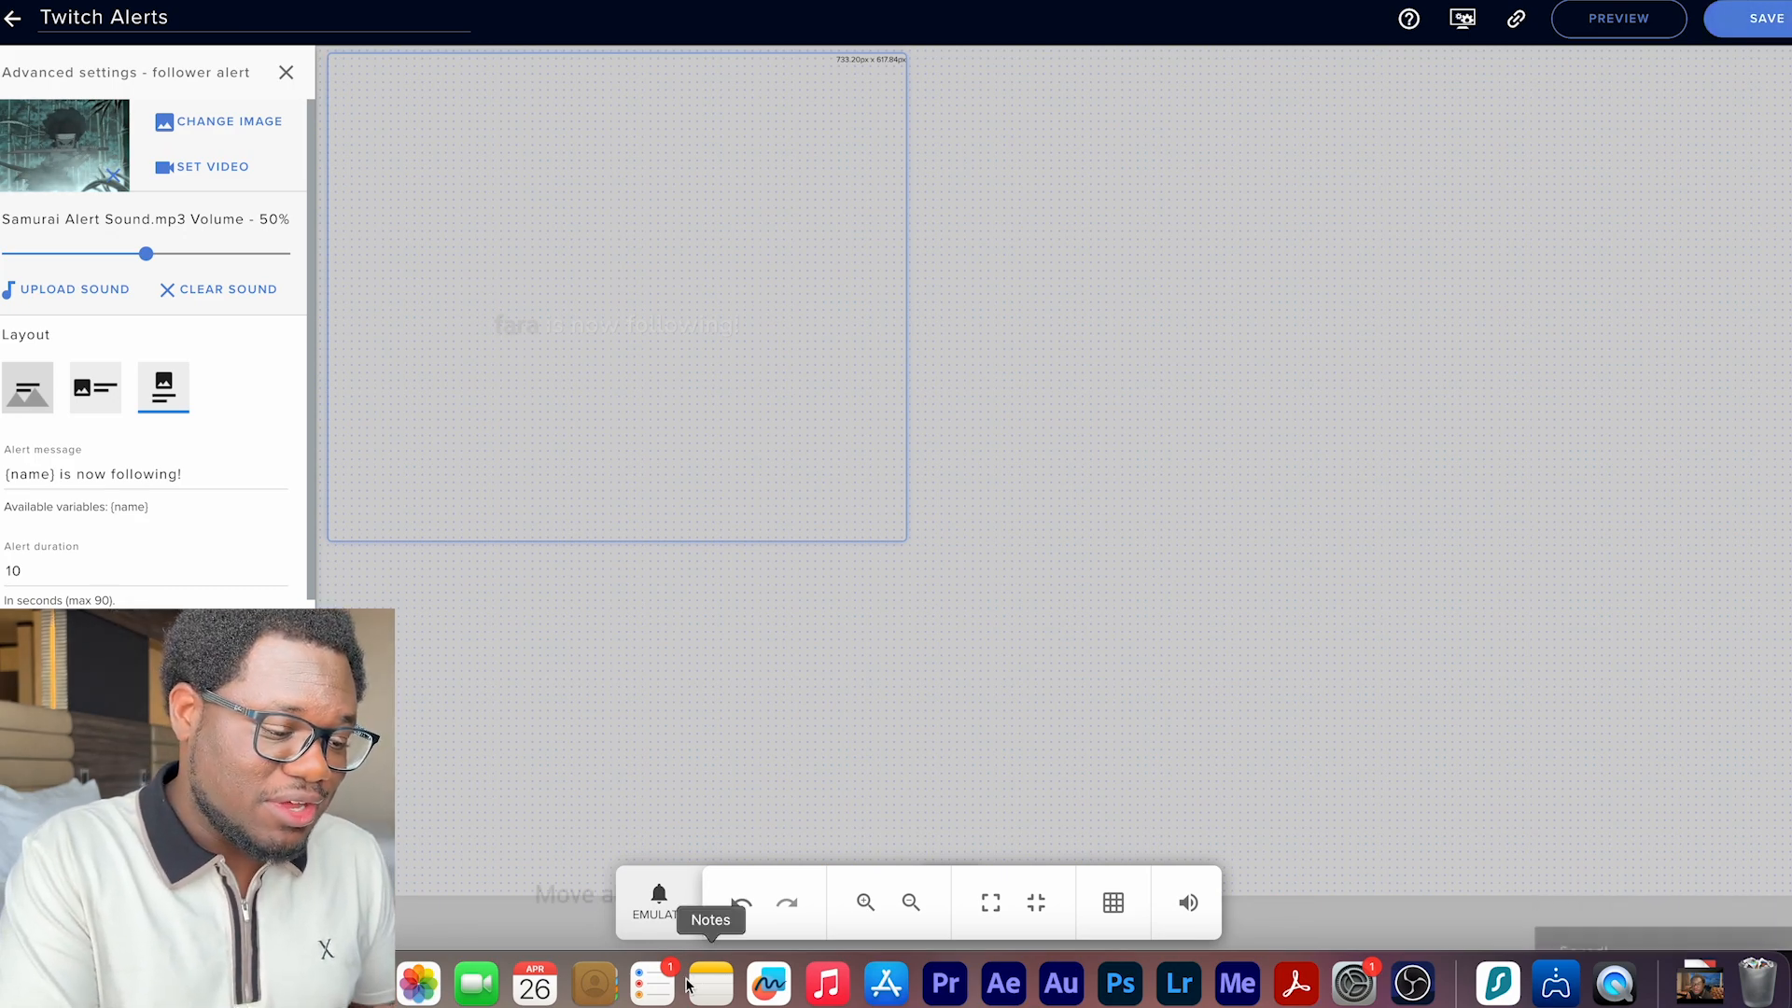
pyautogui.click(657, 901)
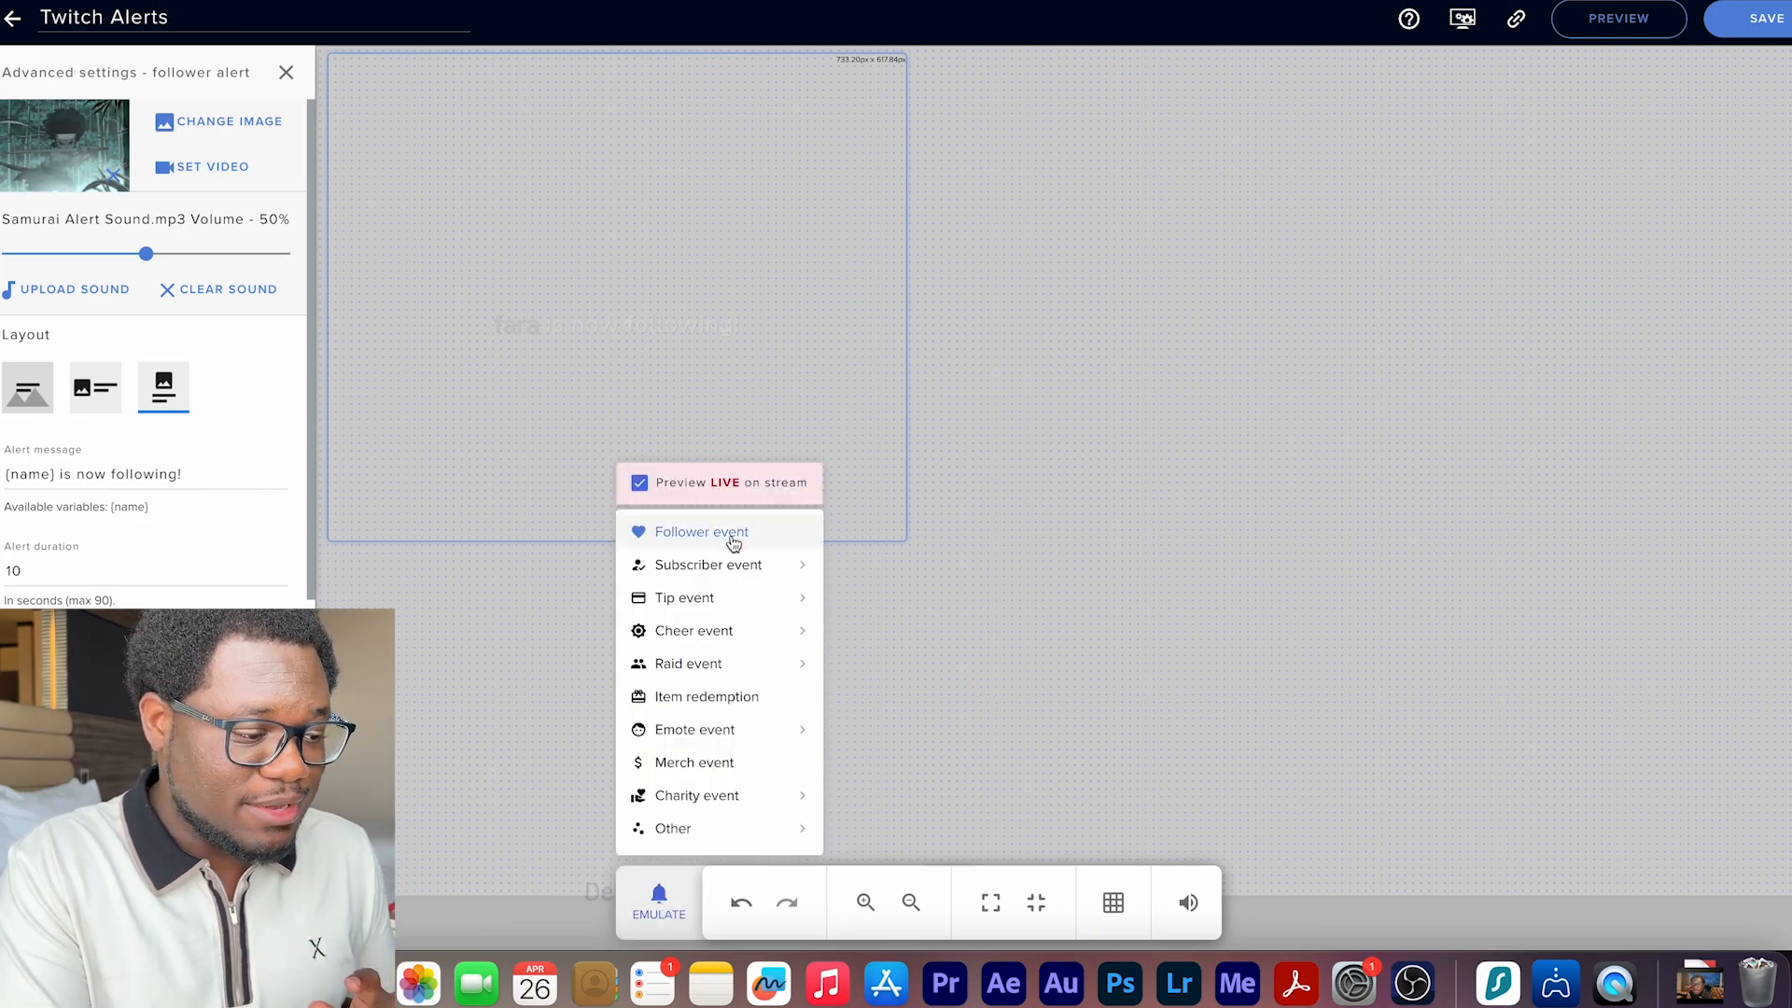
pyautogui.moveTo(706, 564)
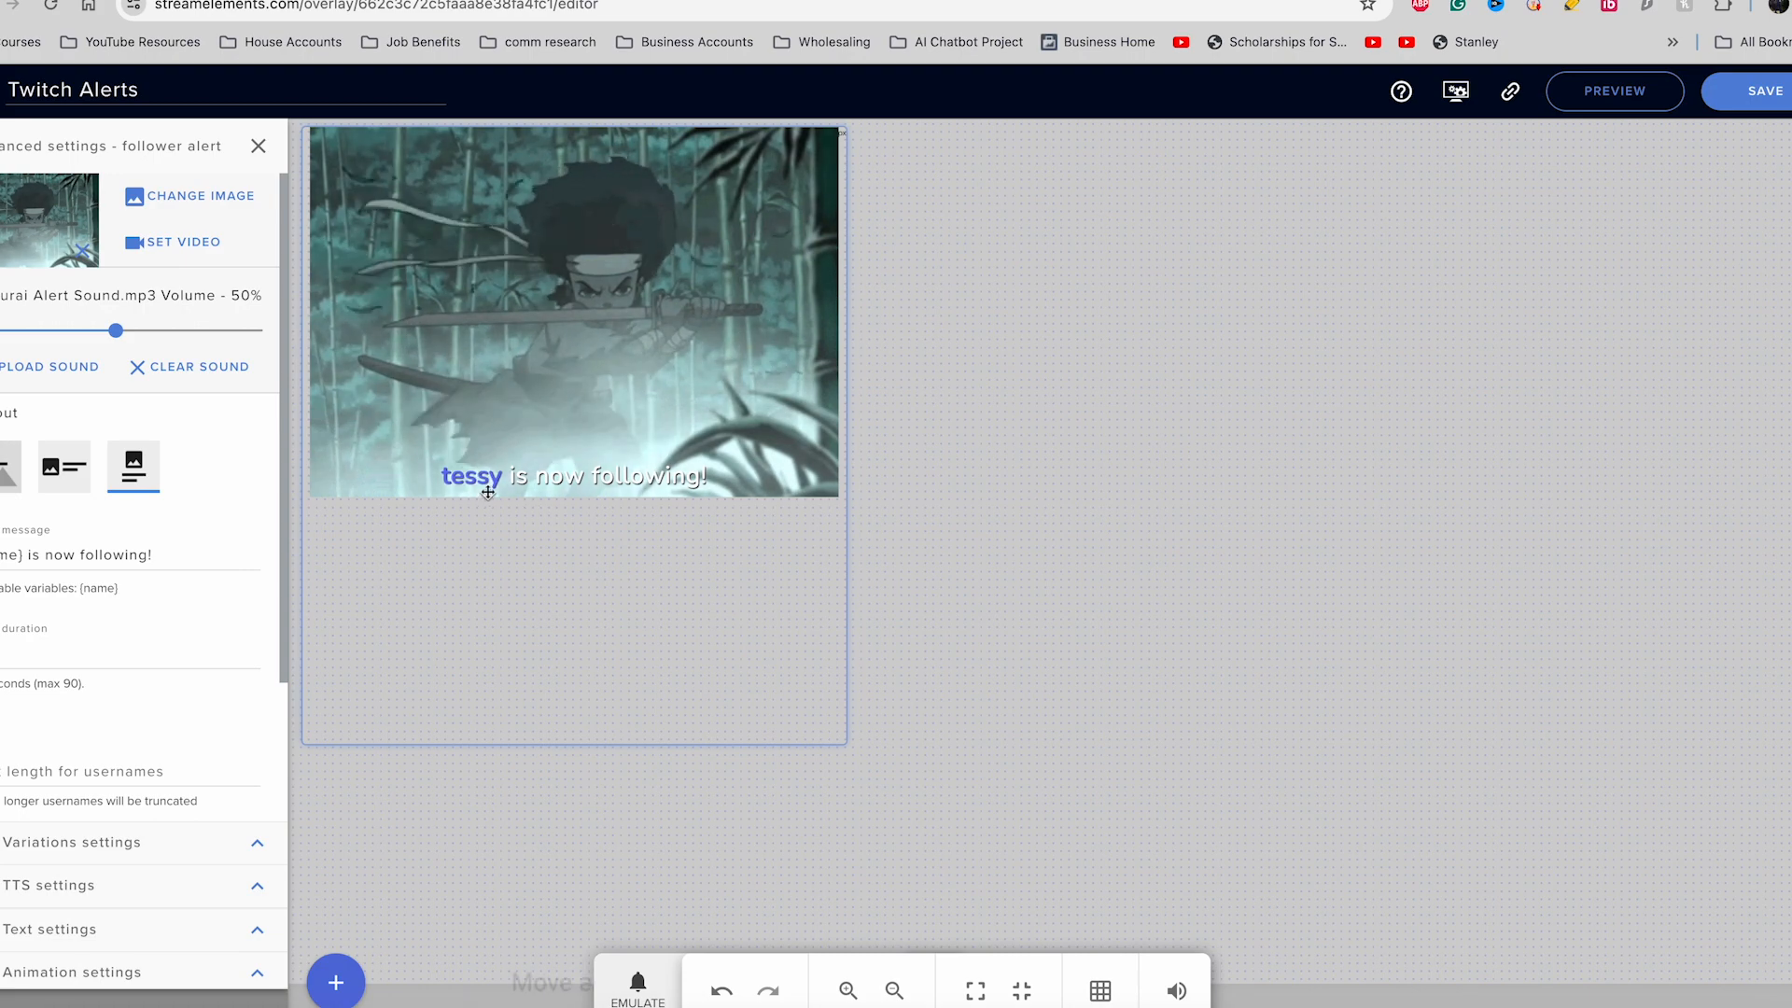
pyautogui.moveTo(157, 747)
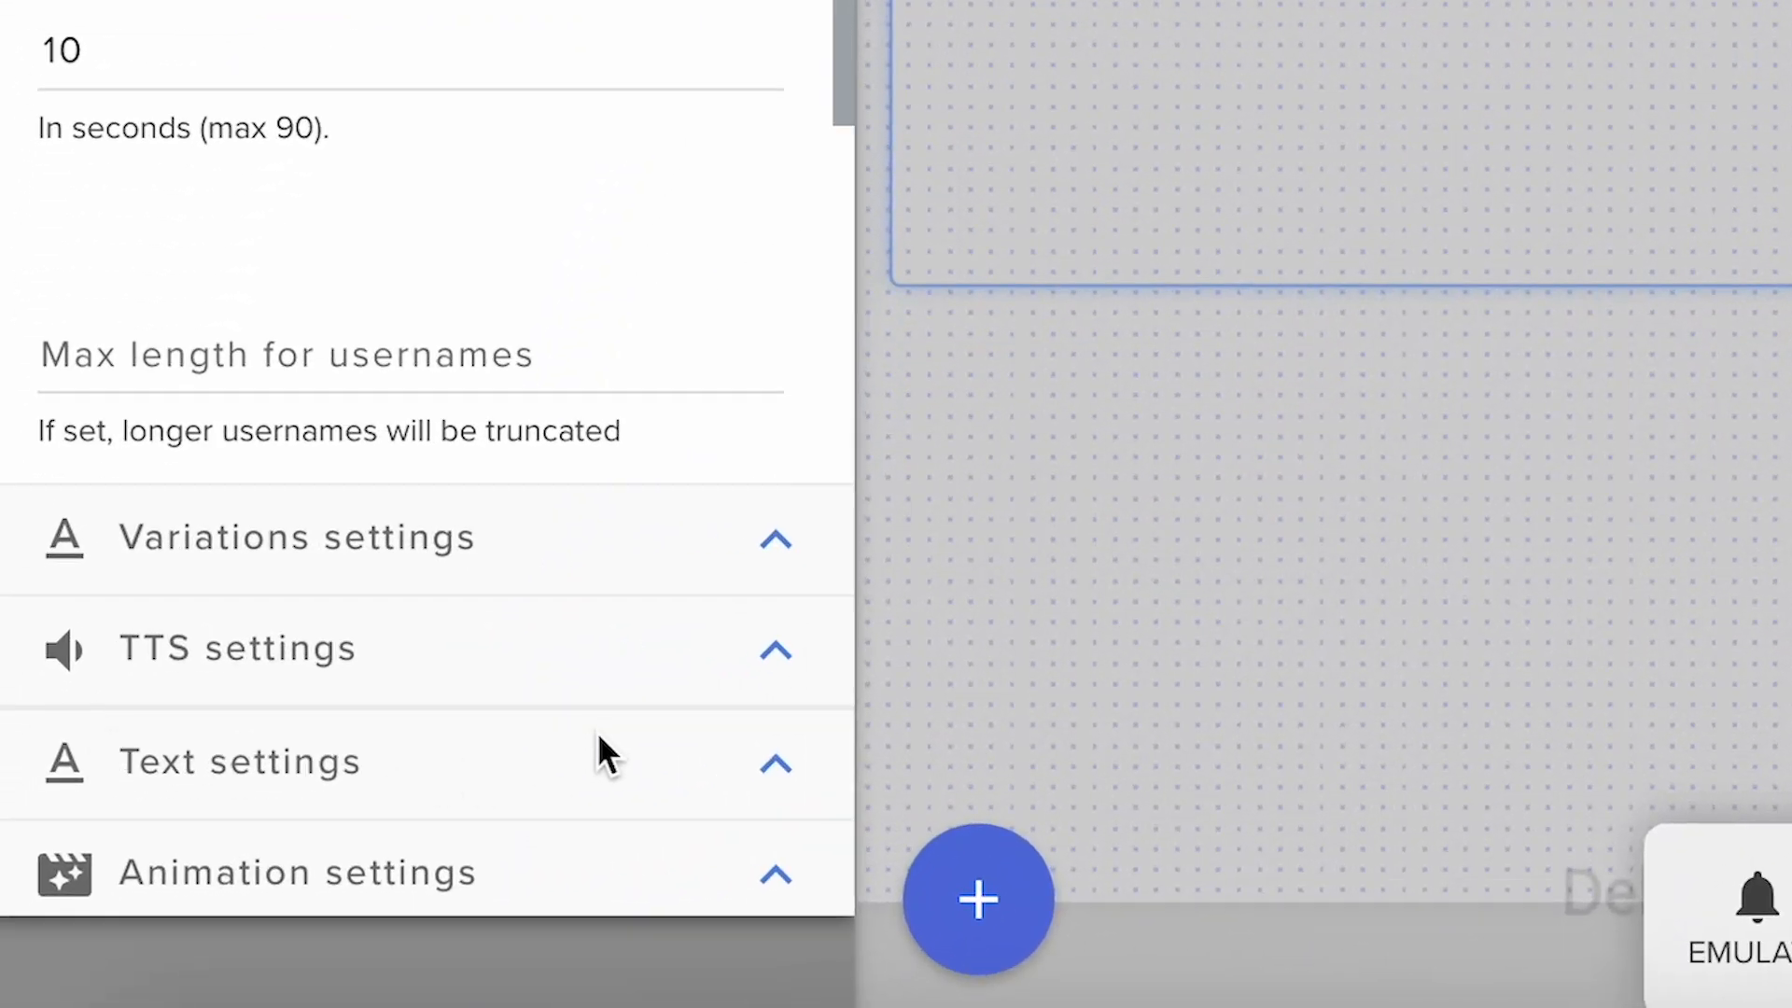
# Step: Set the alert text line height and fire a test follower alert to check it
pyautogui.click(241, 762)
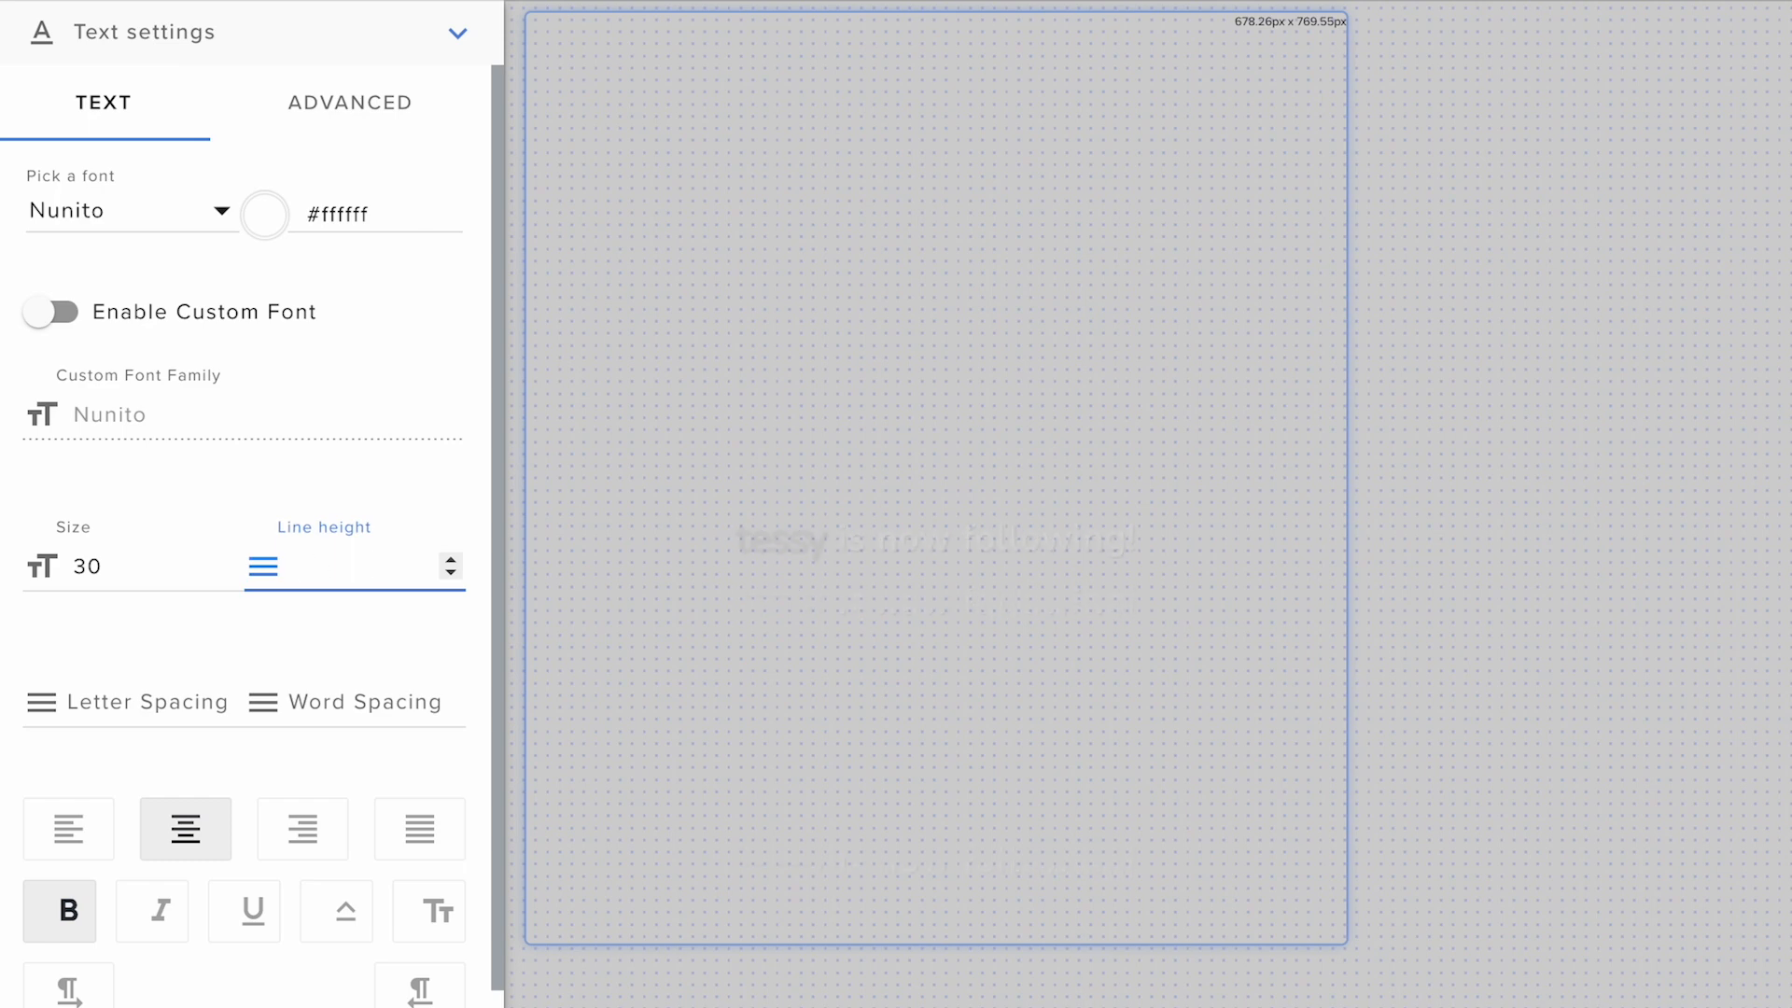
pyautogui.write('10')
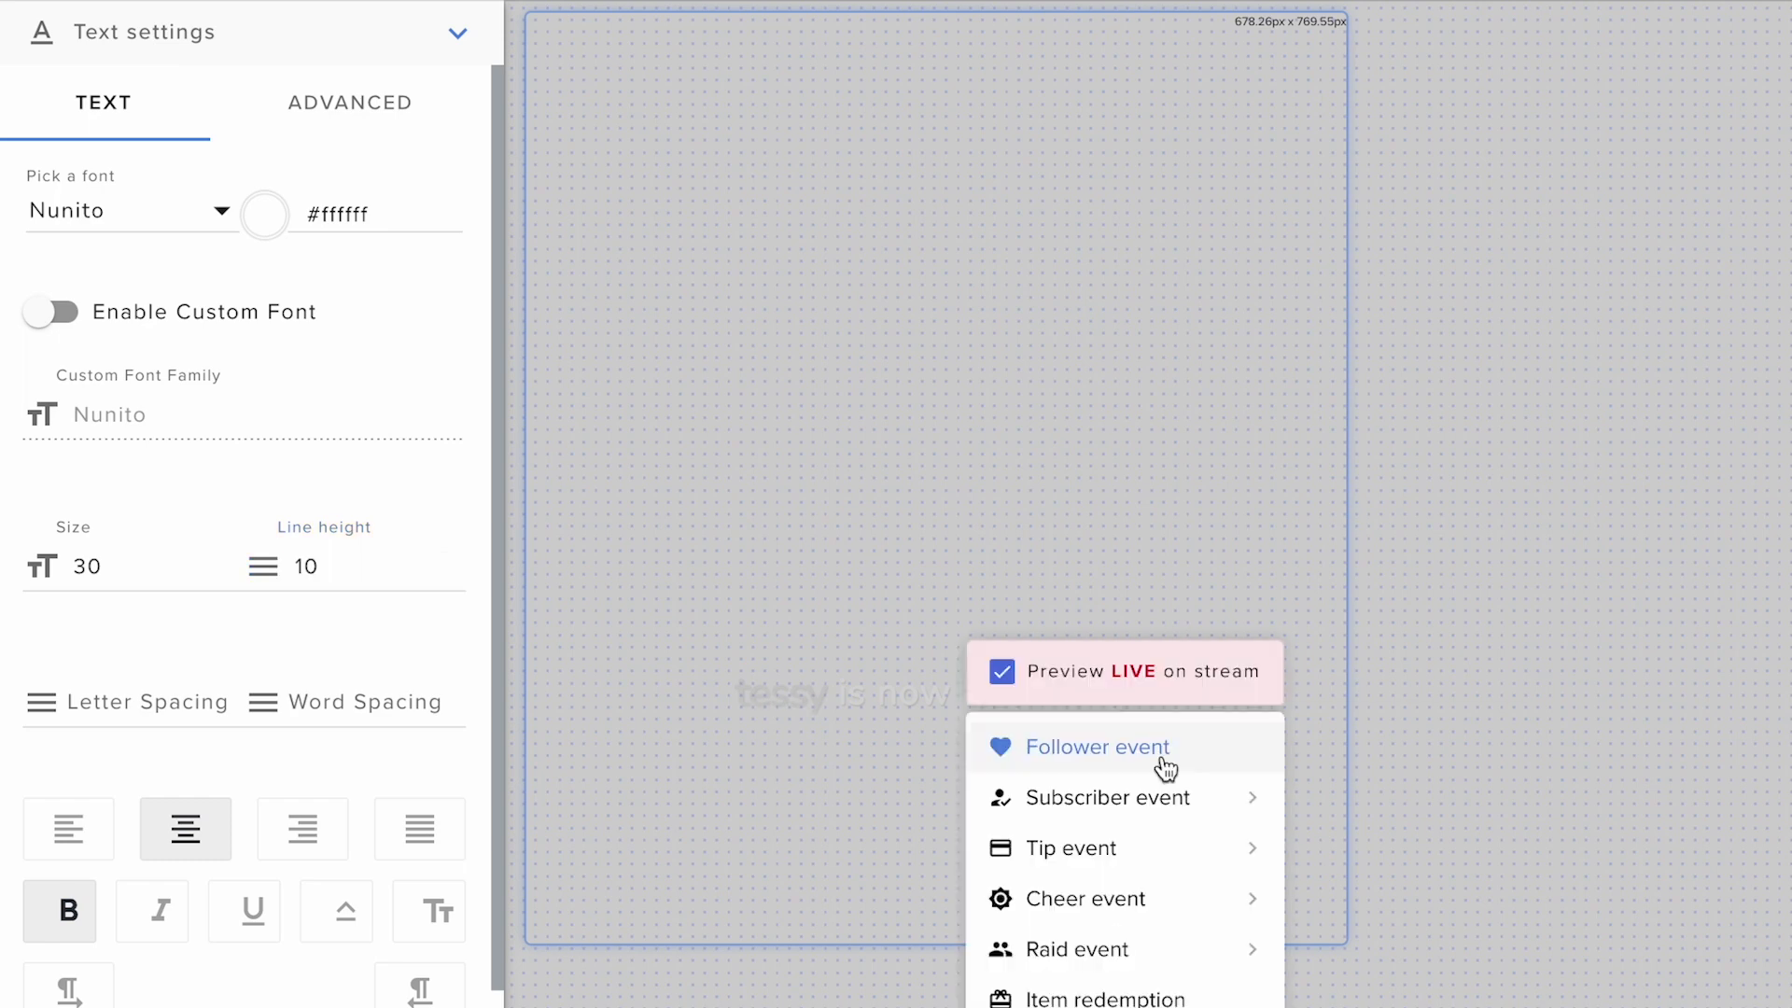
pyautogui.click(1092, 747)
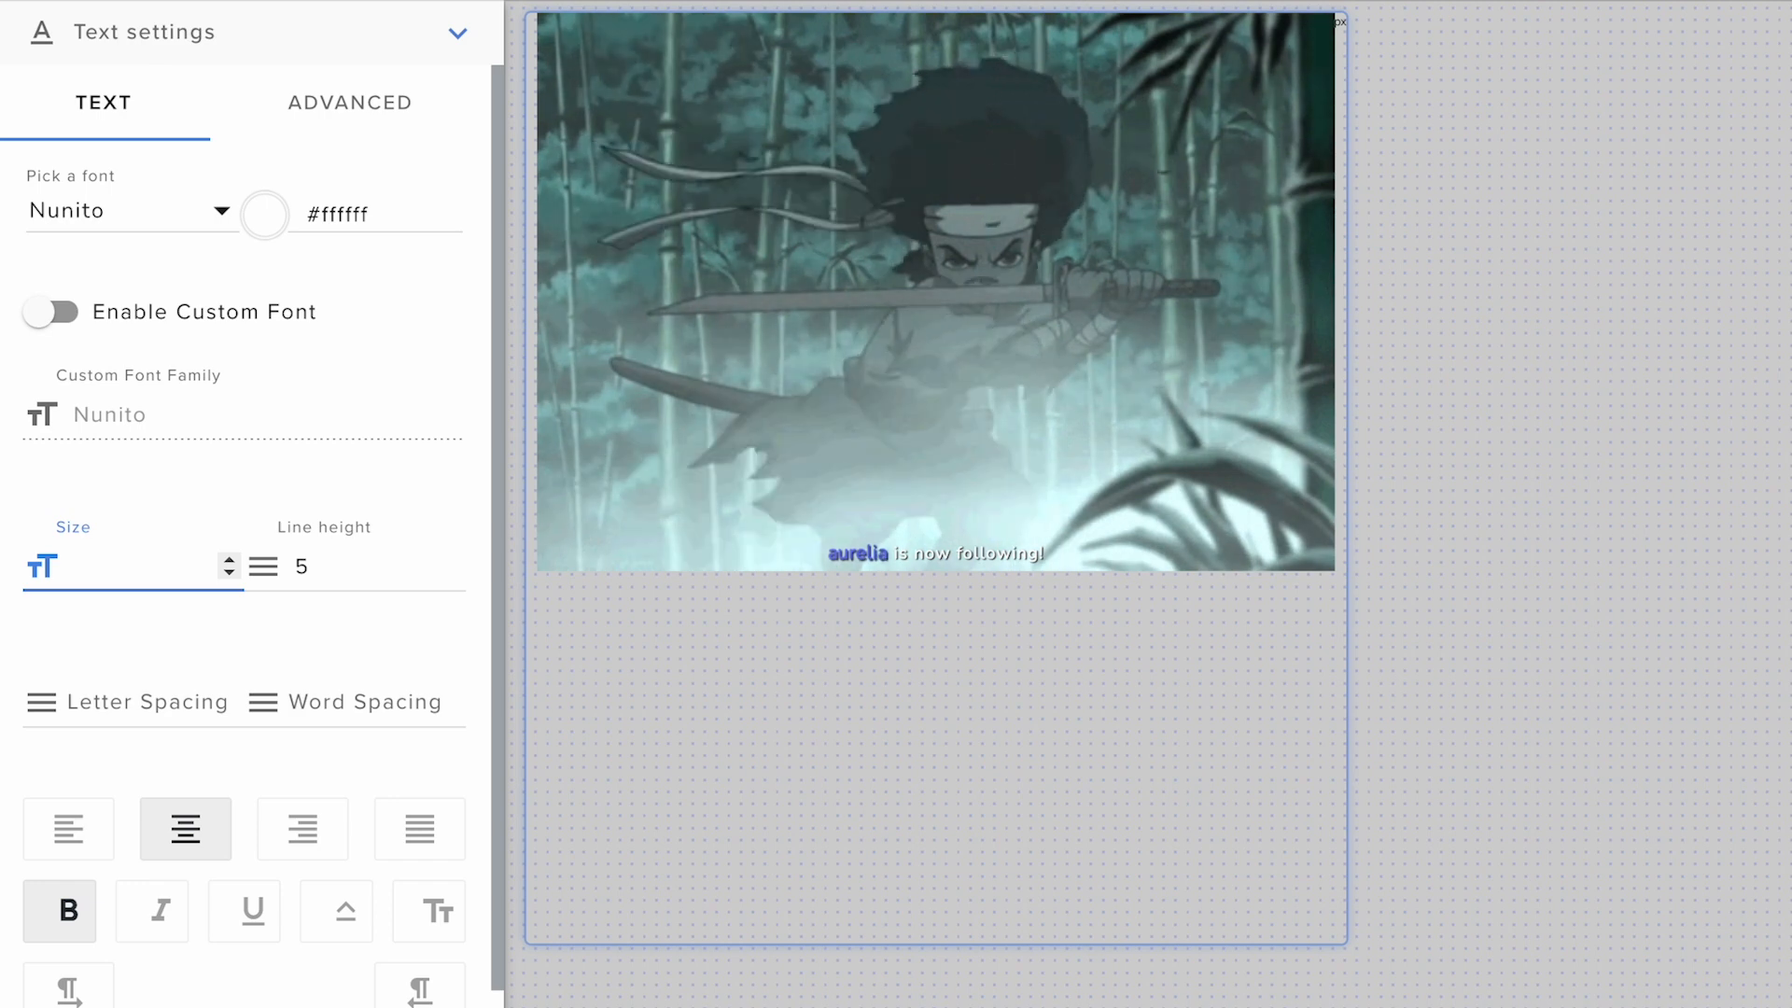
# Step: Settle the text size at 40 and test the follower alert again
pyautogui.write('100')
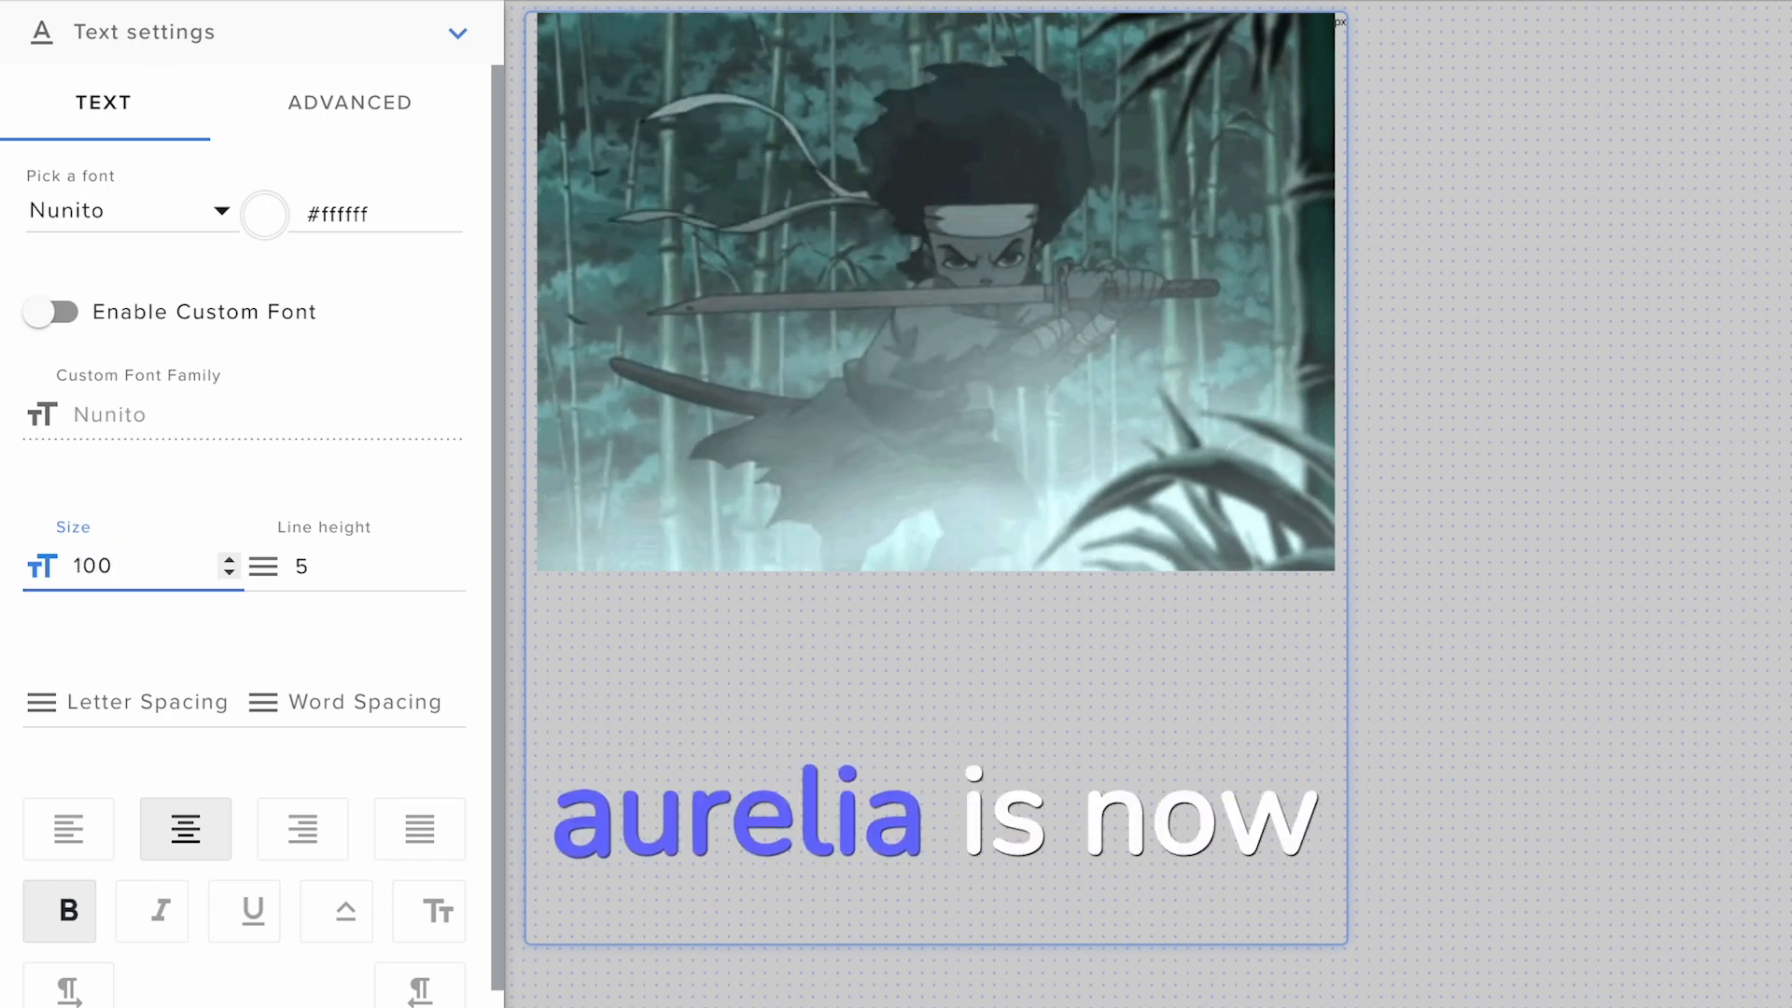
pyautogui.write('7')
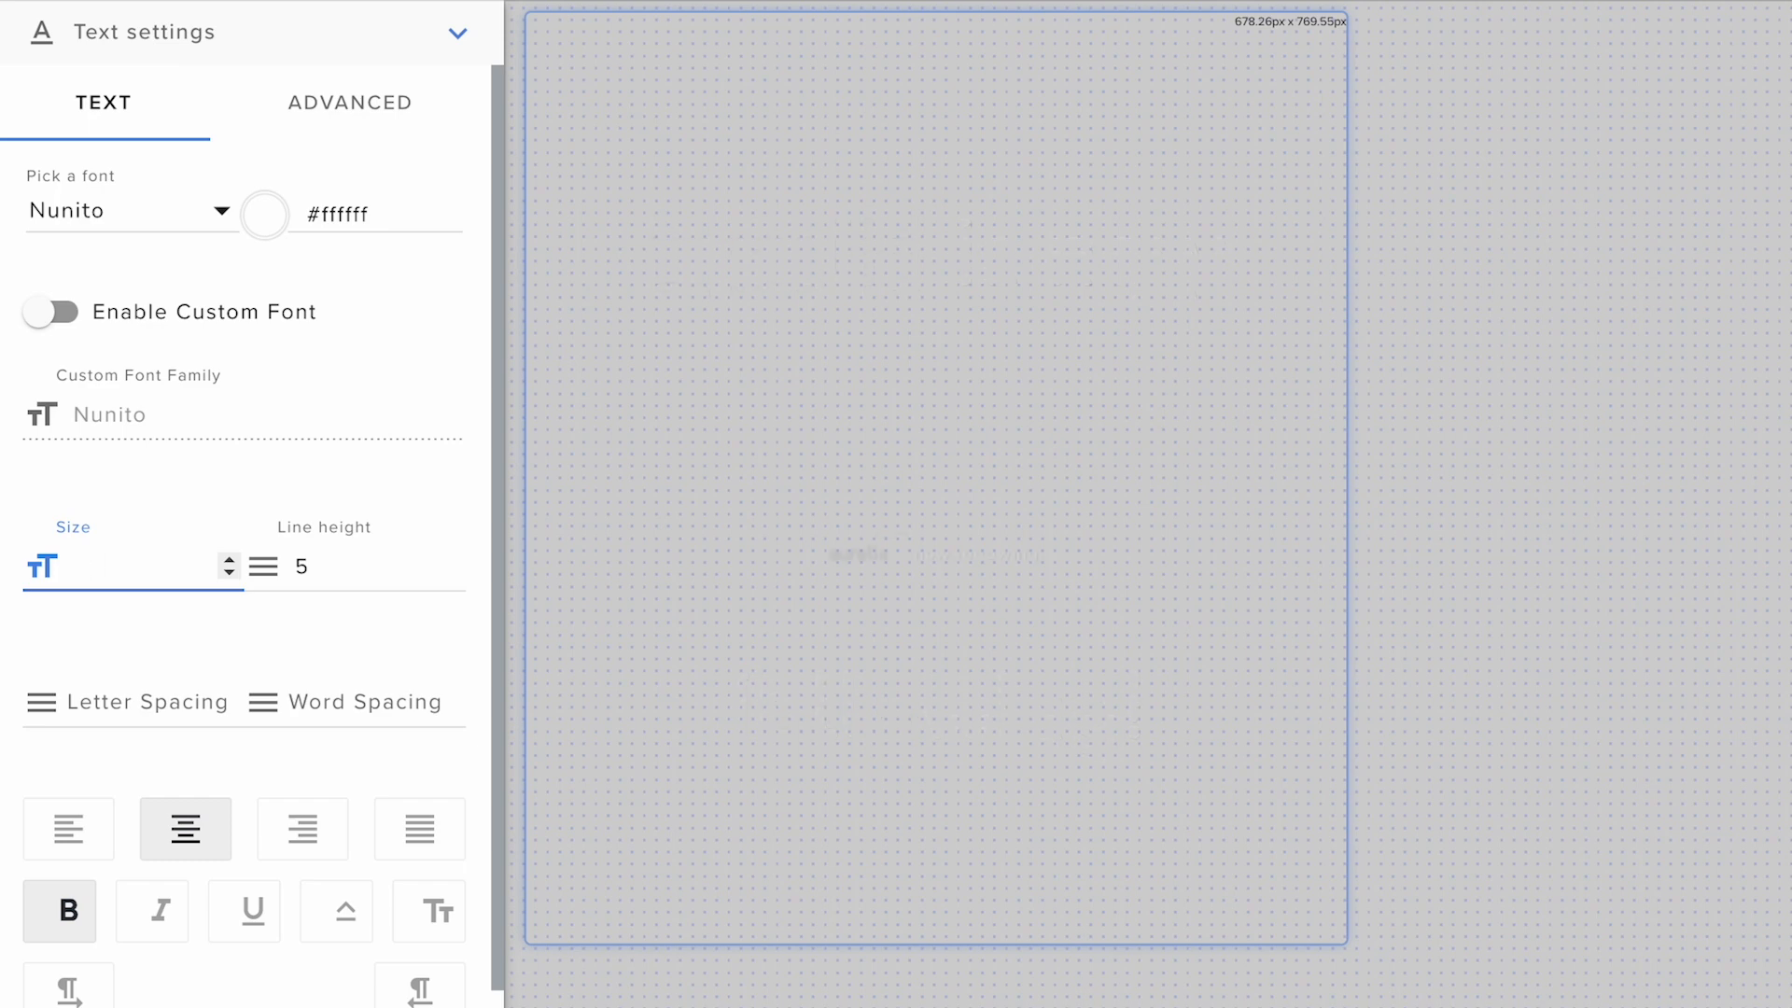
pyautogui.write('40')
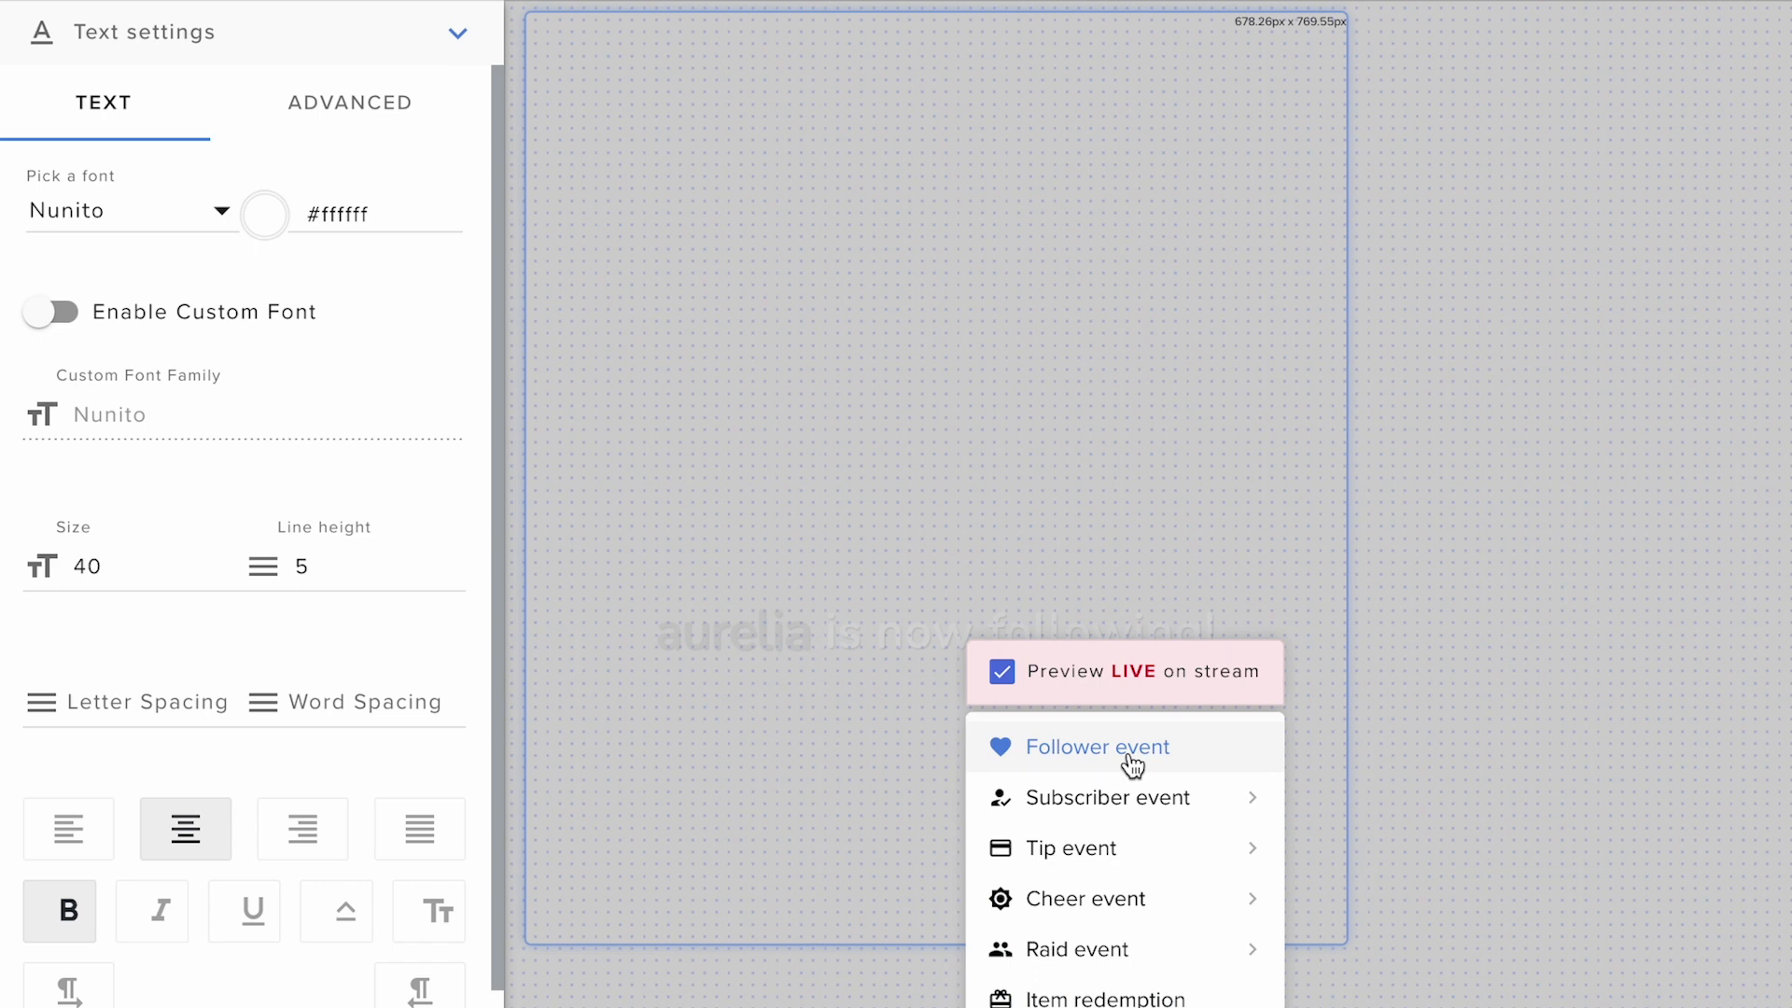
pyautogui.click(1094, 746)
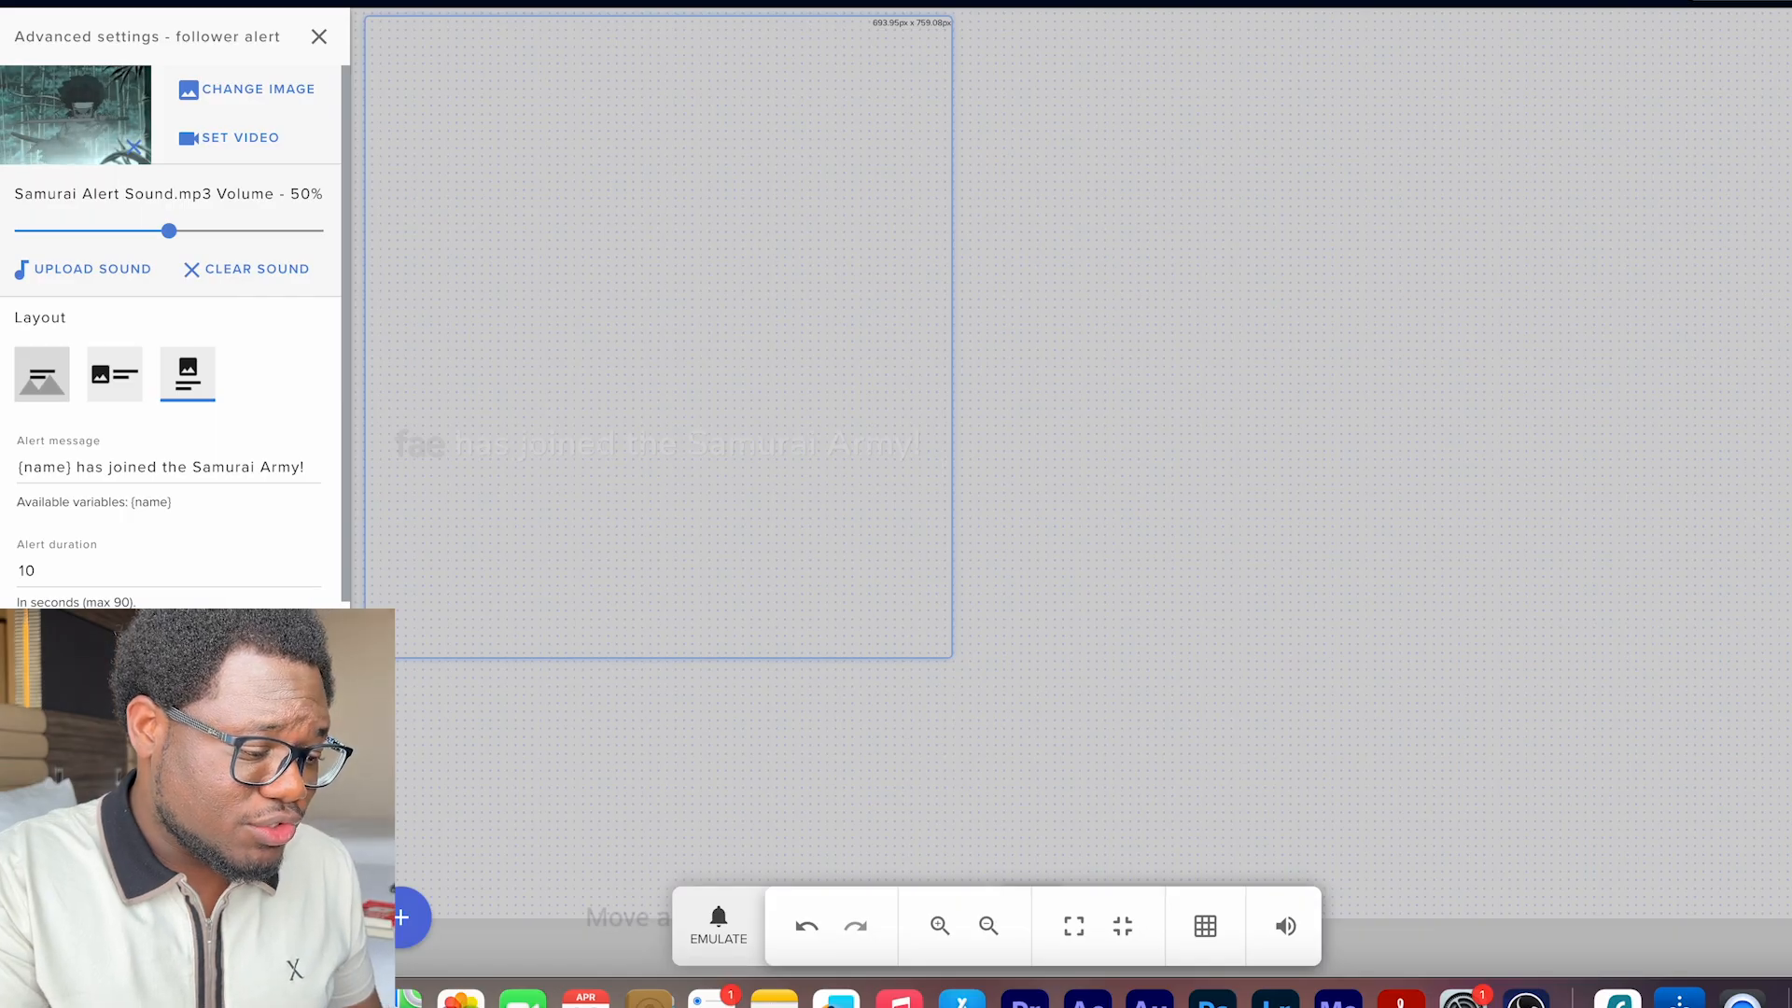
# Step: Enable text-to-speech for the follower alert and choose a TTS voice
pyautogui.click(160, 30)
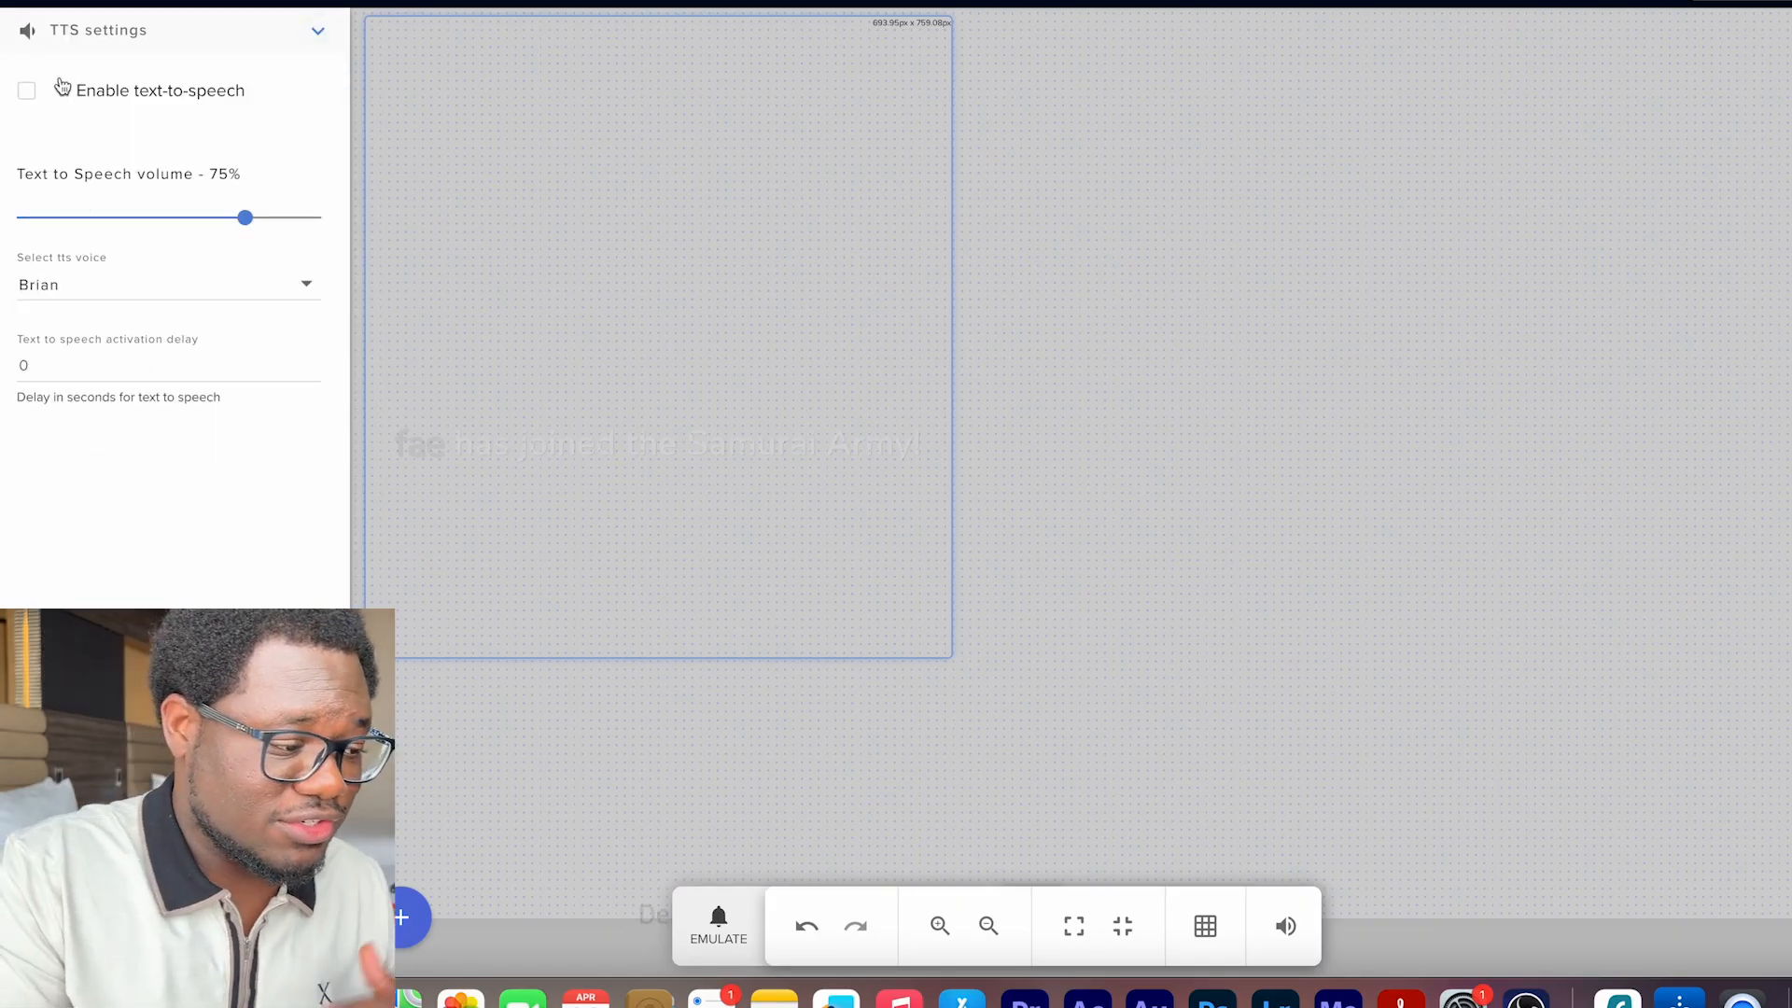
pyautogui.click(26, 89)
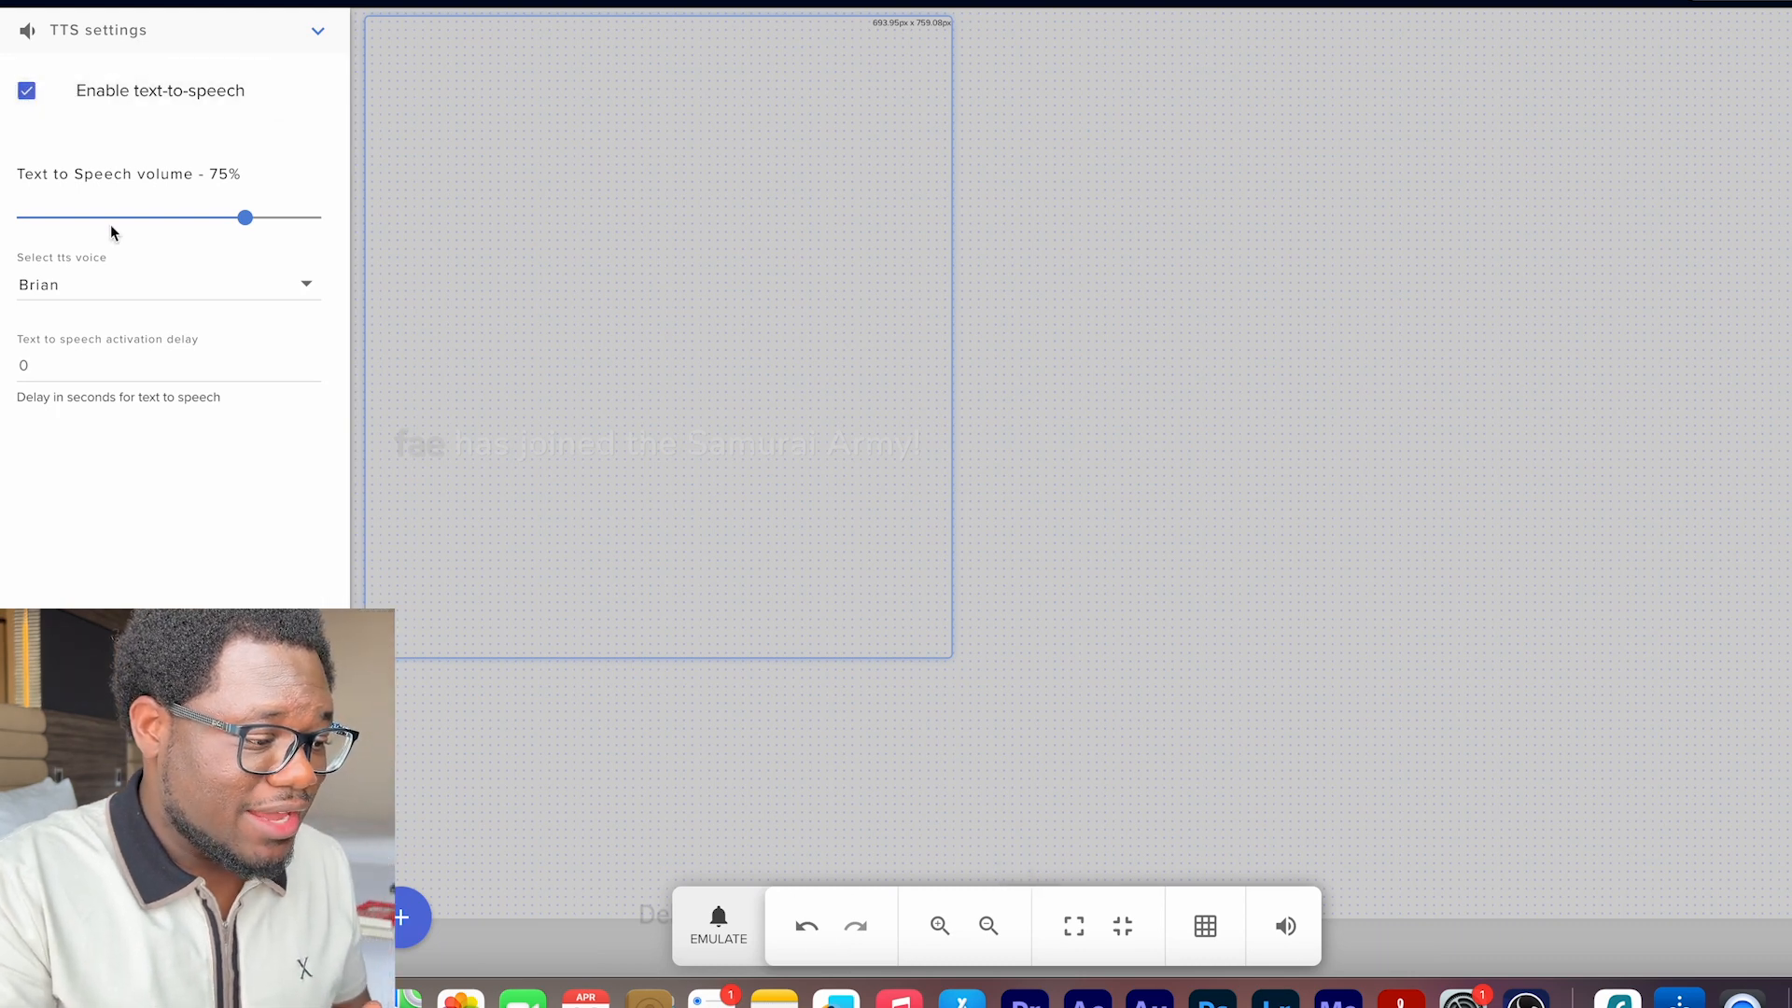
pyautogui.click(167, 284)
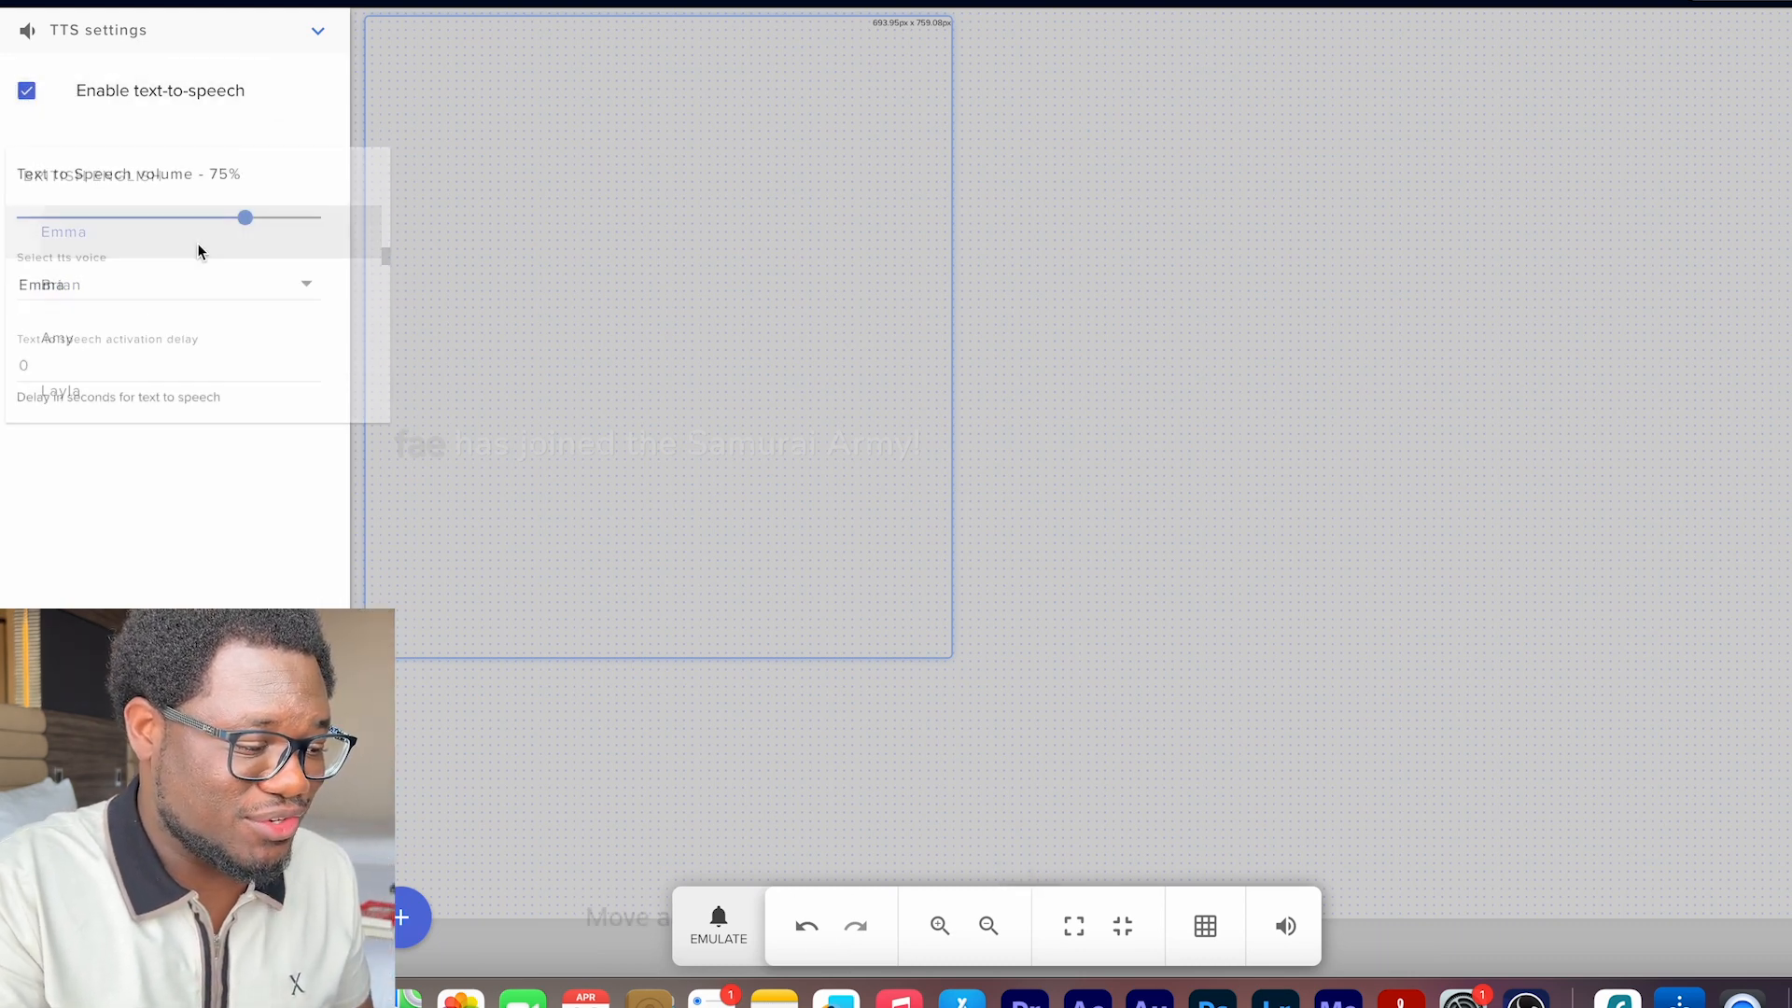
pyautogui.click(717, 926)
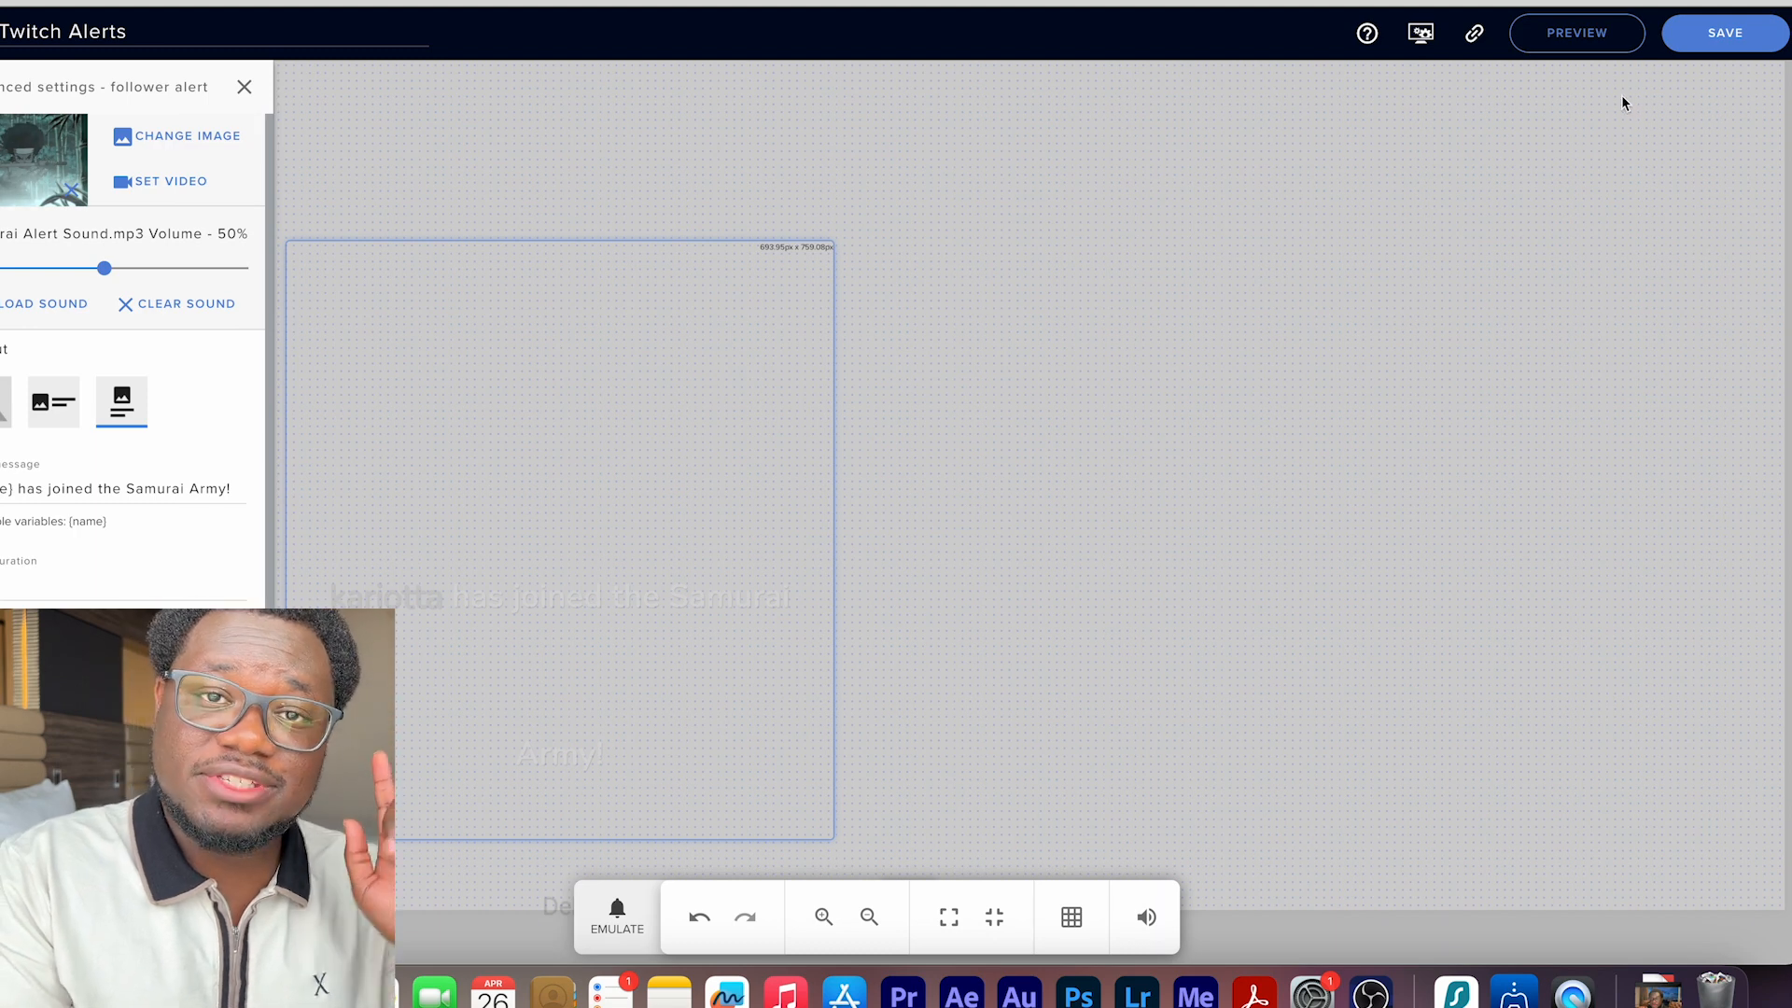
pyautogui.moveTo(1405, 359)
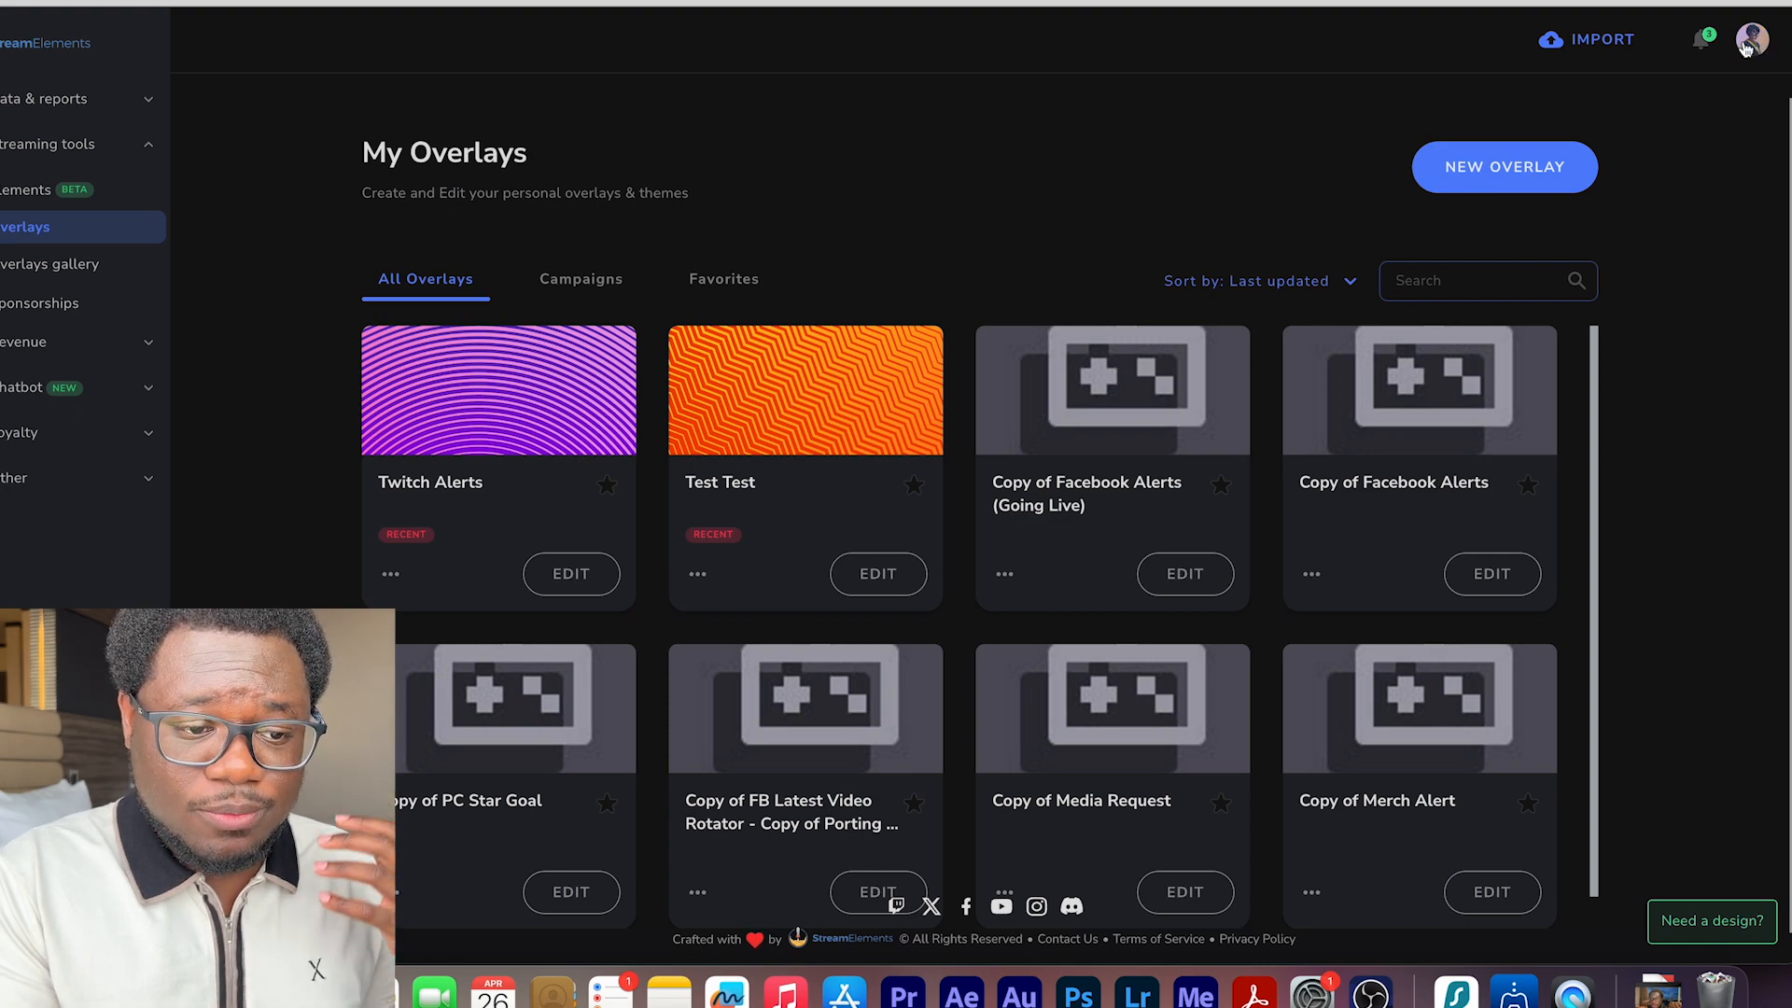
# Step: Request the SE.Live desktop app download from the account menu
pyautogui.click(1753, 39)
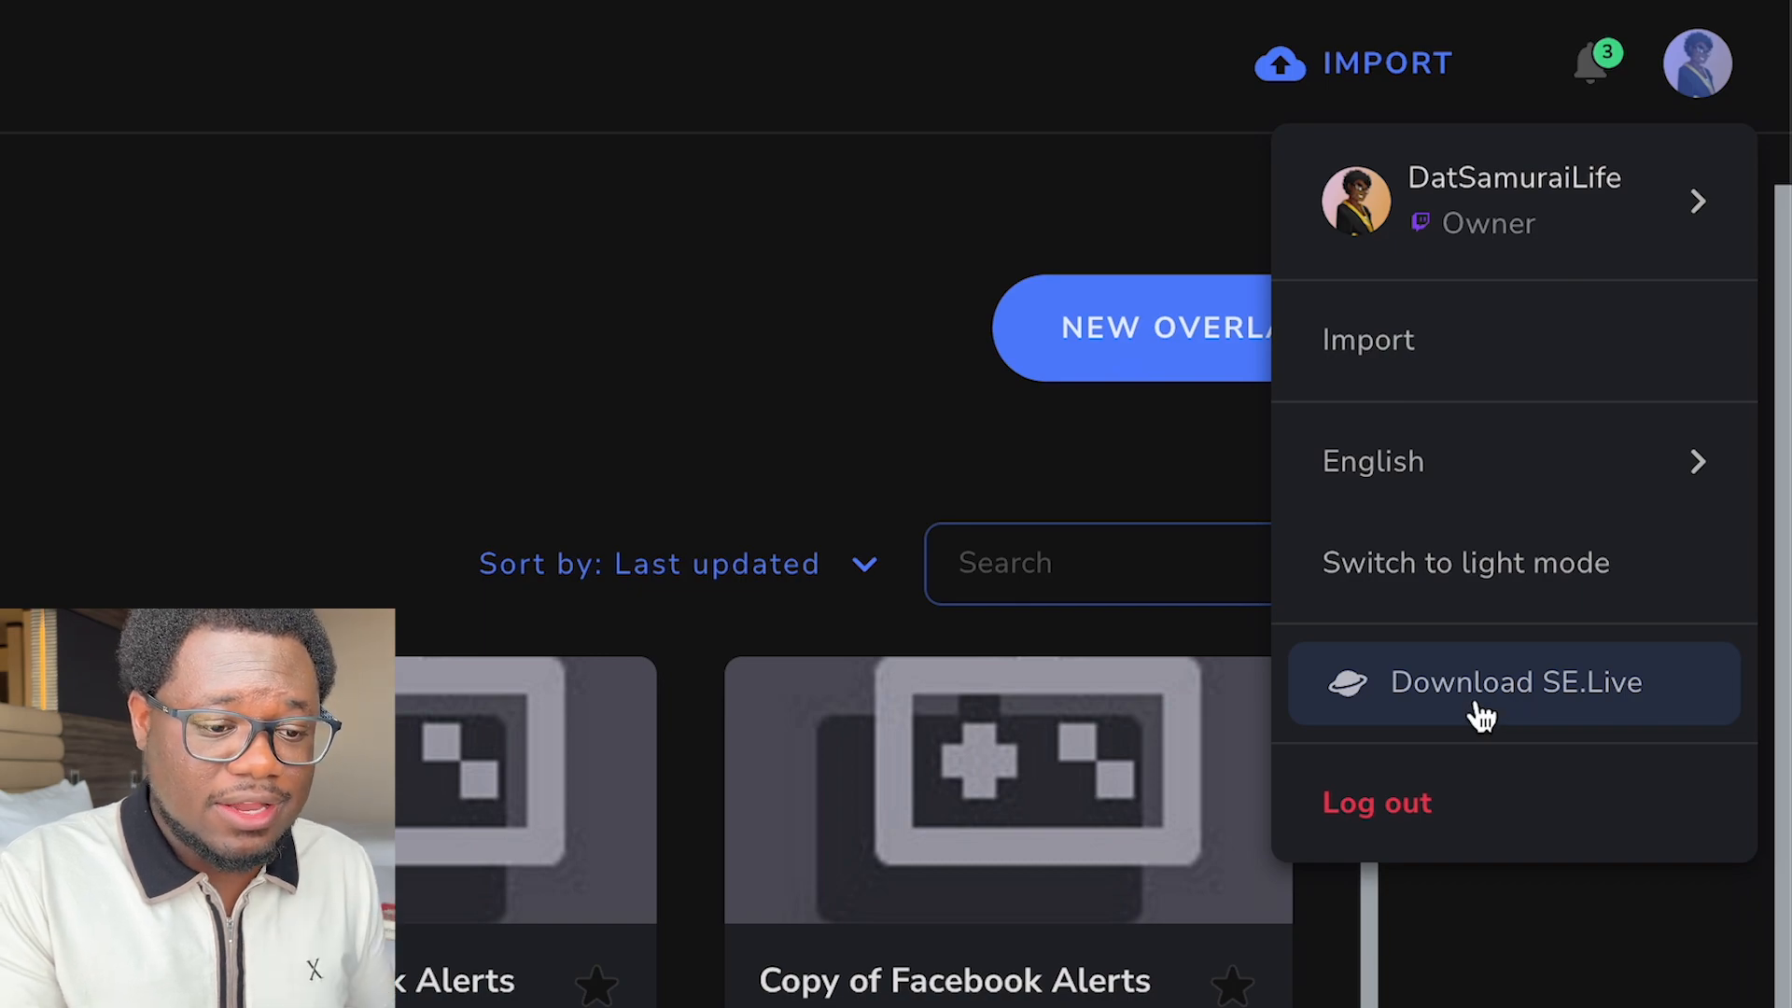
pyautogui.click(1514, 683)
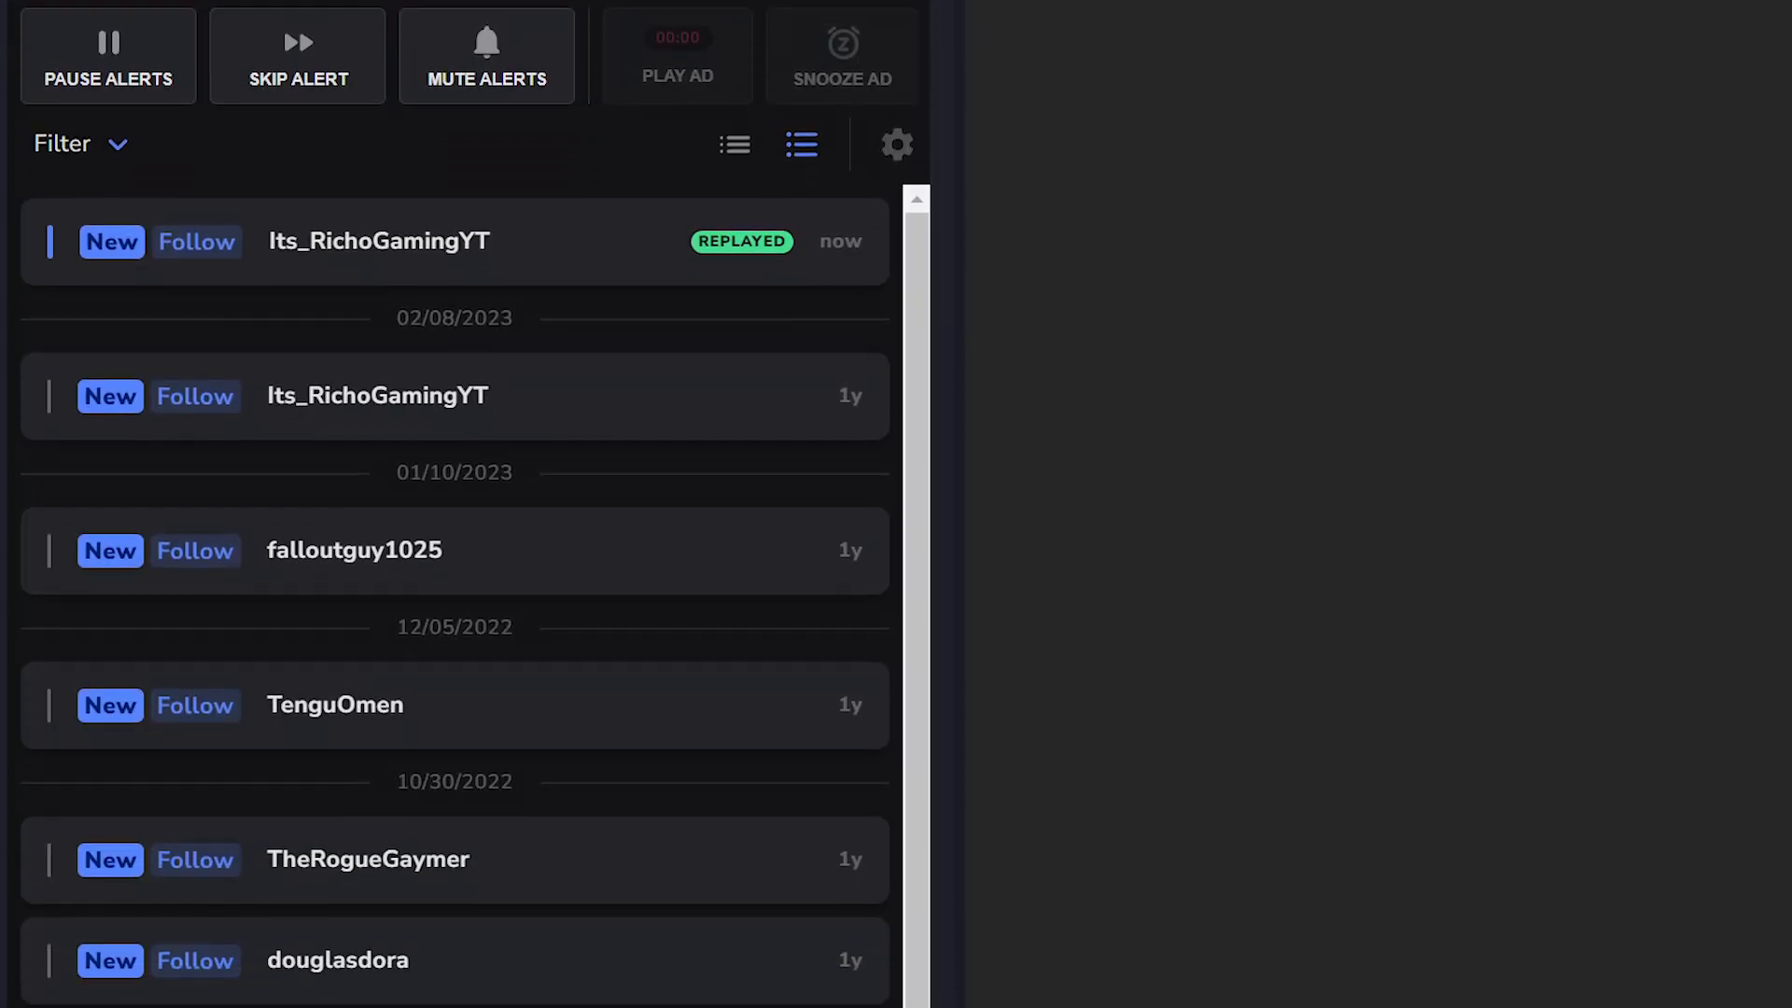
pyautogui.scroll(-3)
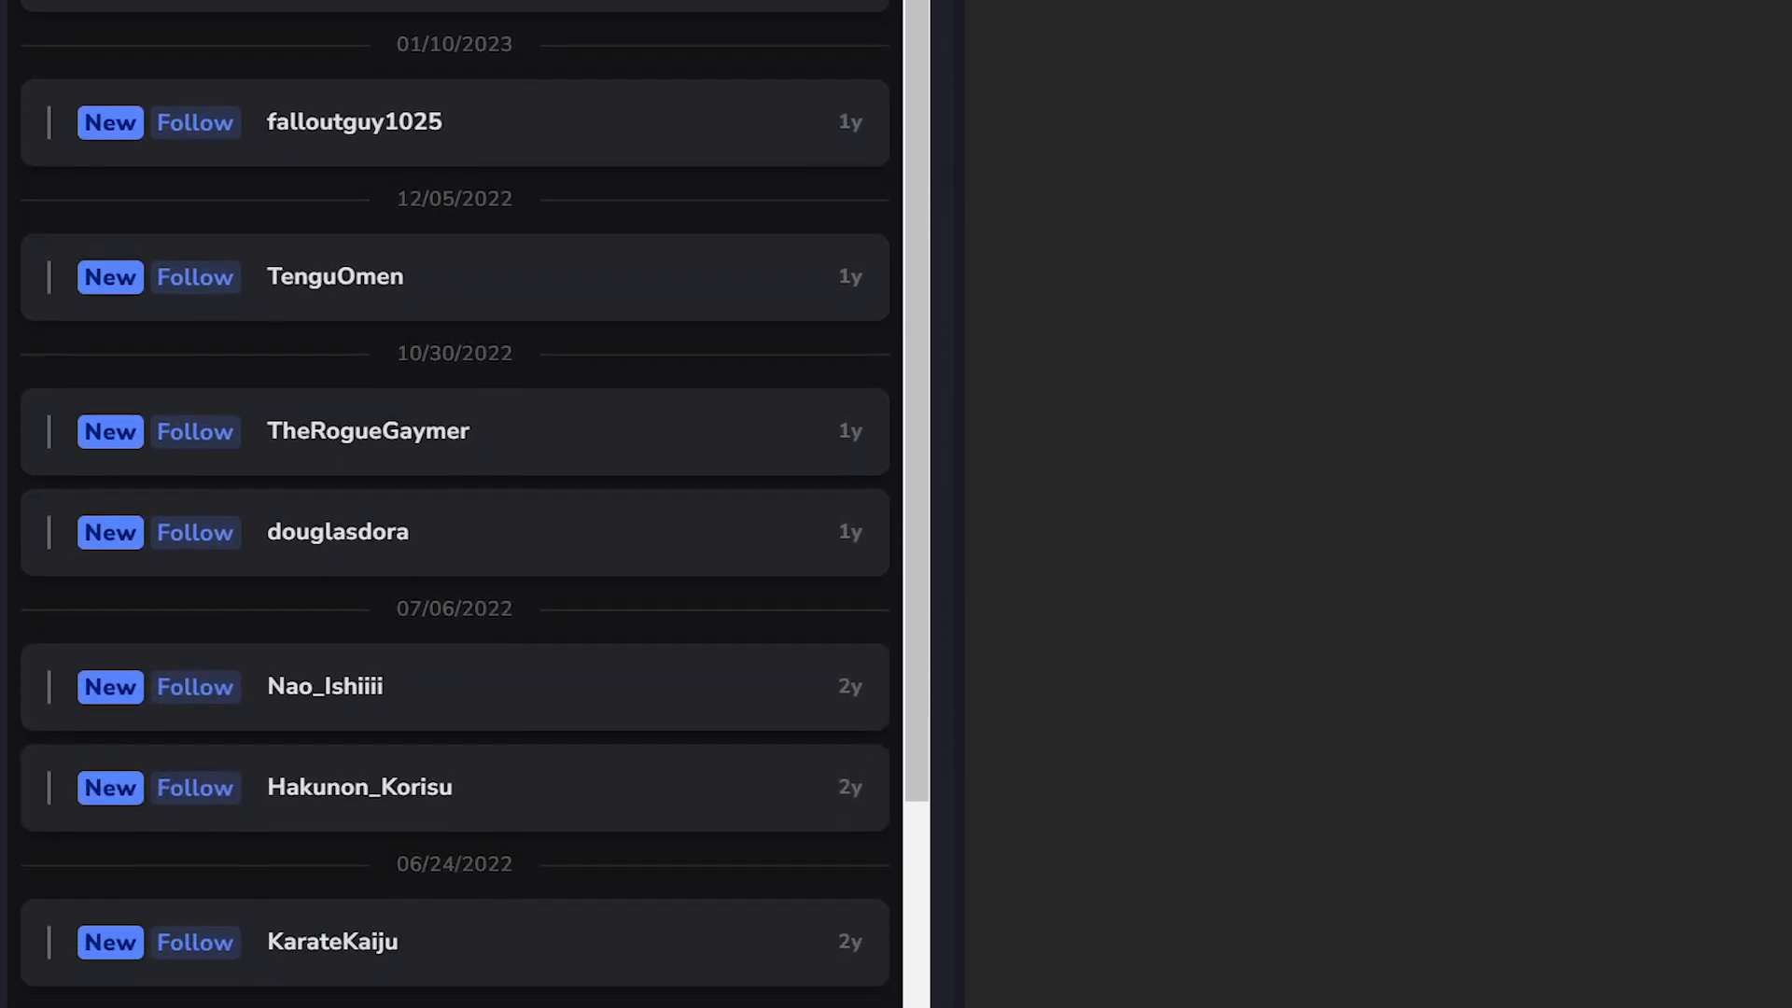
pyautogui.scroll(-3)
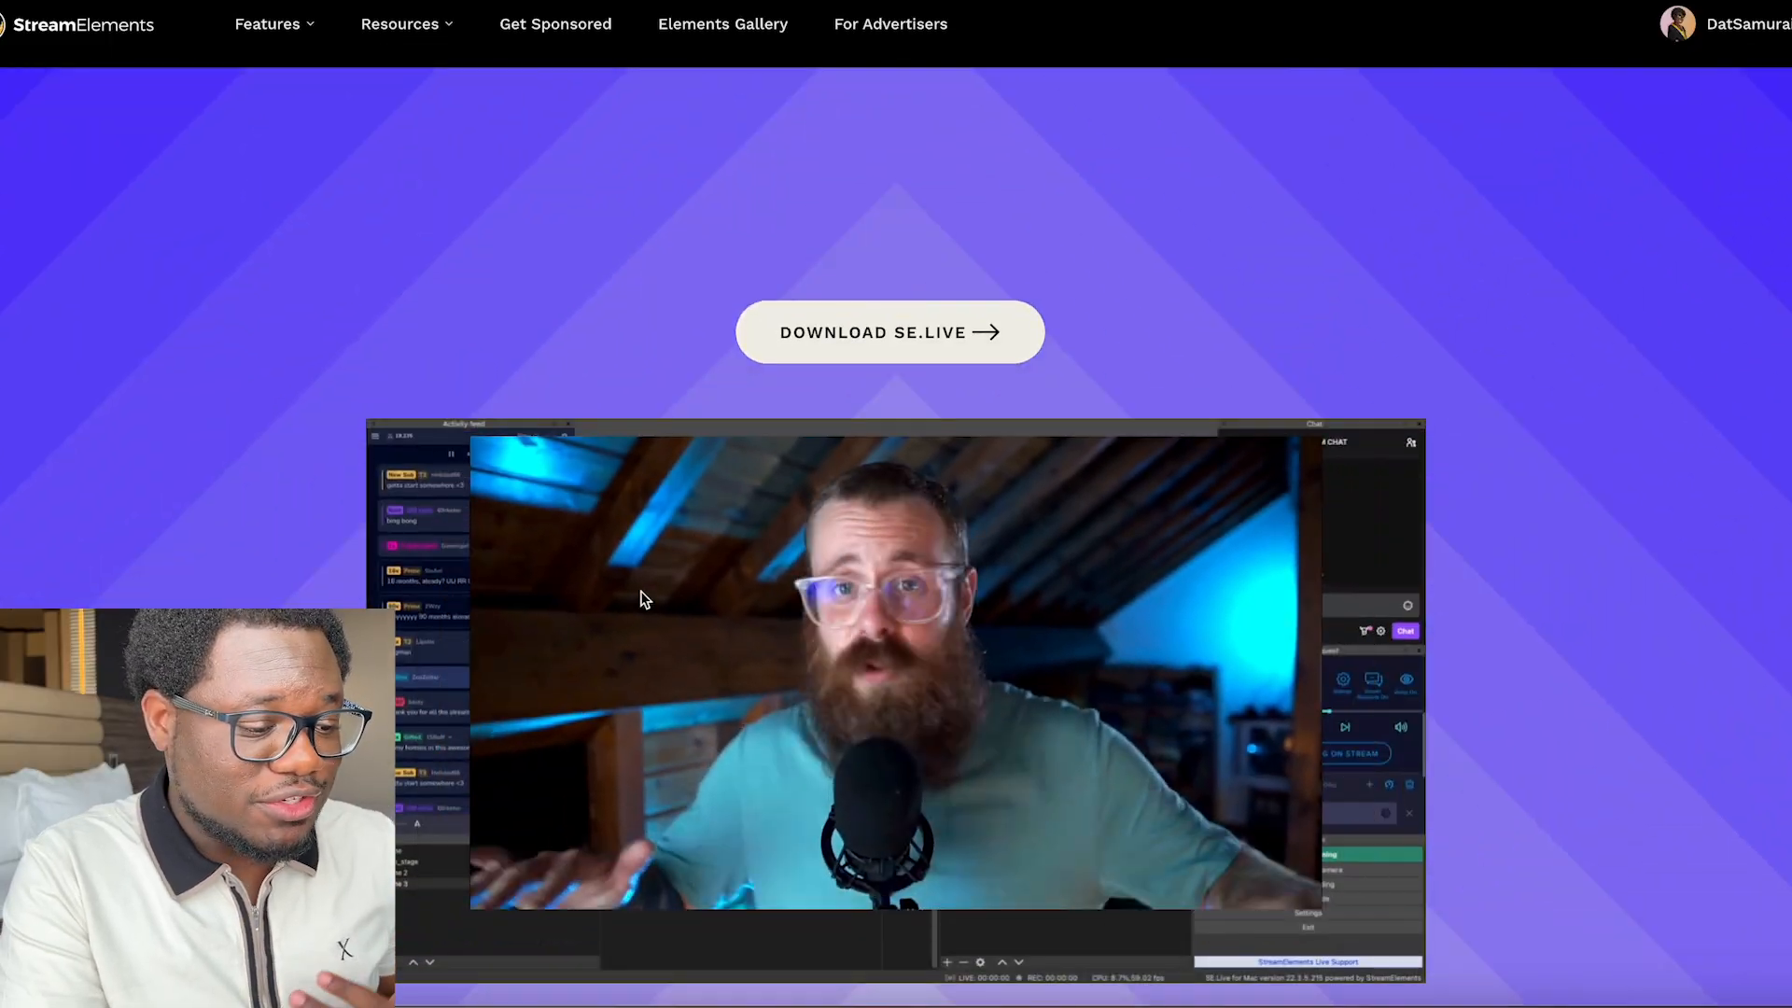
pyautogui.scroll(-3)
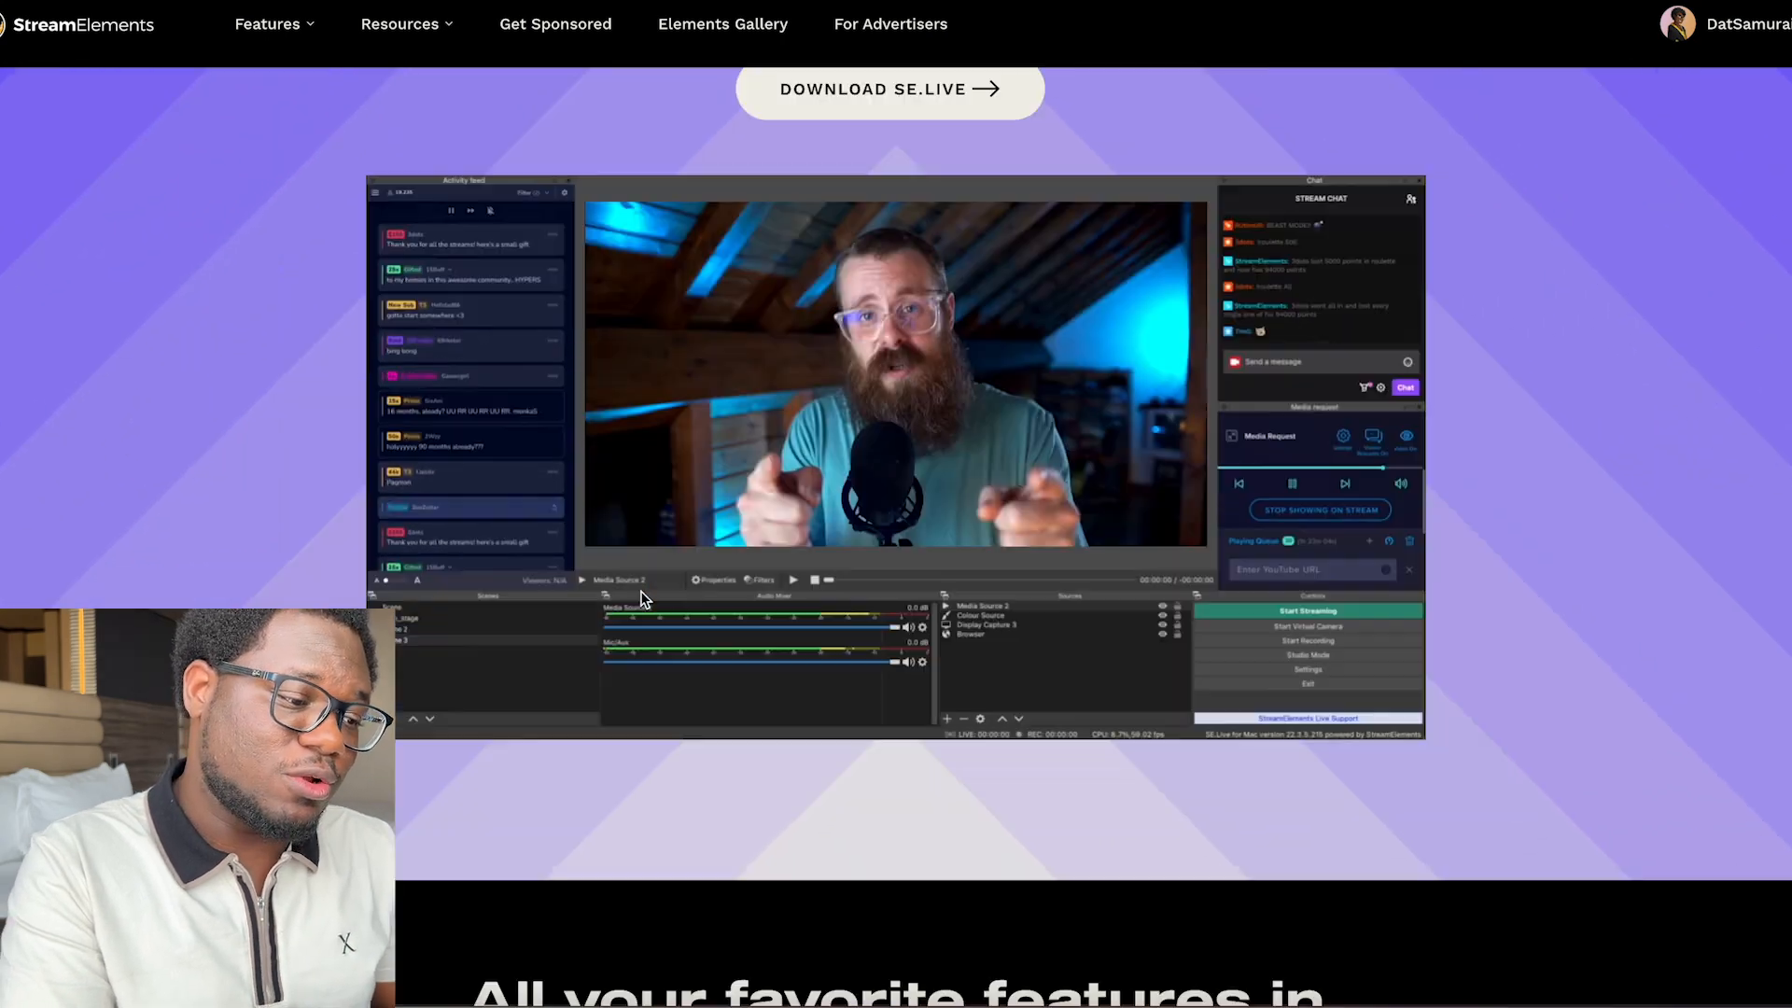
pyautogui.scroll(-3)
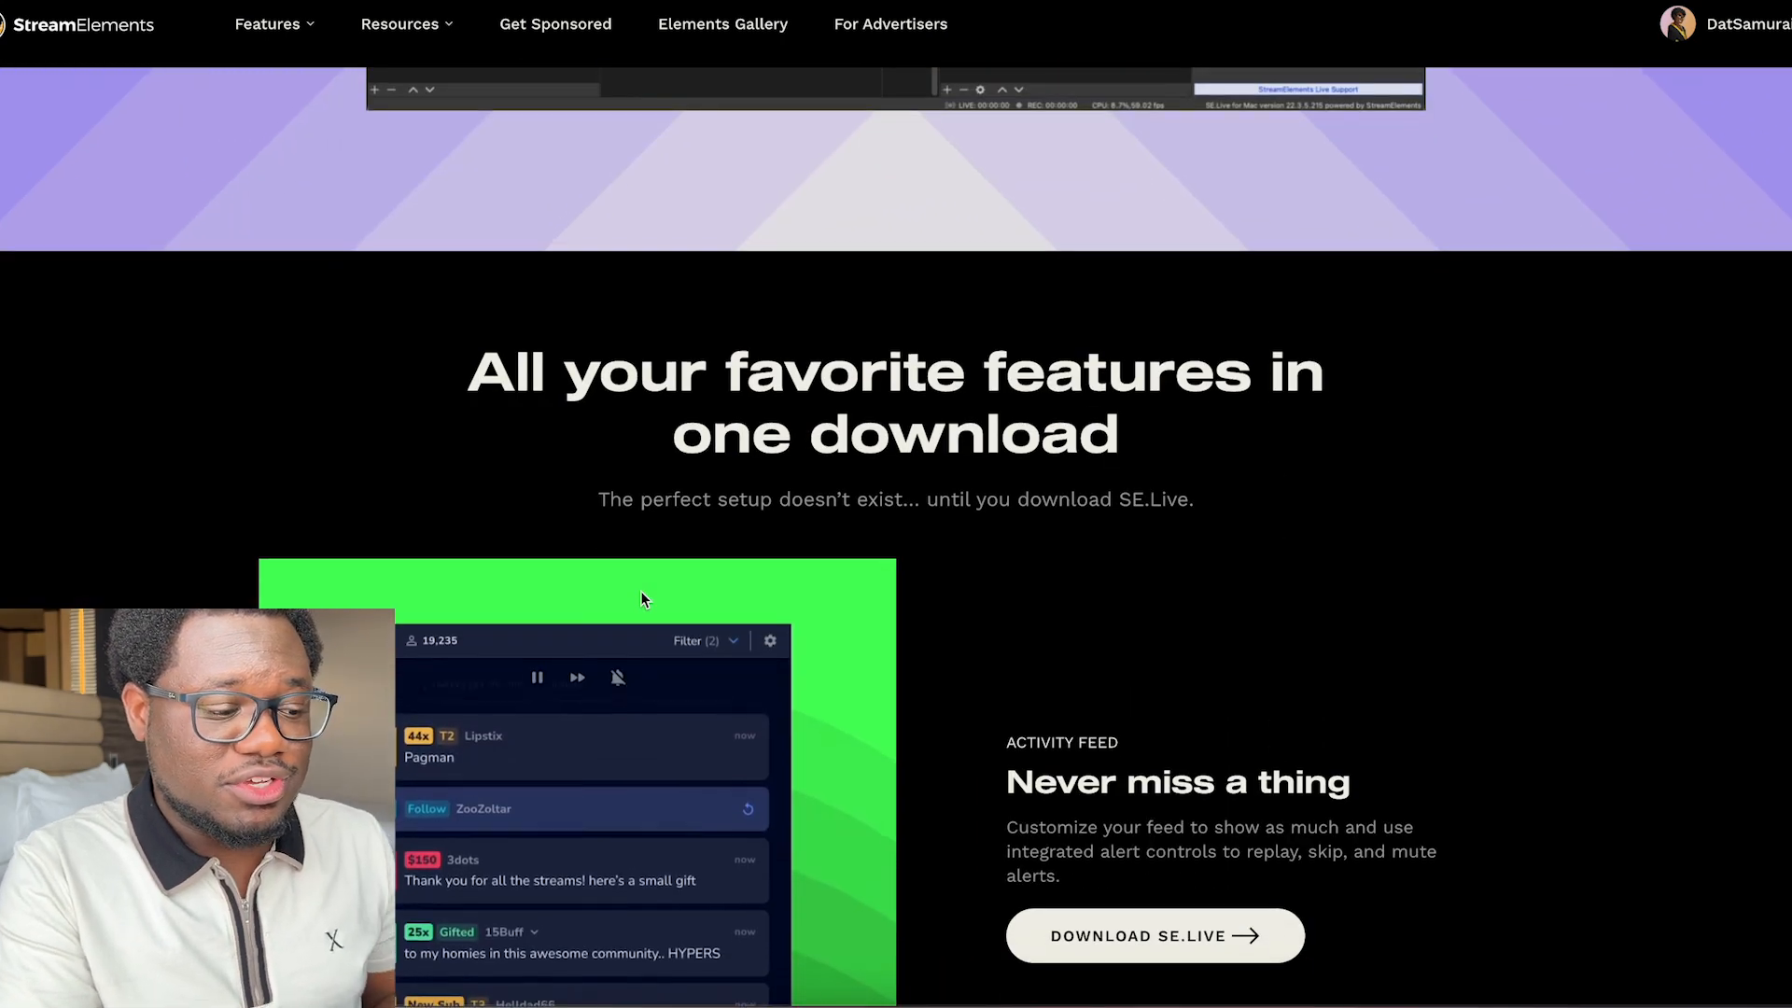
pyautogui.scroll(-3)
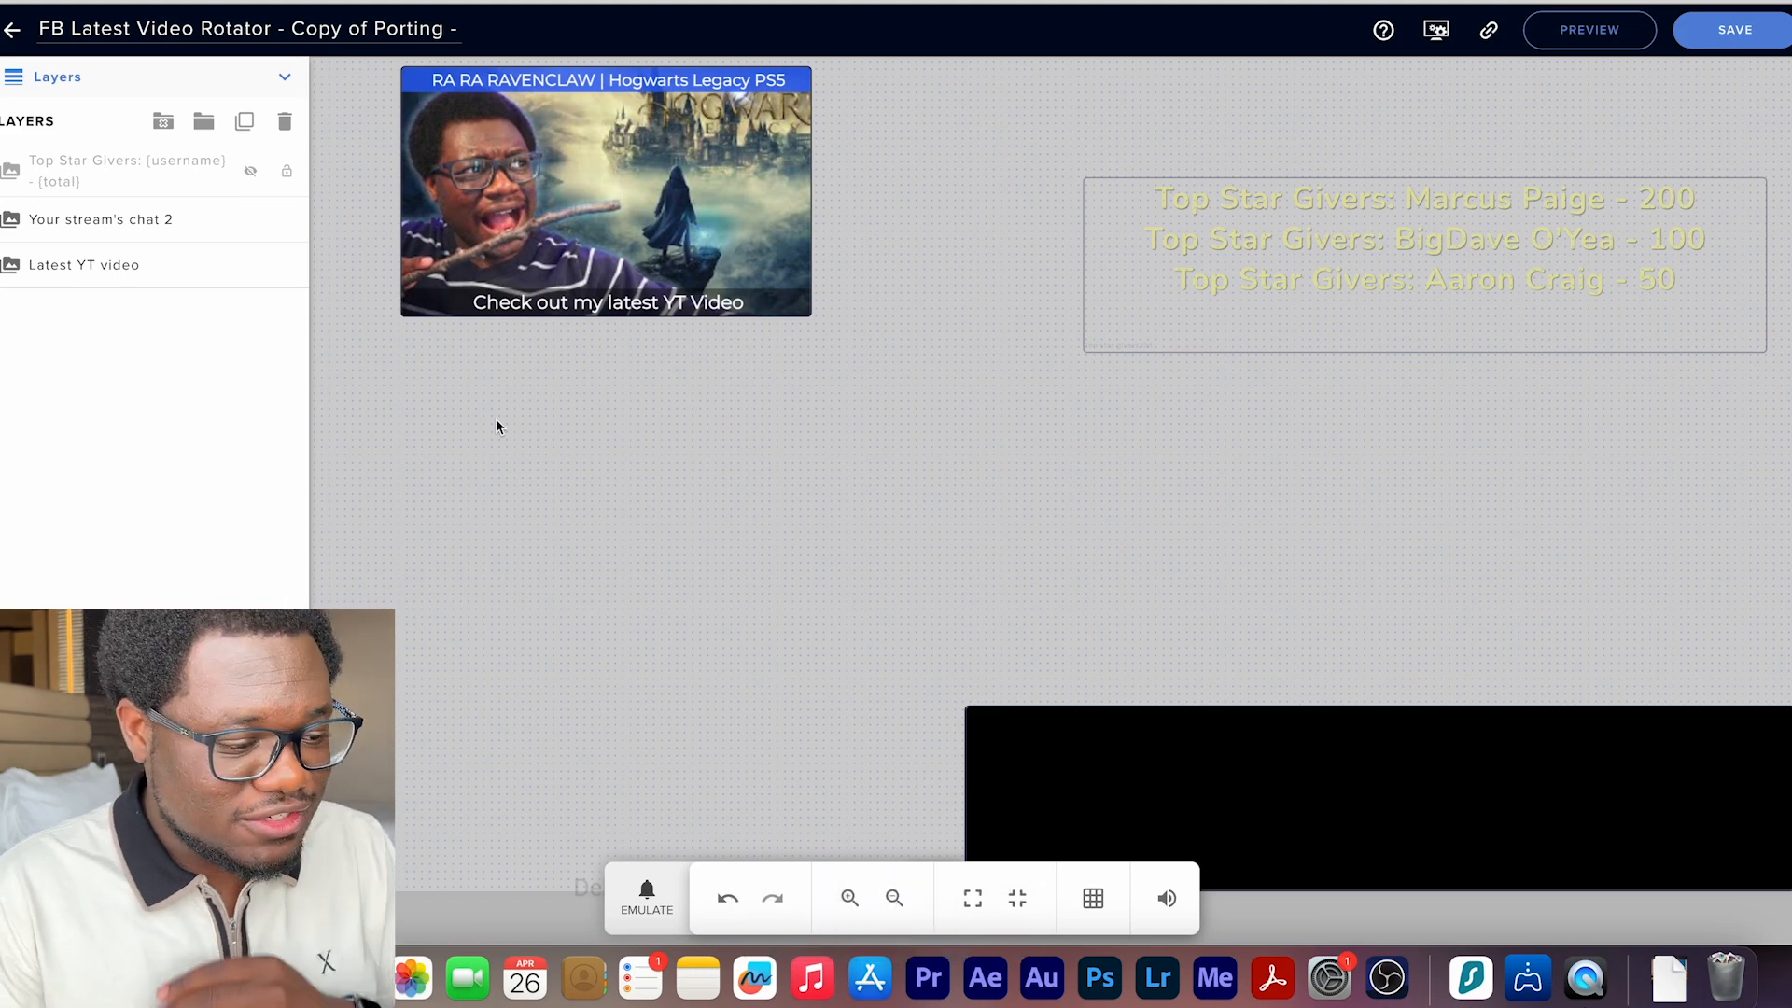
pyautogui.moveTo(570, 211)
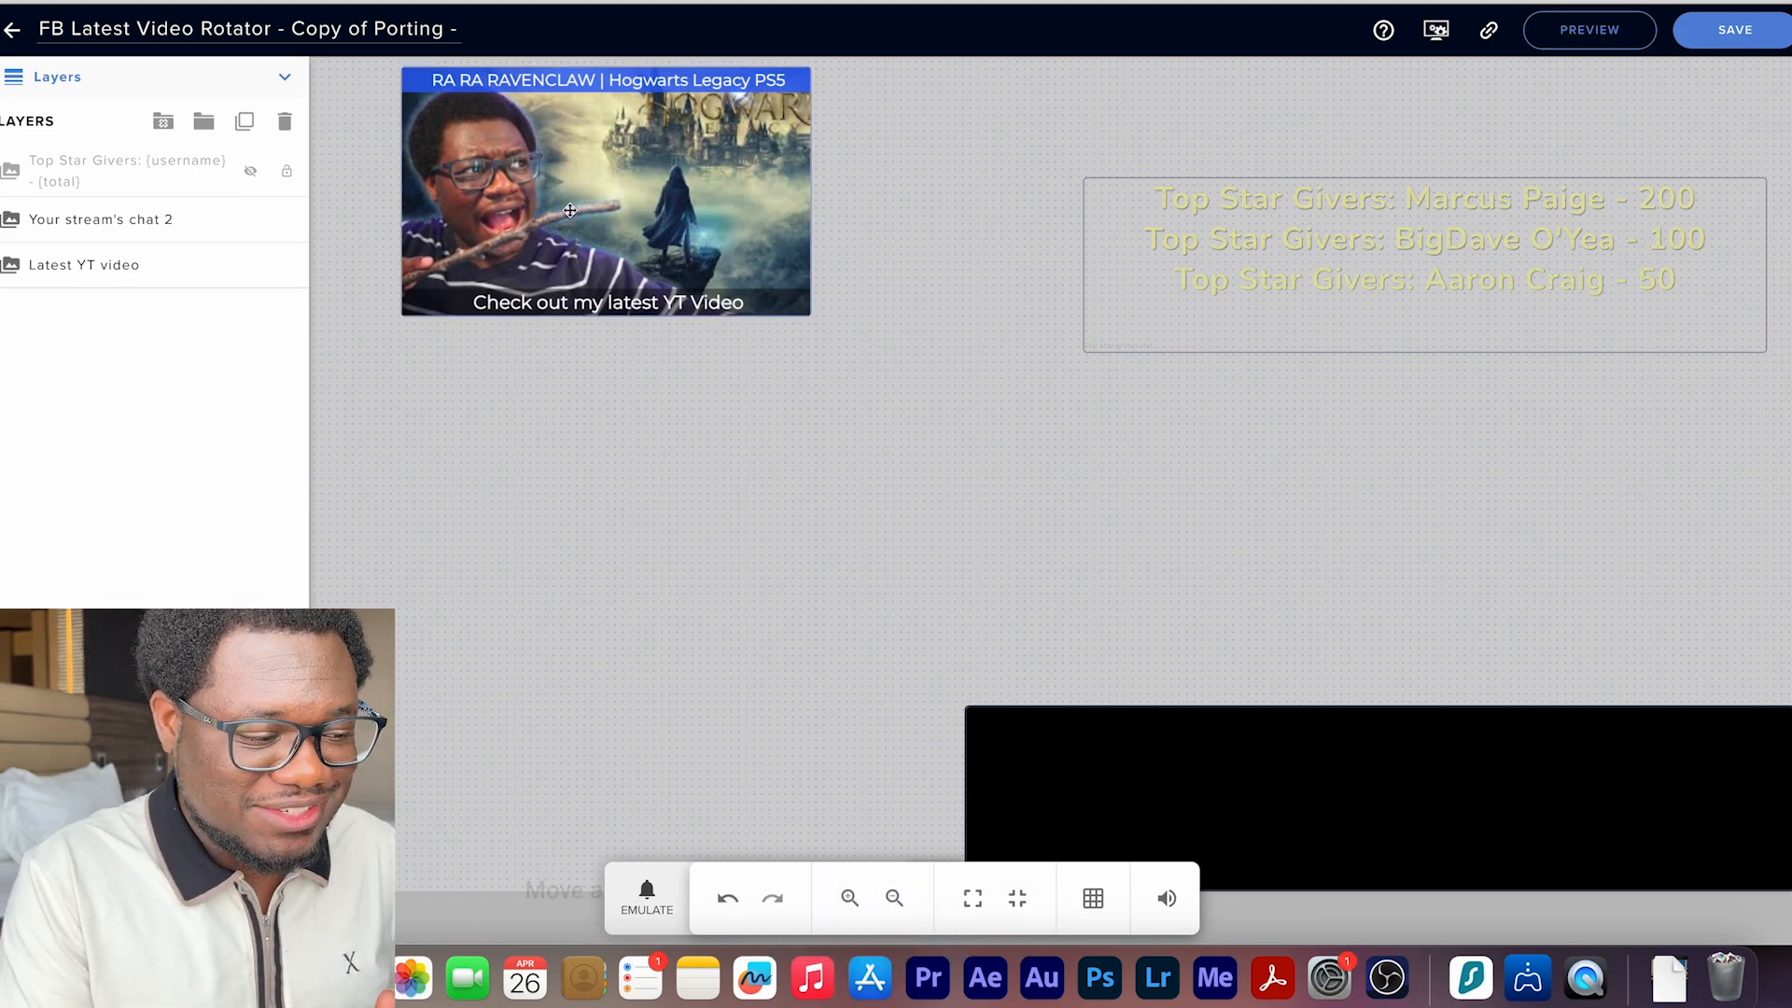